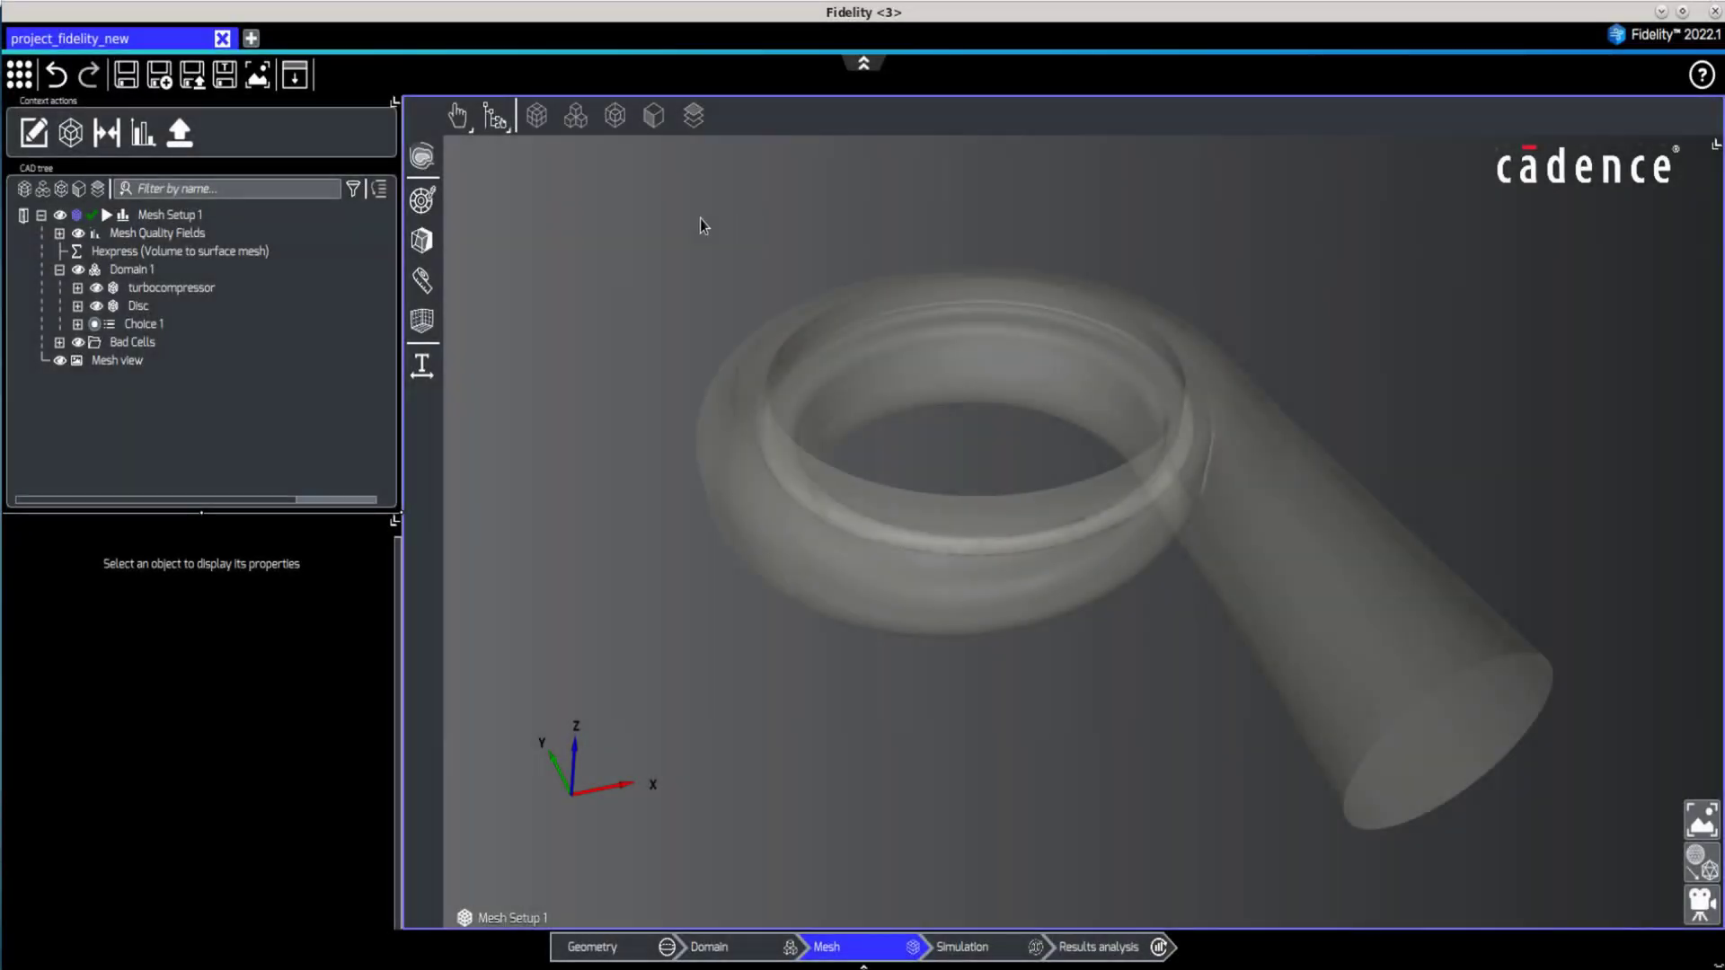
Show Mesh Setup 1's controls and reveal the Parallel and On cluster load-results options.
{"action": "left_click", "coordinate": [169, 215]}
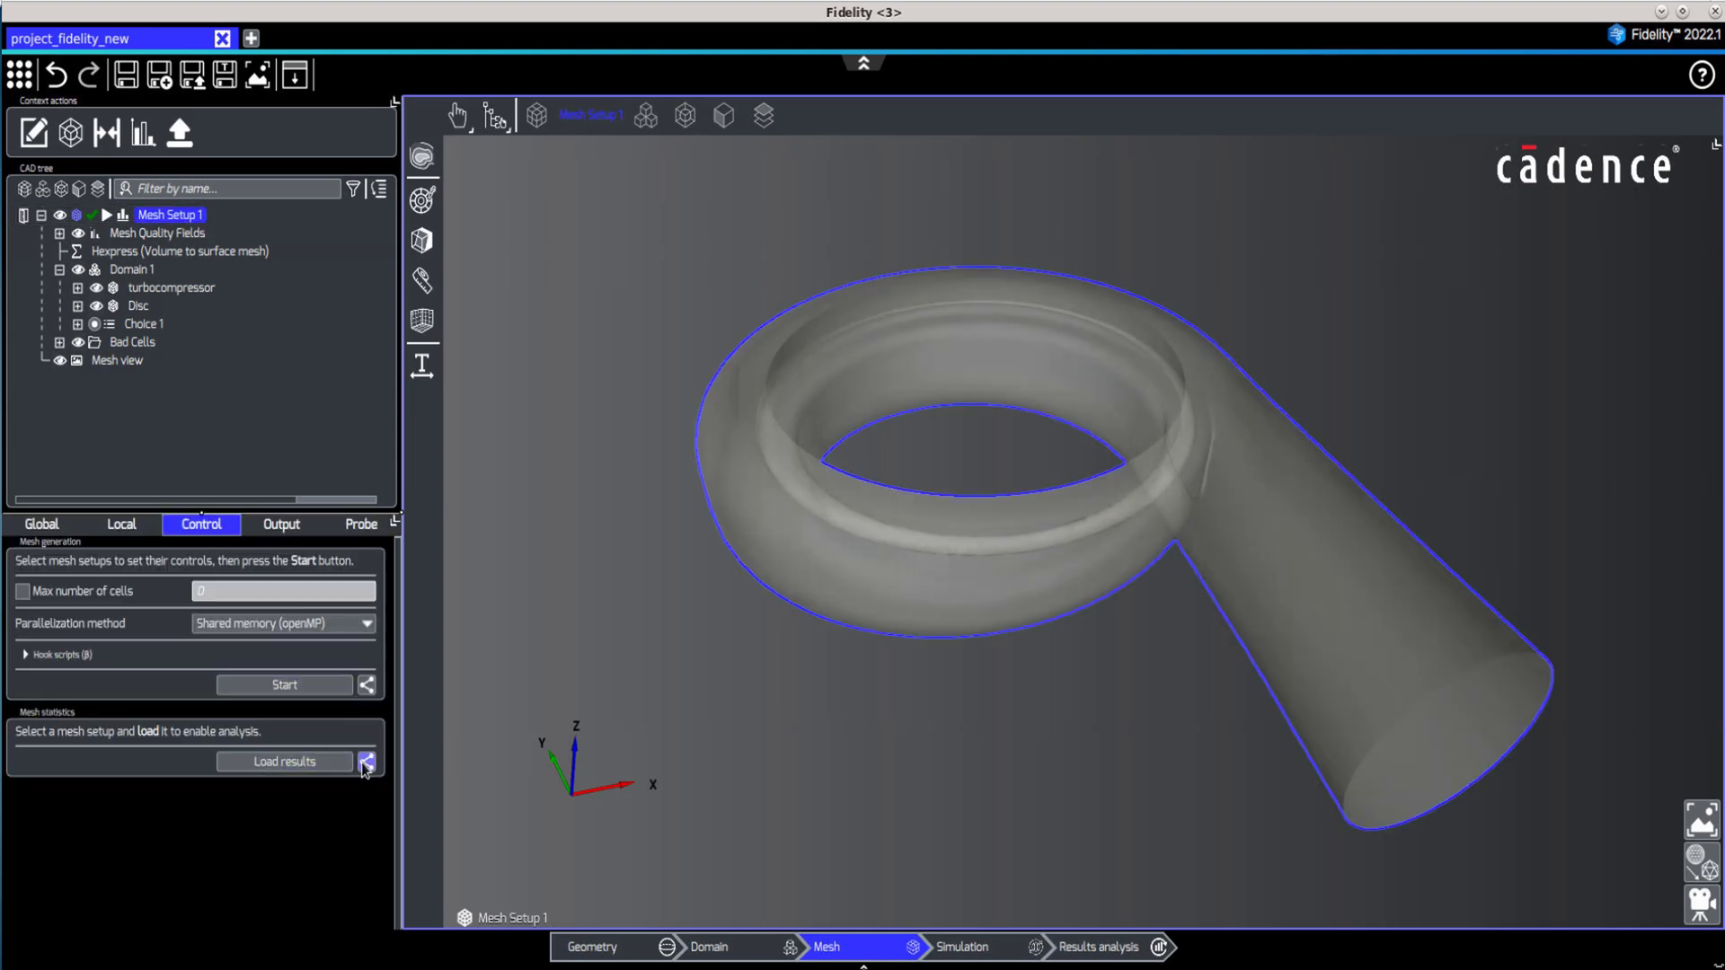
{"action": "left_click", "coordinate": [367, 762]}
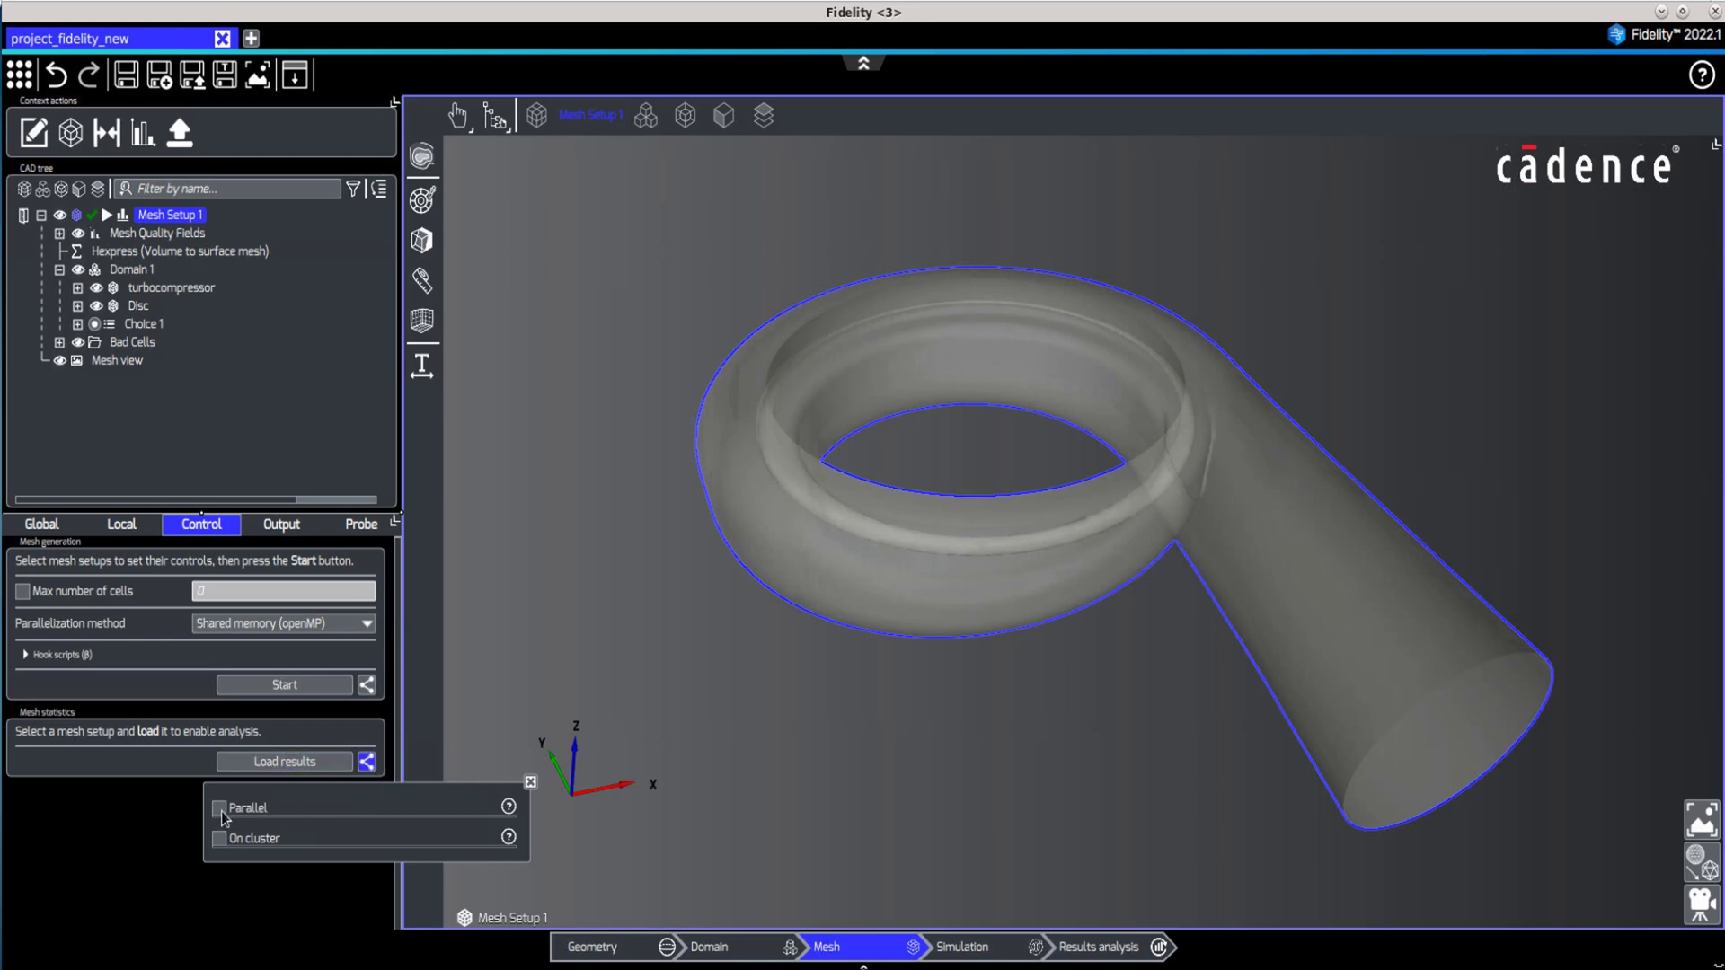
{"action": "mouse_move", "coordinate": [222, 810]}
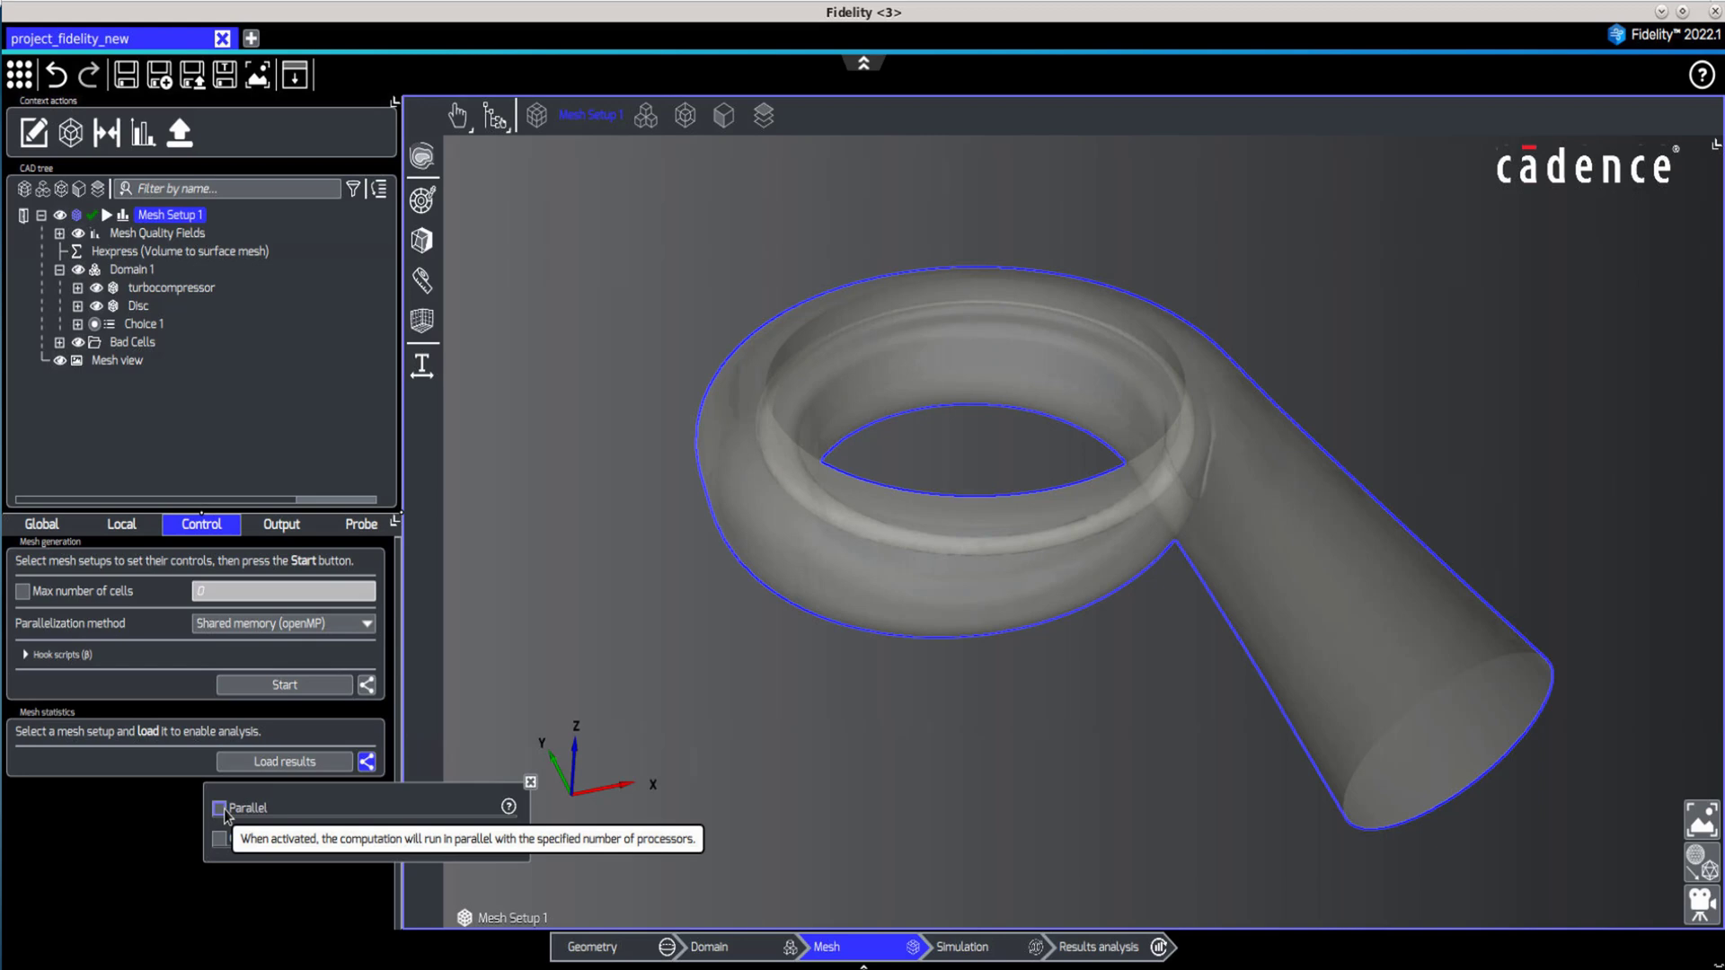
{"action": "left_click", "coordinate": [284, 762]}
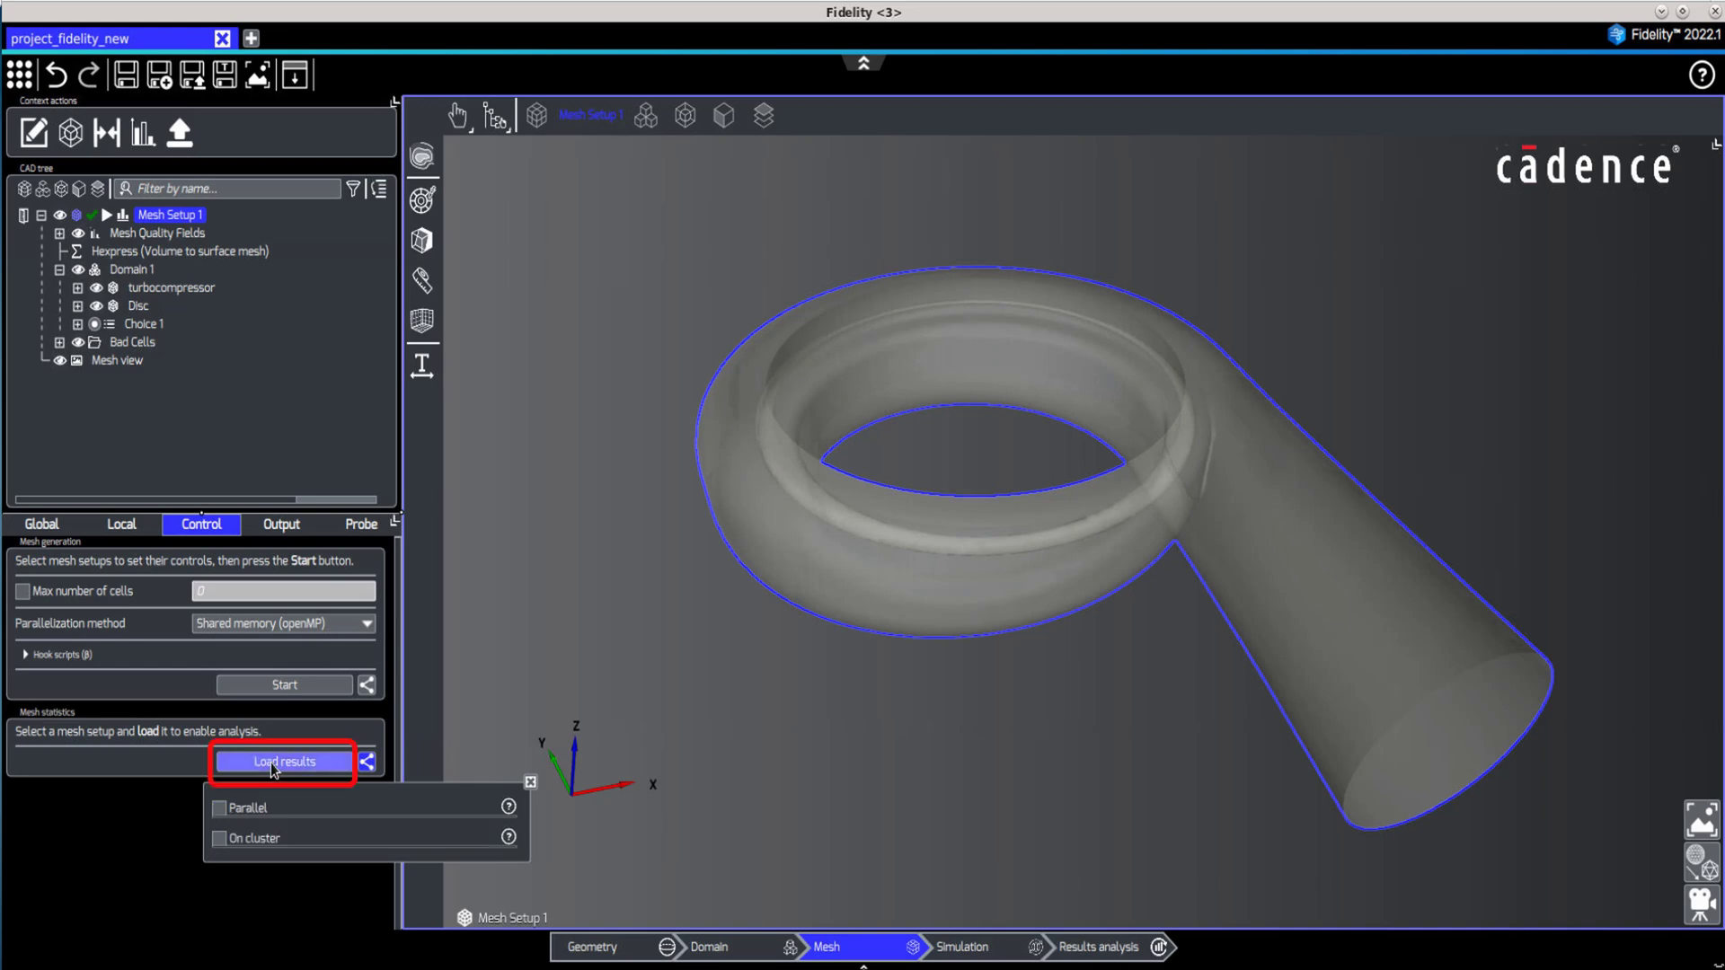
{"action": "mouse_move", "coordinate": [275, 769]}
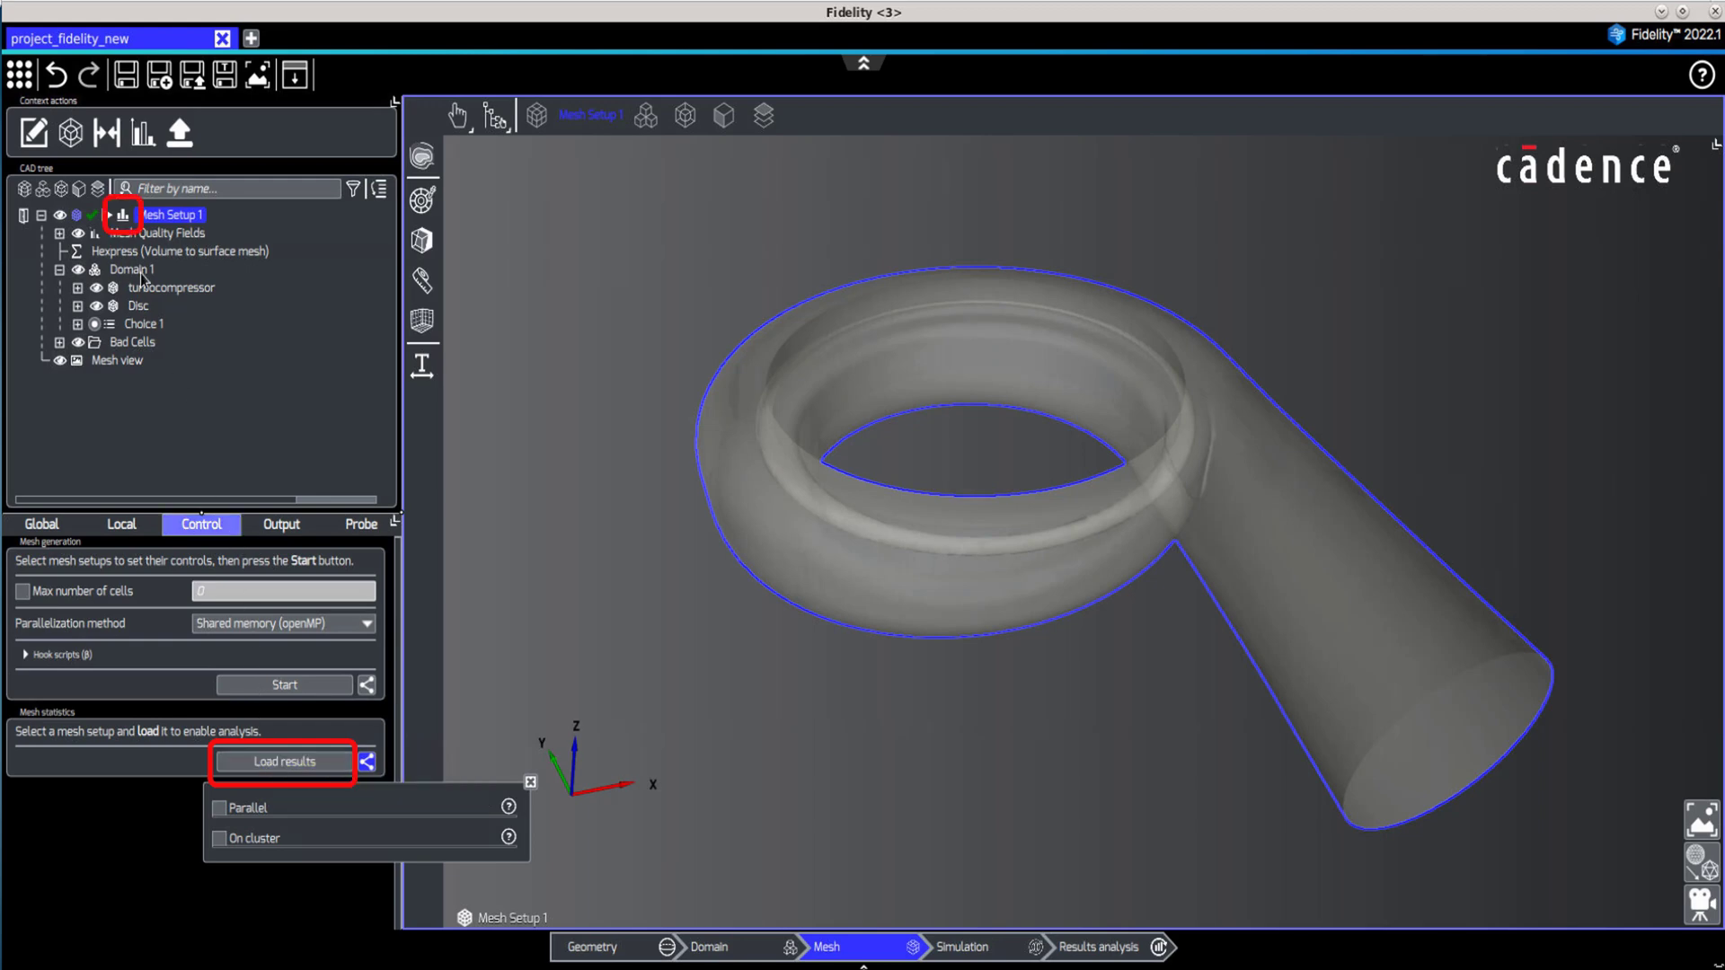
{"action": "mouse_move", "coordinate": [104, 216]}
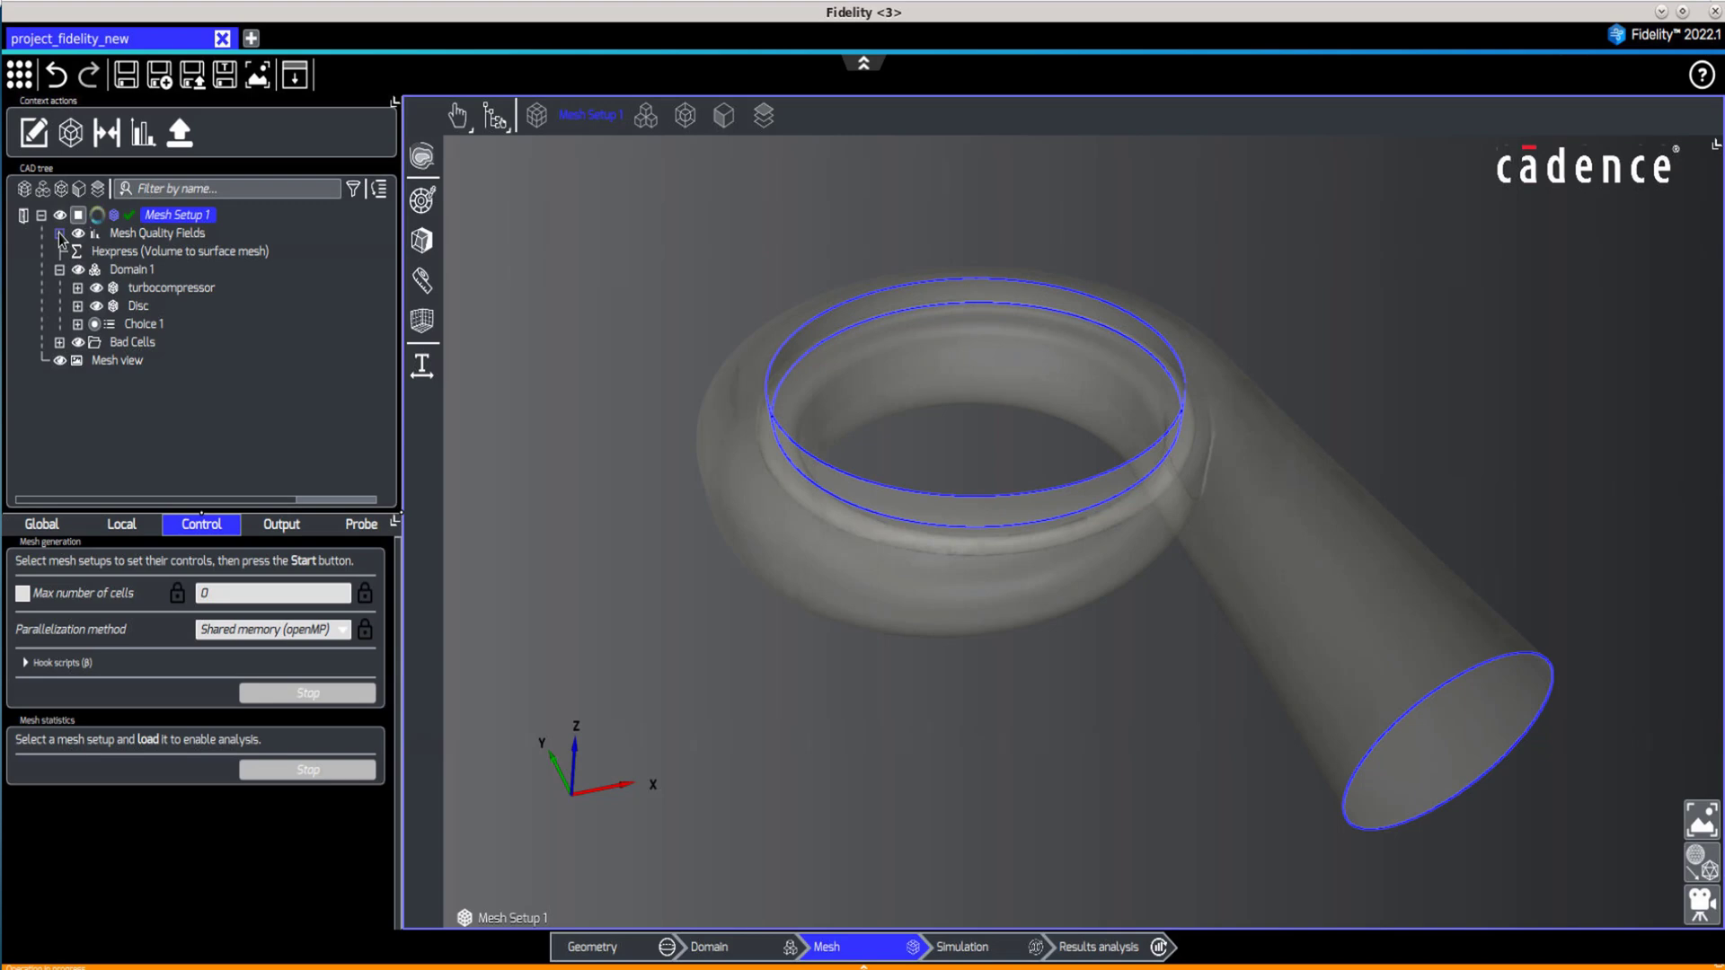
Compute an equi-angular skewness cell range of 0.75 to 1, flagging 32 cells on the volute.
{"action": "left_click", "coordinate": [60, 237]}
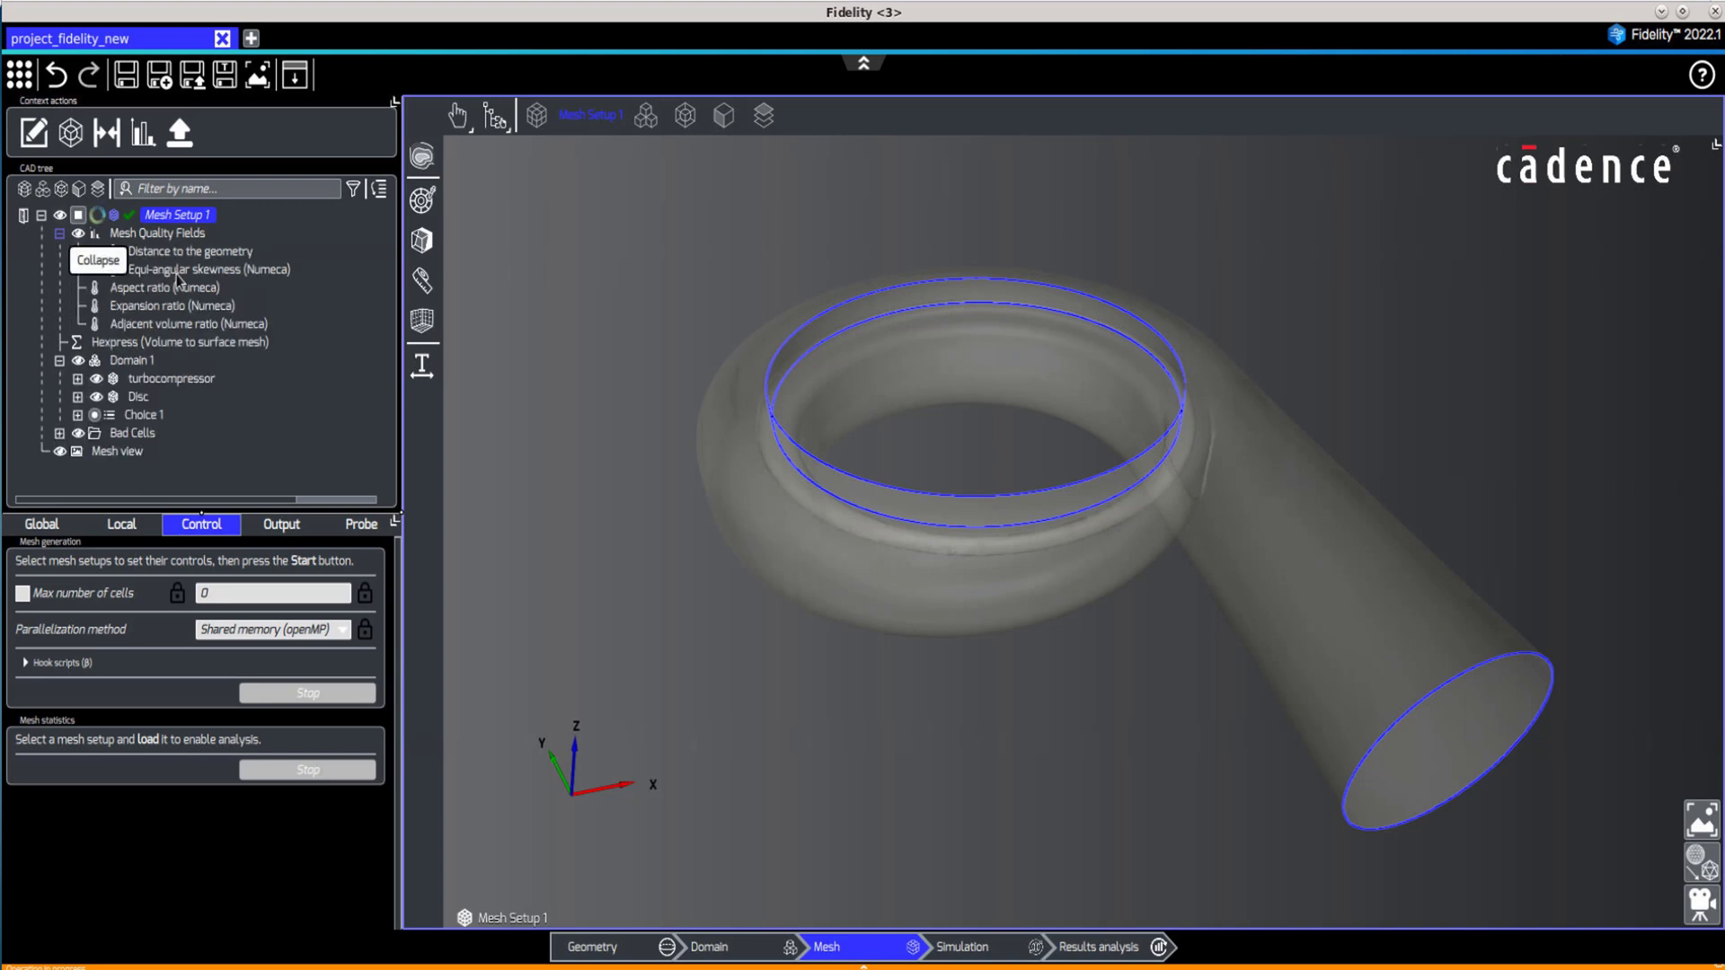
{"action": "left_click", "coordinate": [194, 269]}
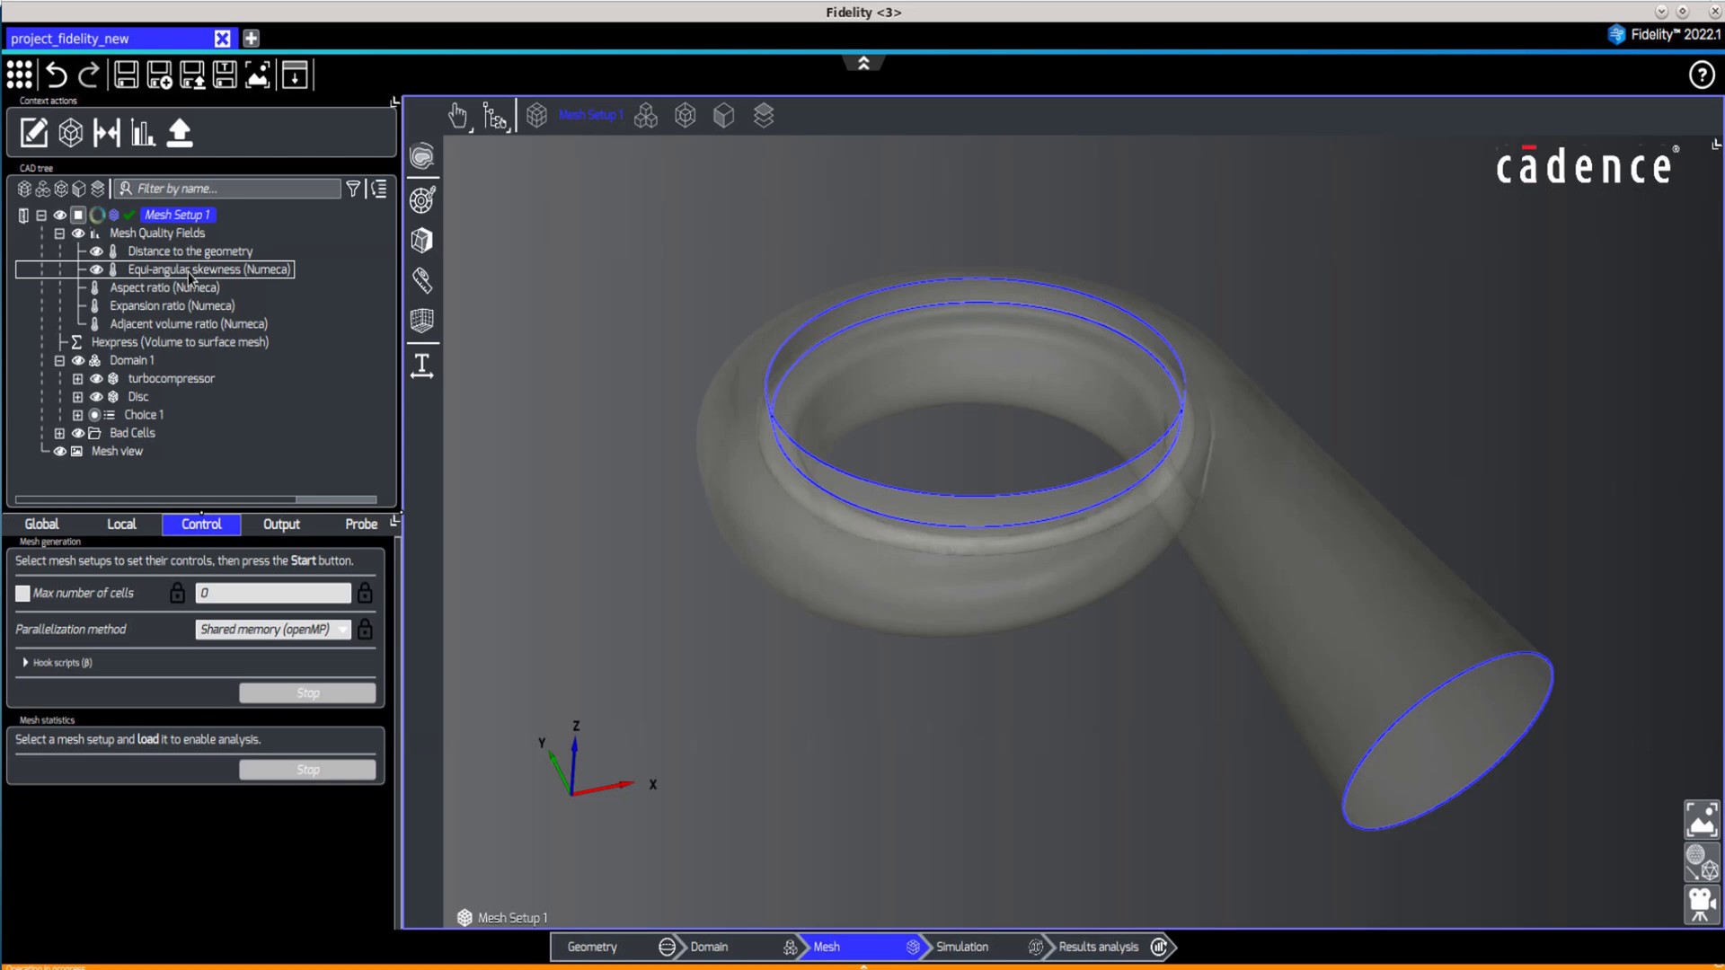
{"action": "left_click", "coordinate": [193, 269]}
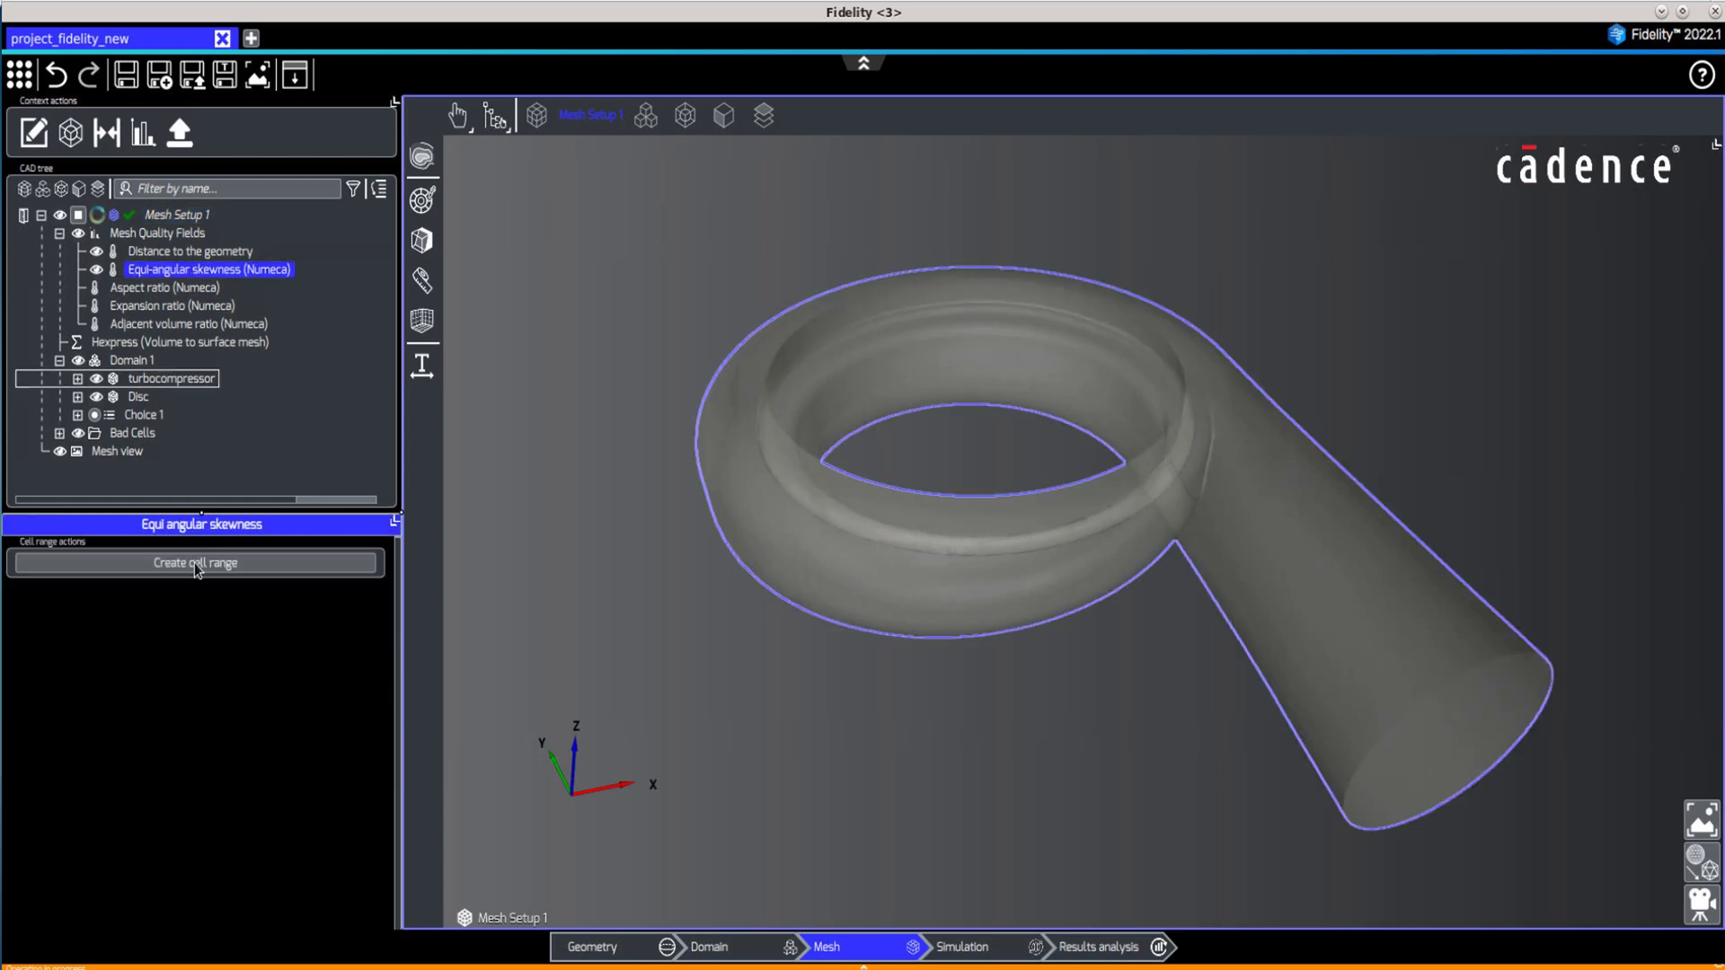
{"action": "left_click", "coordinate": [194, 563]}
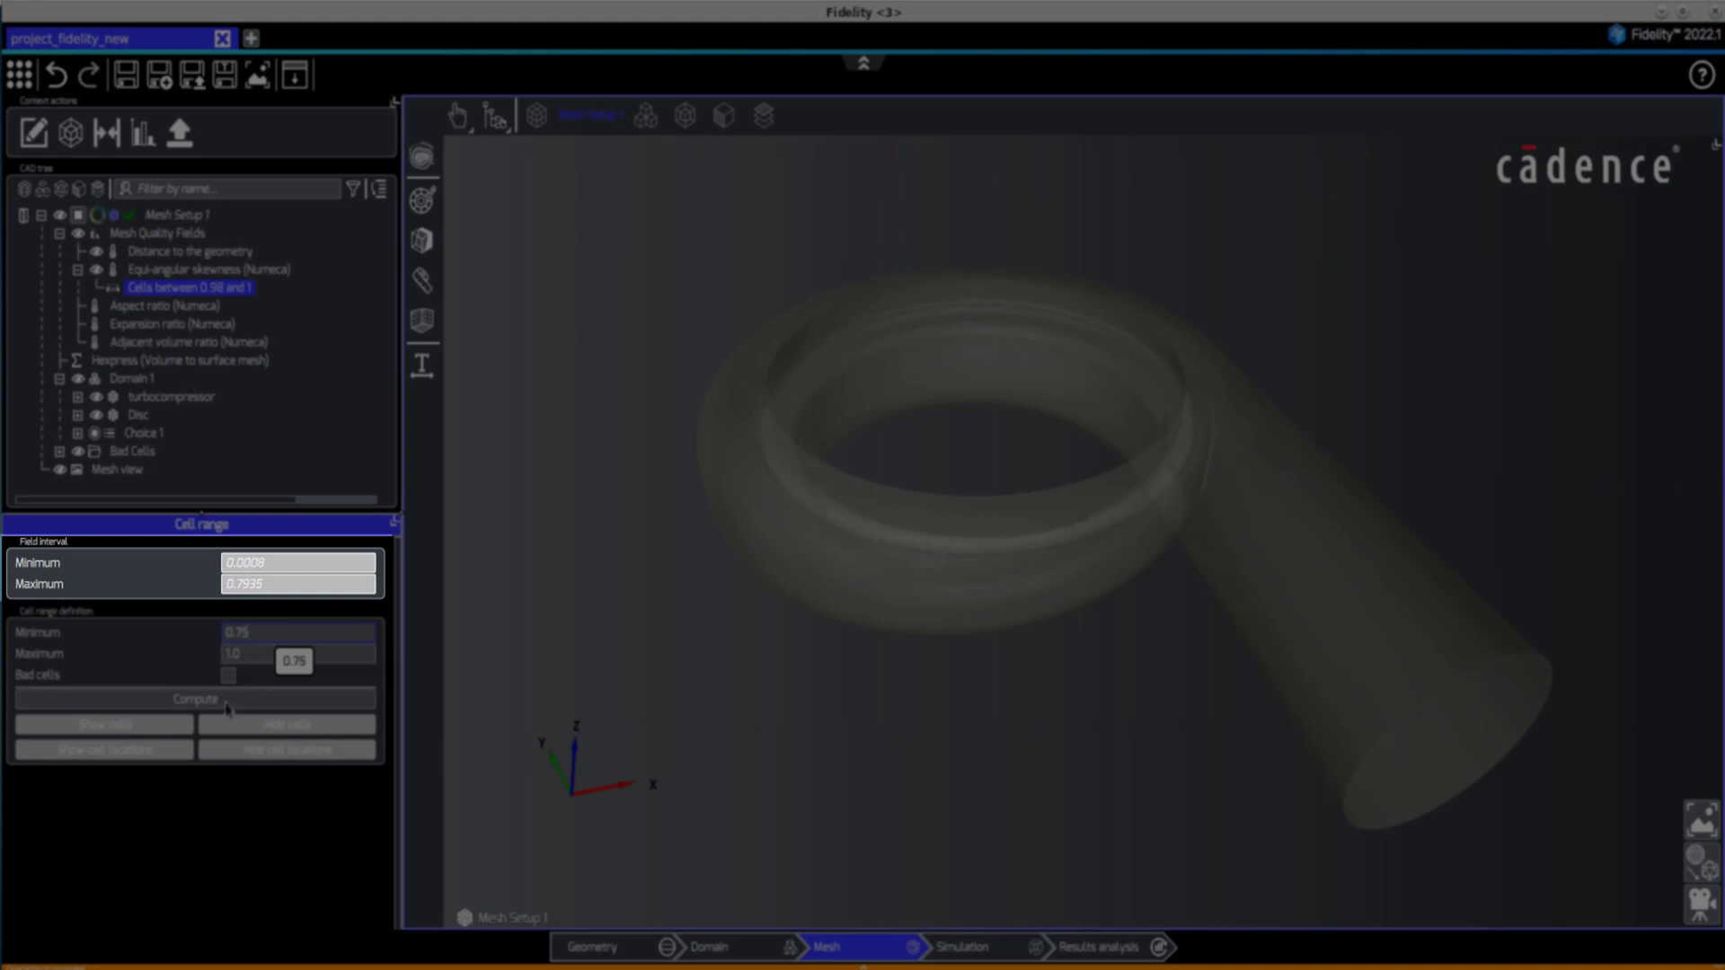
{"action": "left_click", "coordinate": [194, 698]}
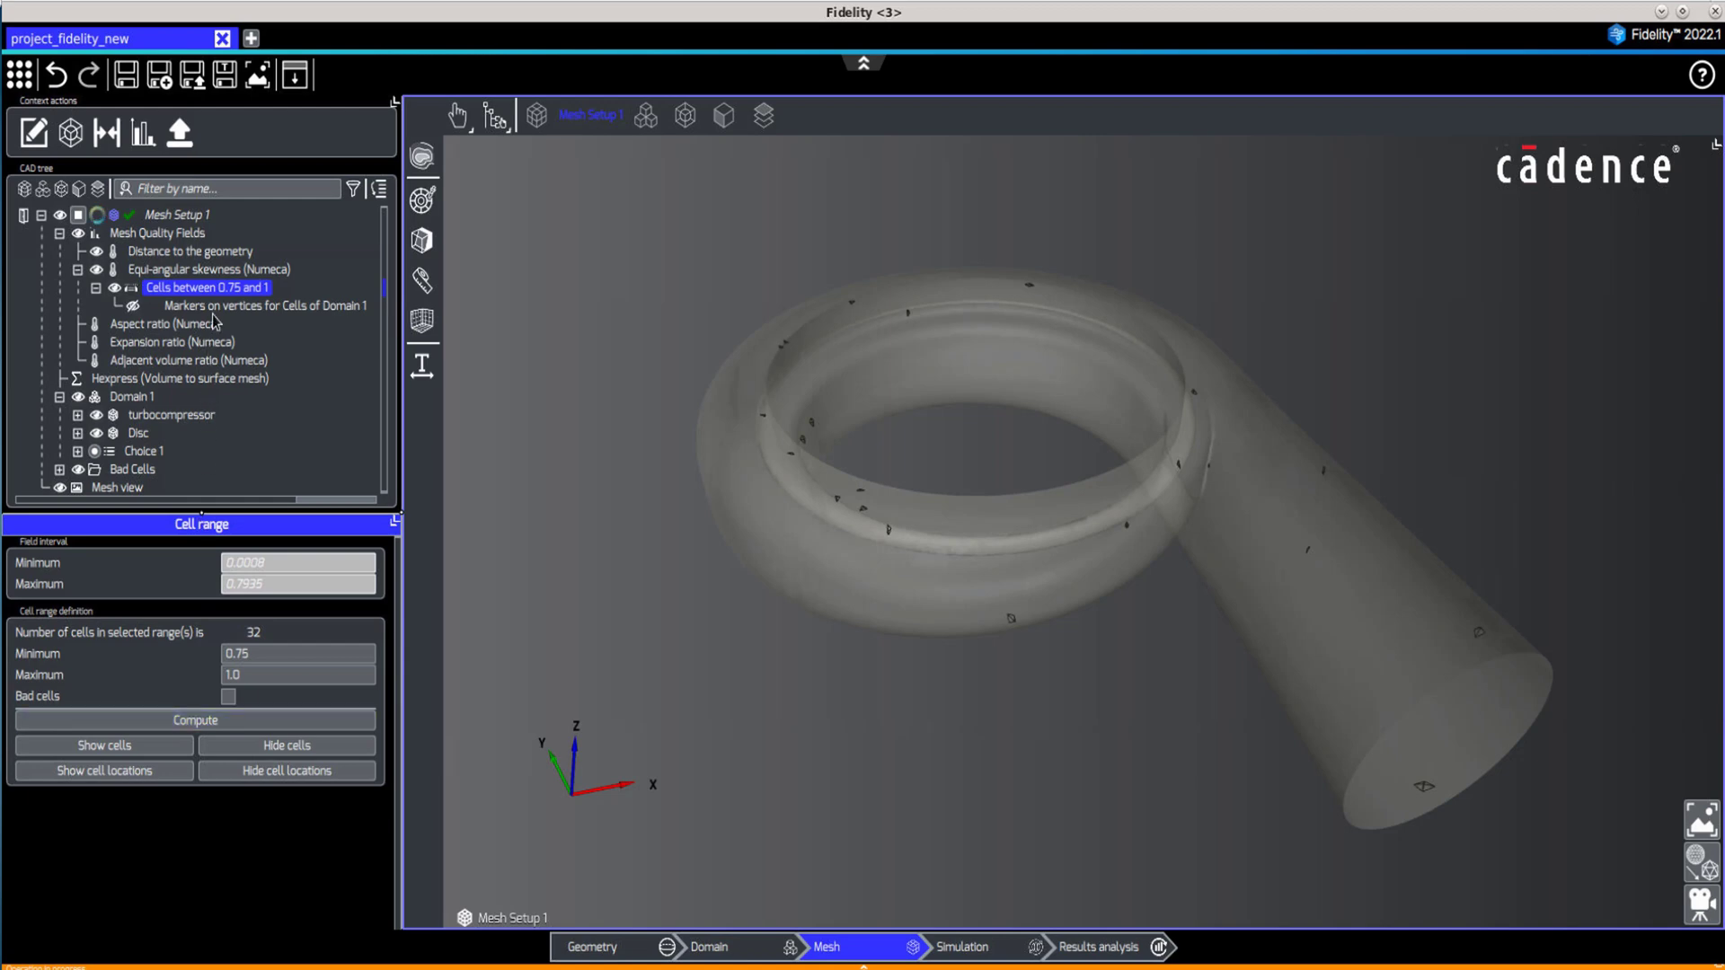
Hide the 32 skewed cells, show their location pointers, then clear the pointers.
{"action": "left_click", "coordinate": [266, 306]}
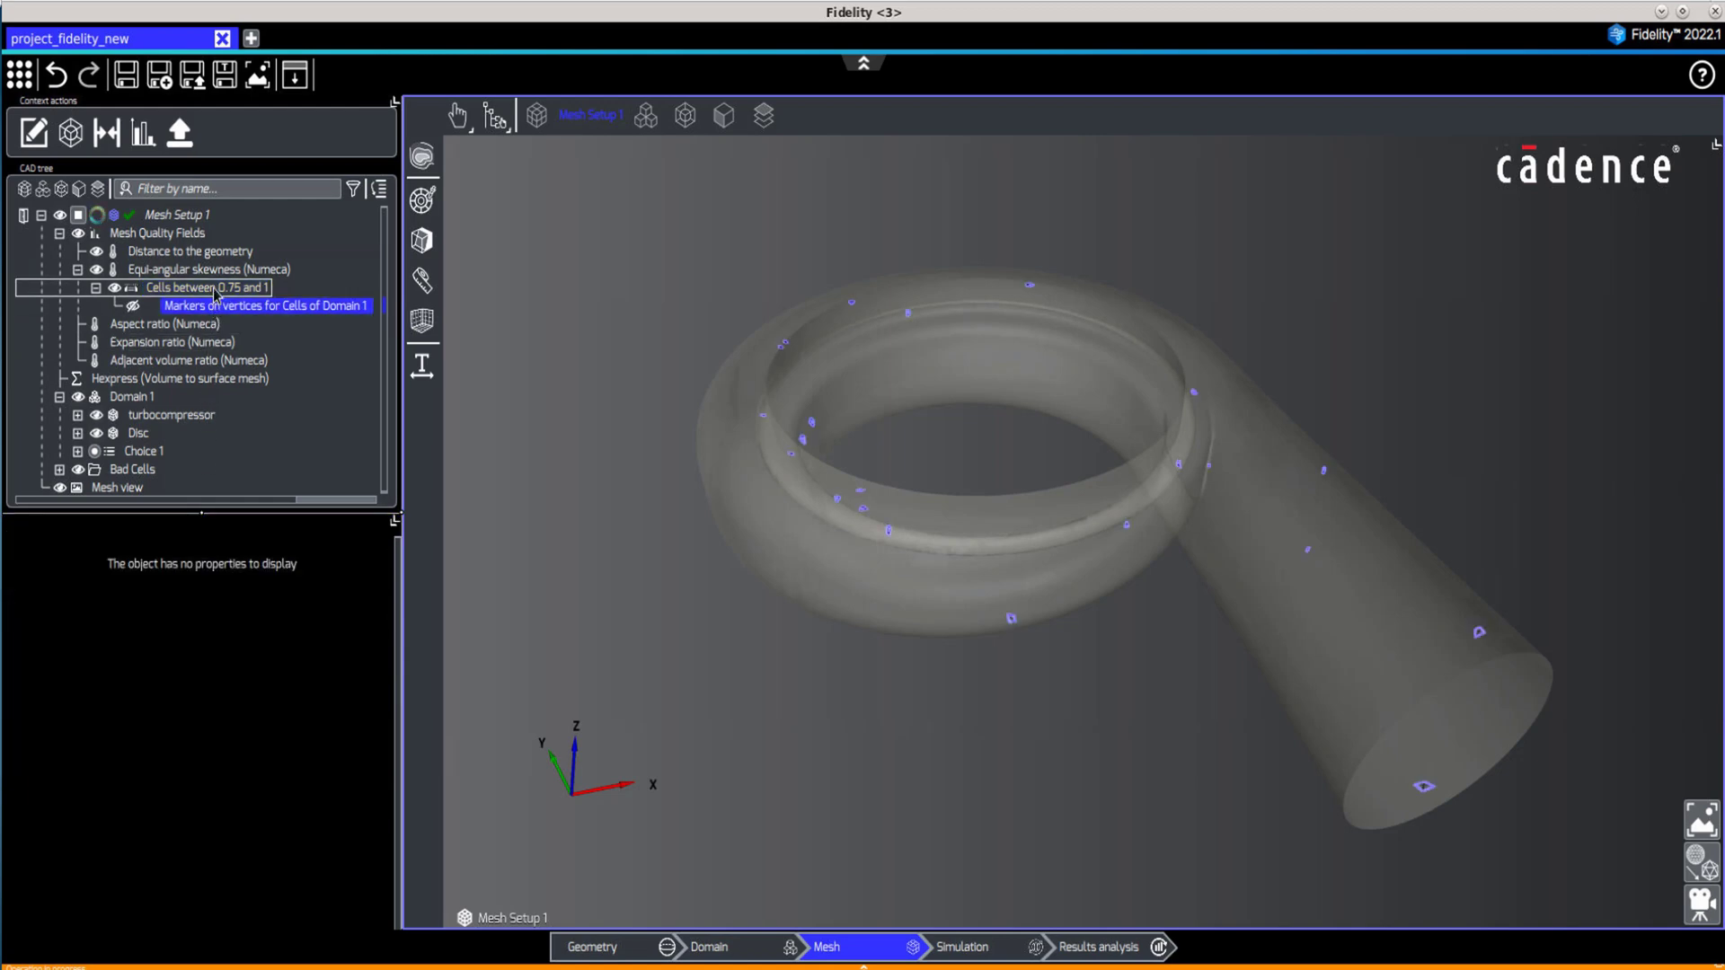
{"action": "left_click", "coordinate": [207, 287]}
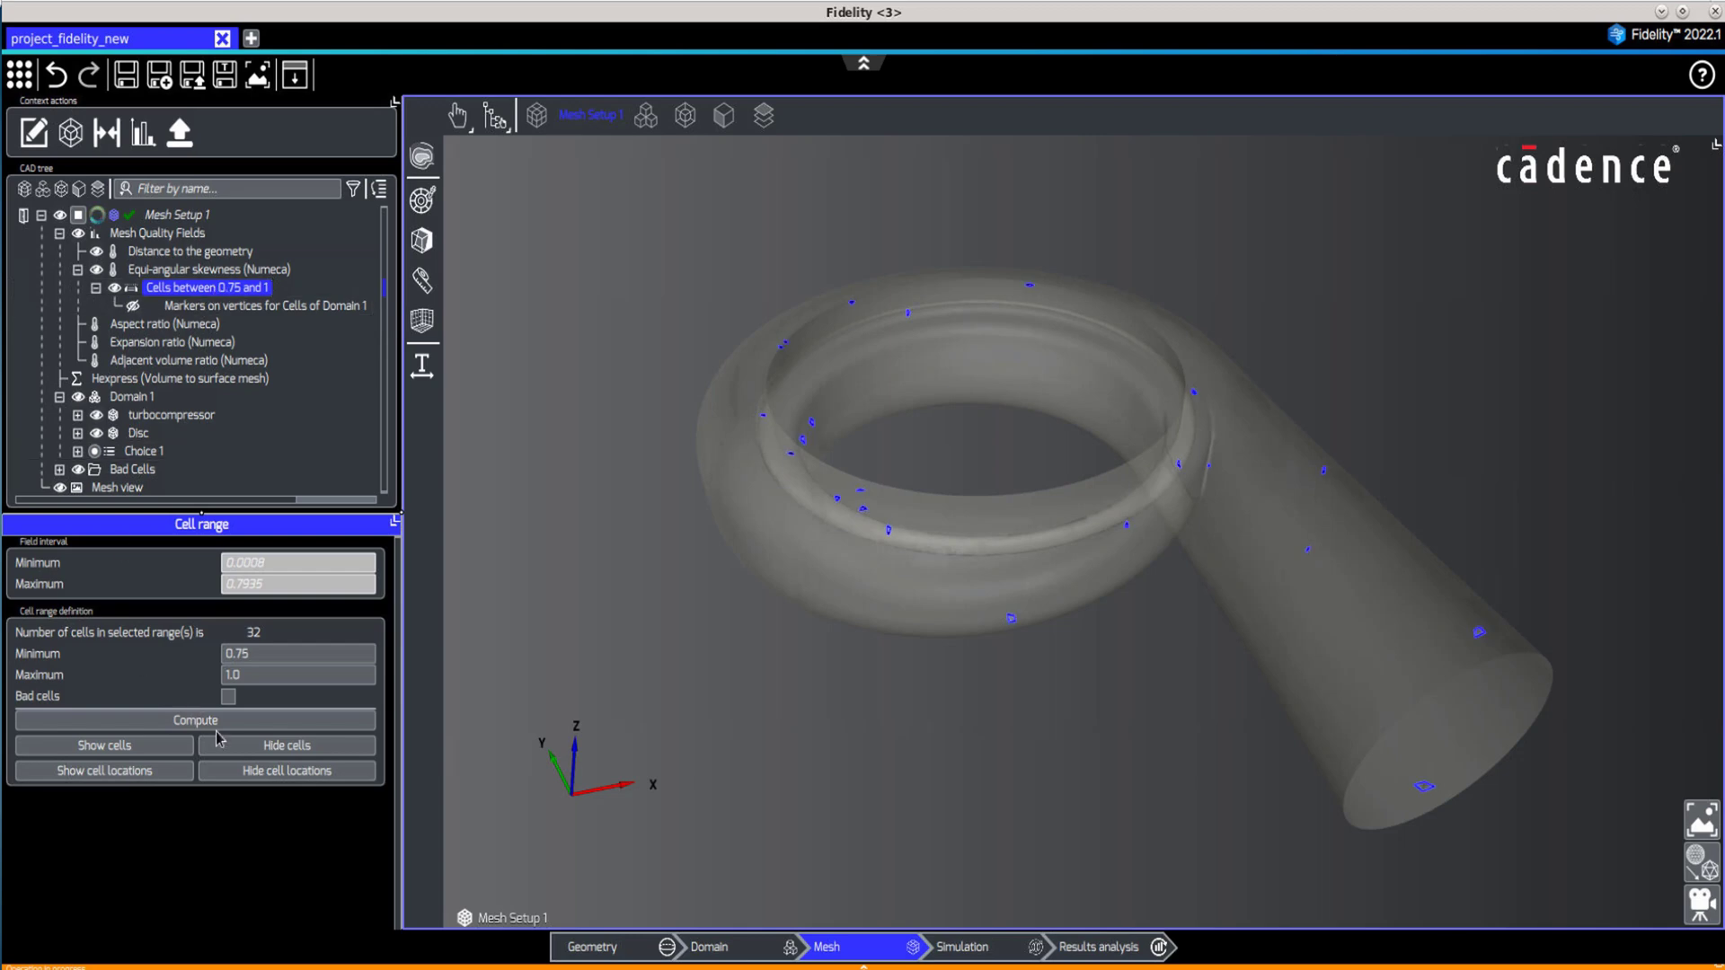
{"action": "left_click", "coordinate": [286, 744]}
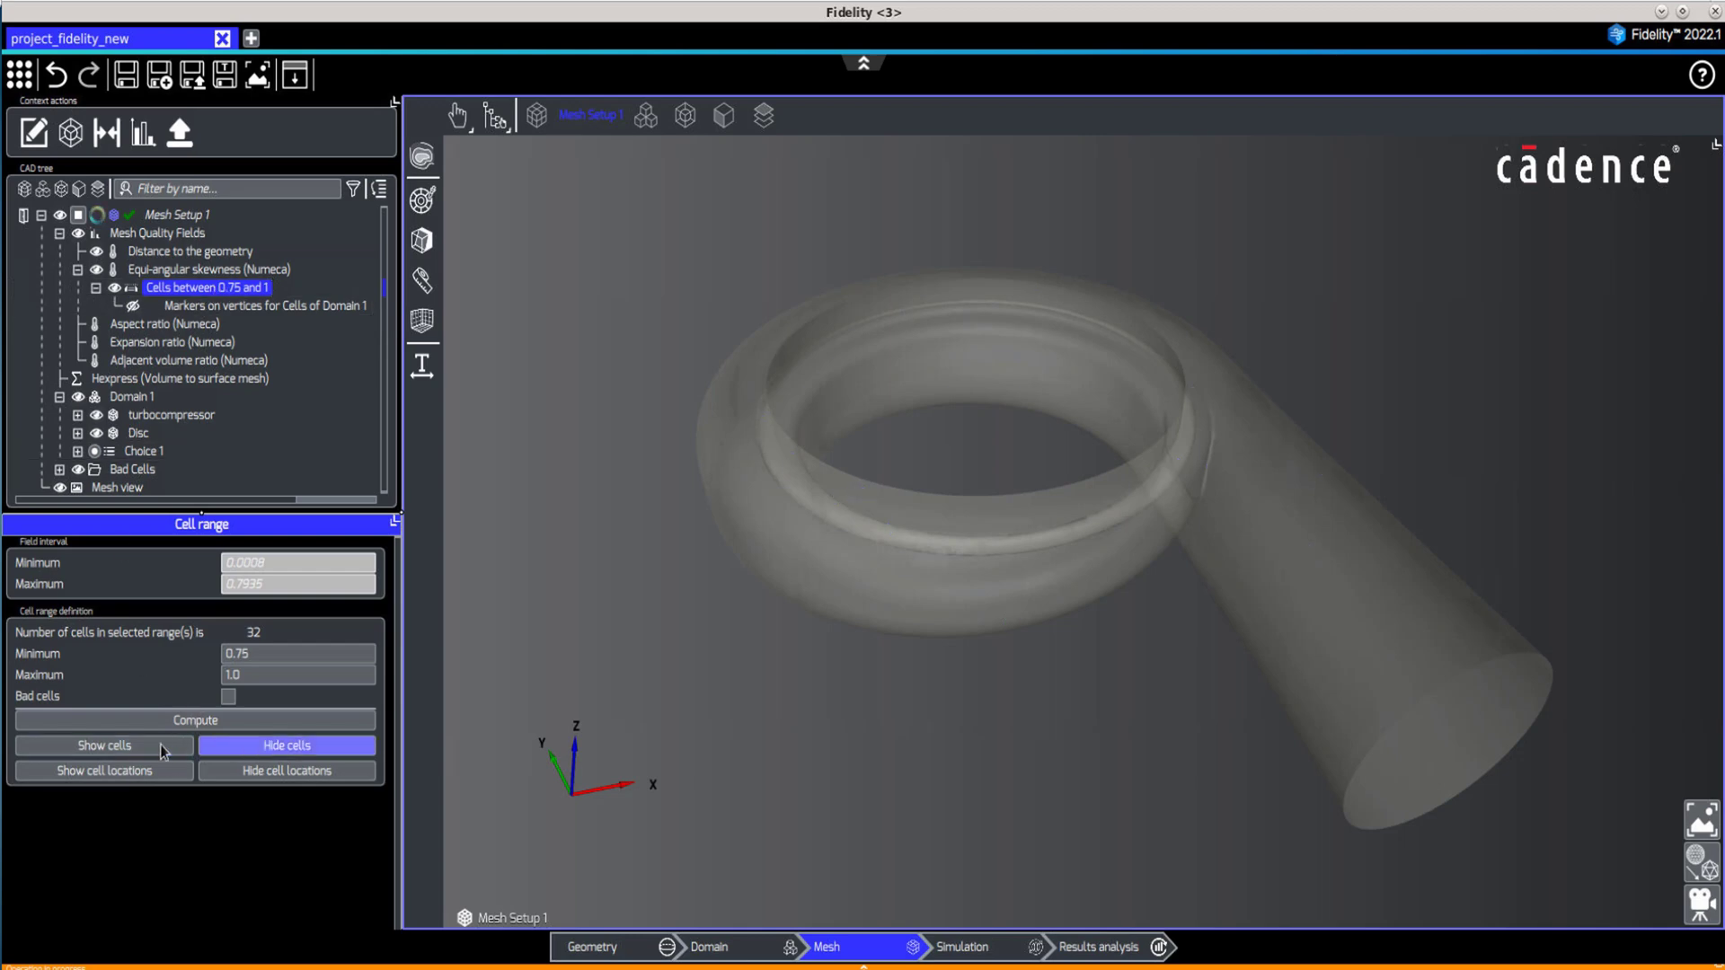
{"action": "left_click", "coordinate": [103, 771]}
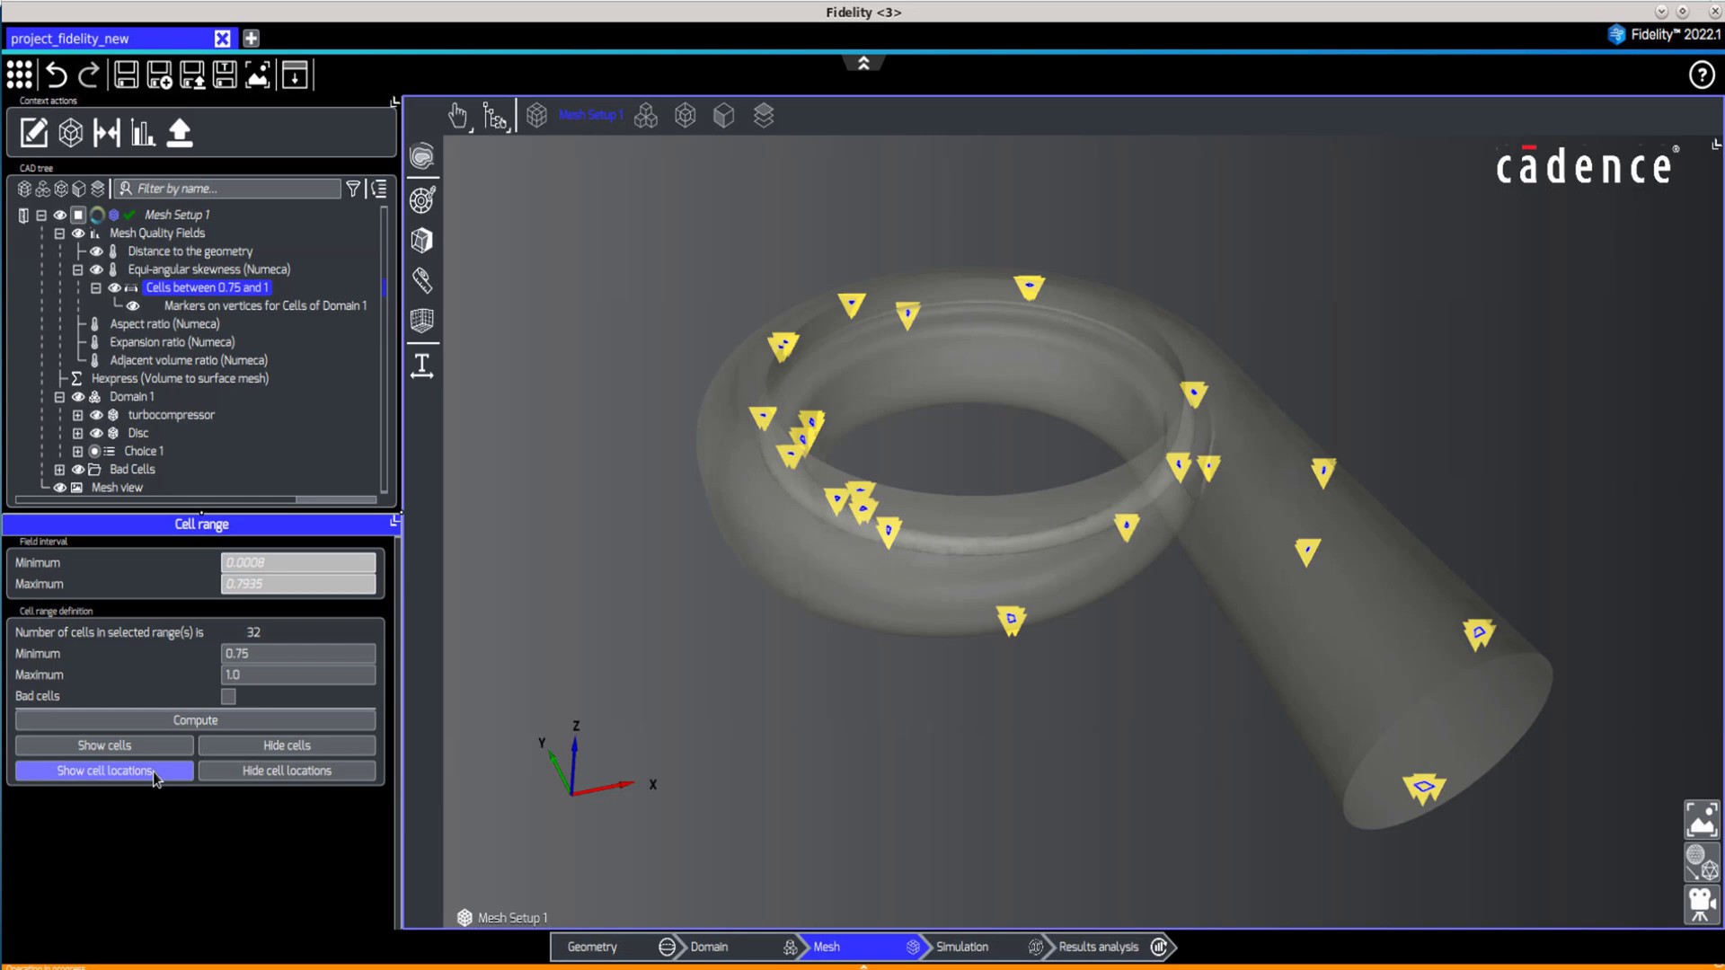
{"action": "mouse_move", "coordinate": [190, 776]}
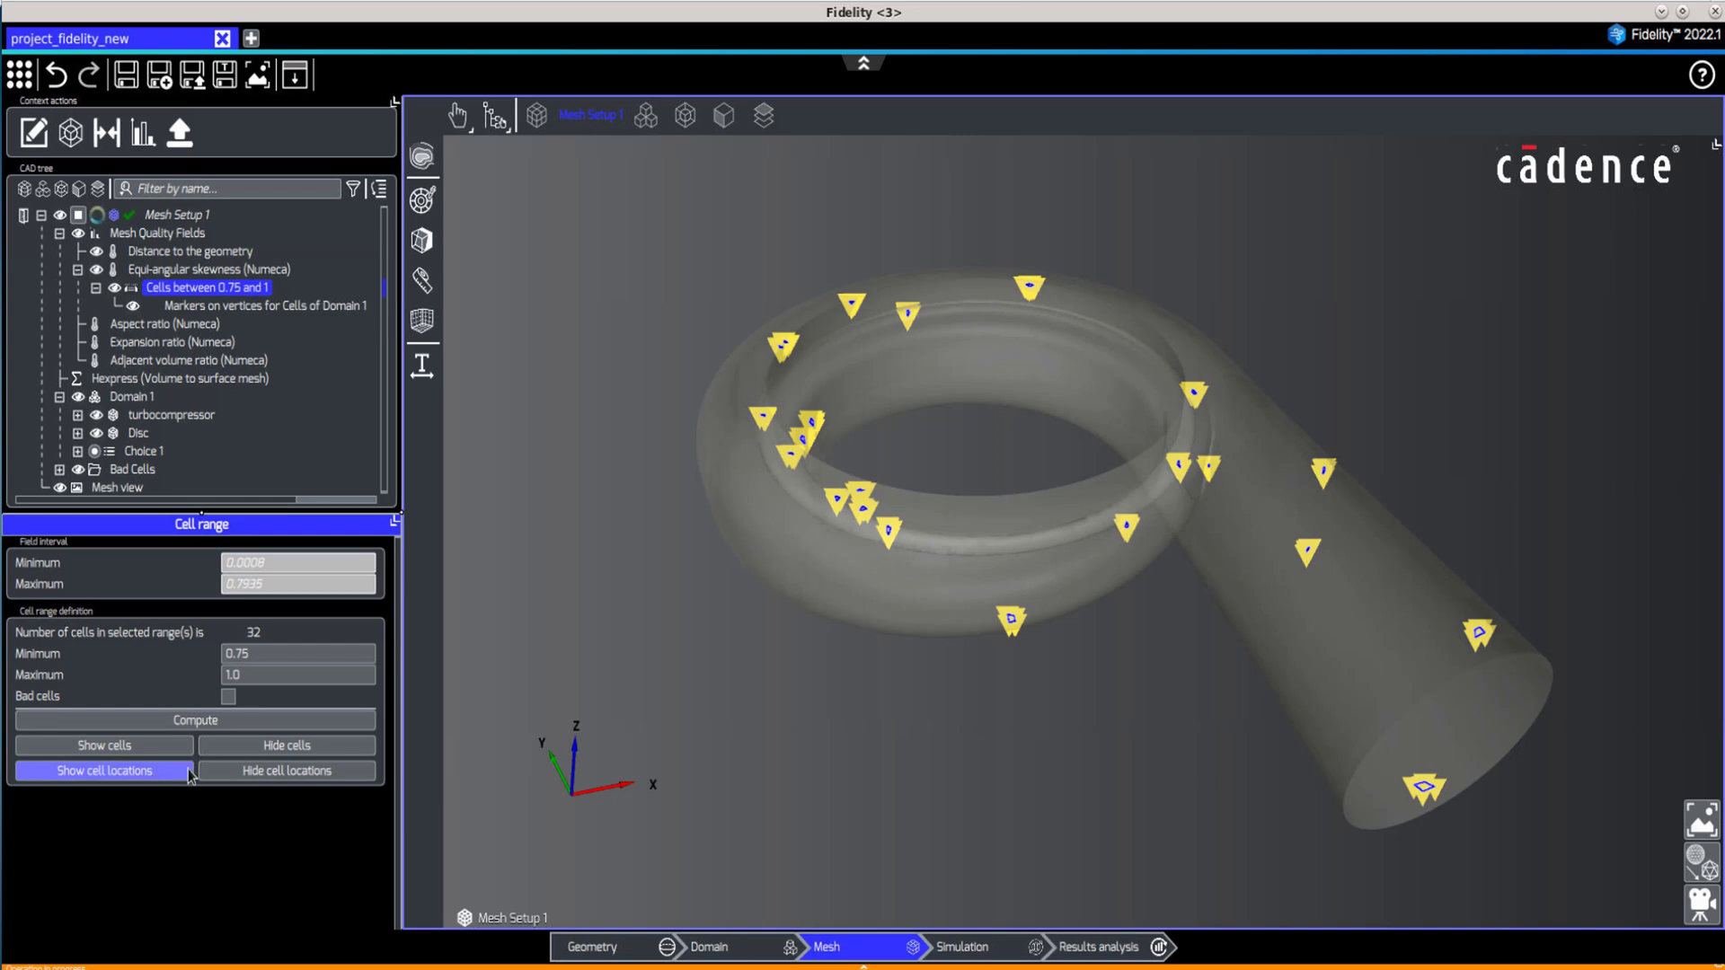
{"action": "left_click", "coordinate": [288, 771]}
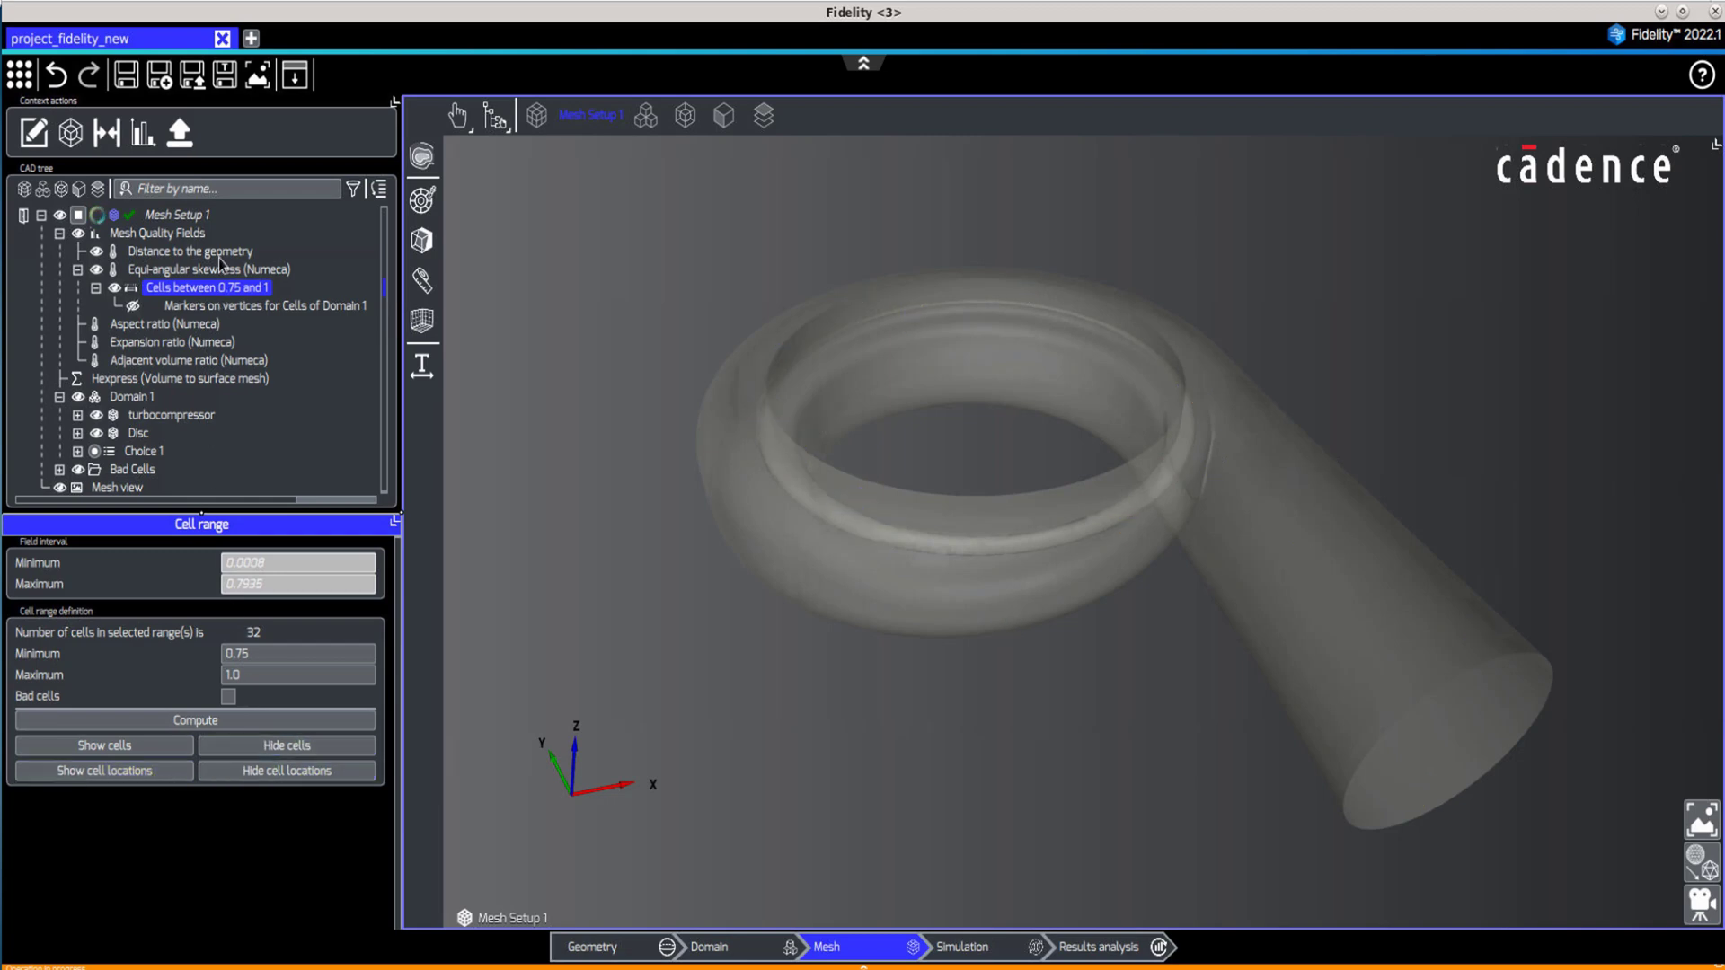
Compute a distance-to-geometry cell range with minimum 0.001 m, flagging 12 cells near the tongue.
{"action": "left_click", "coordinate": [189, 250]}
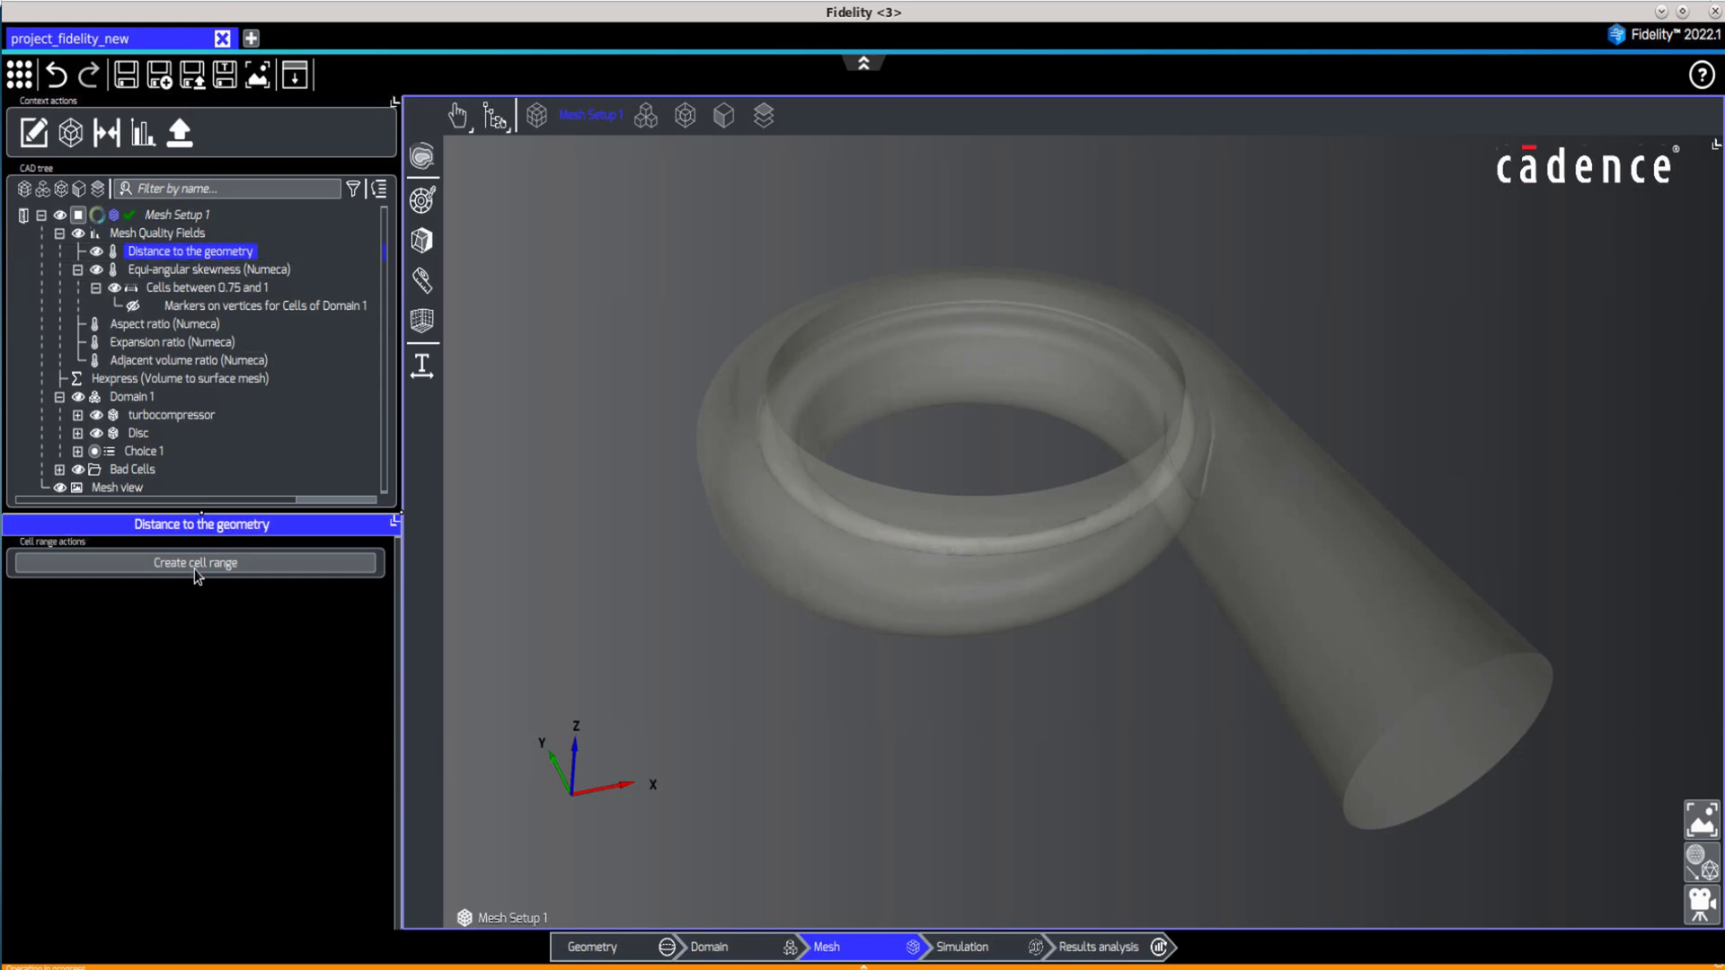
{"action": "left_click", "coordinate": [194, 563]}
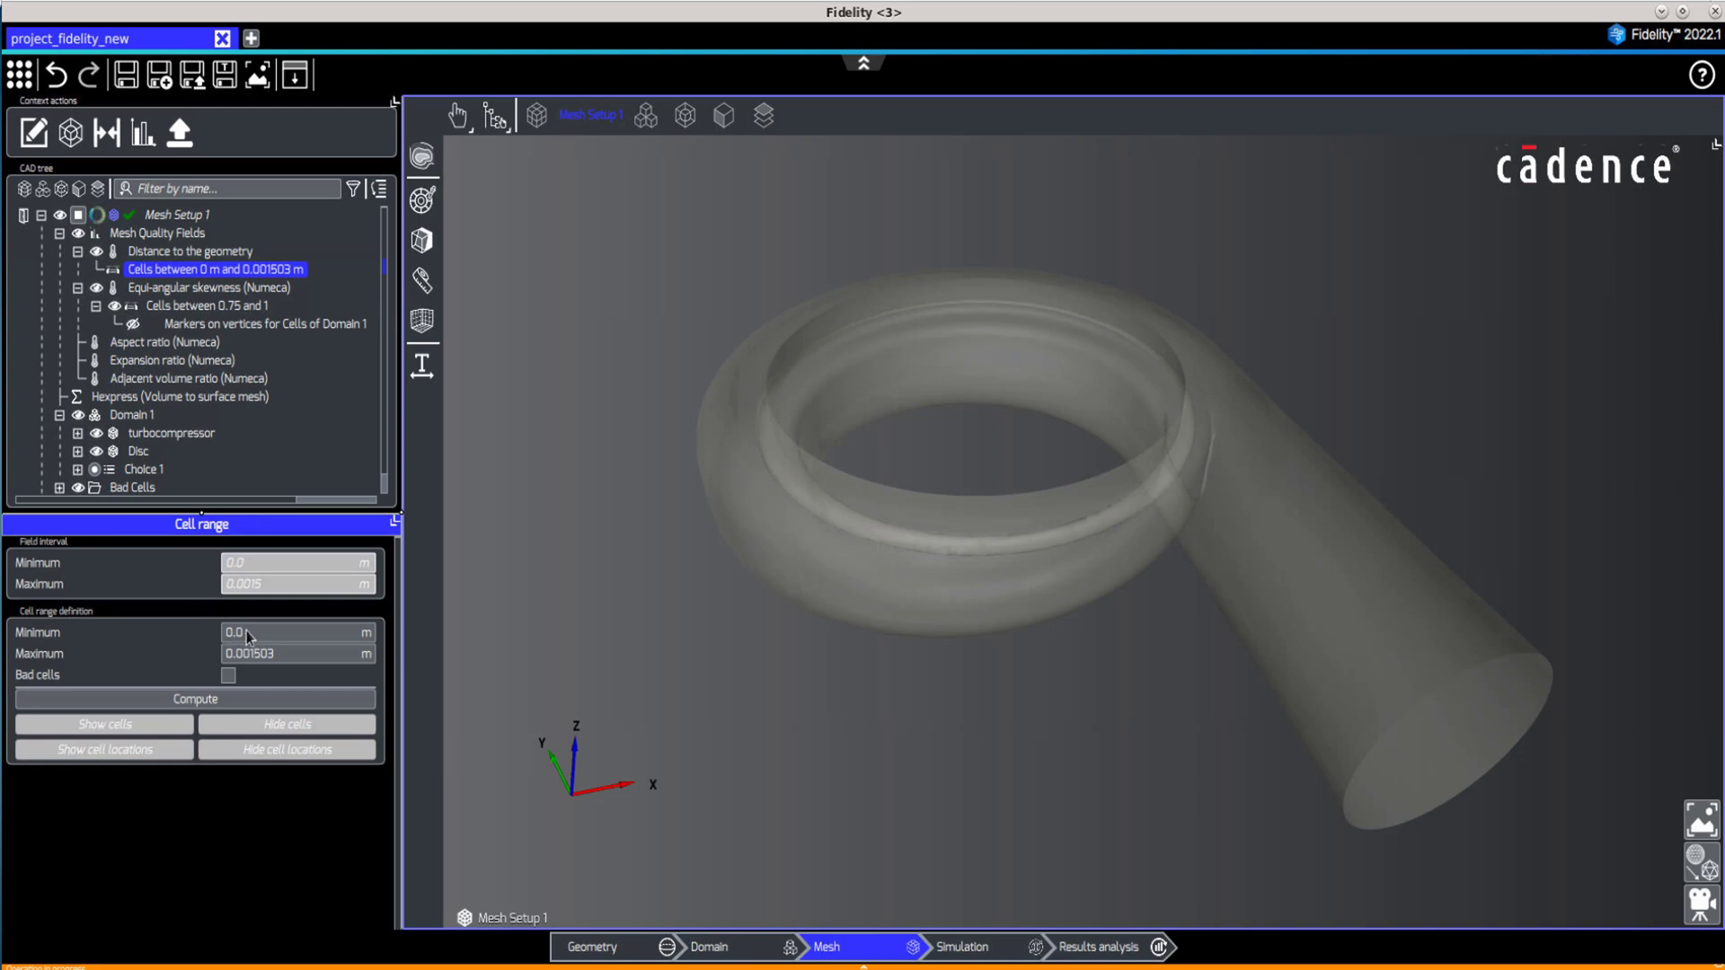
{"action": "left_click", "coordinate": [287, 633]}
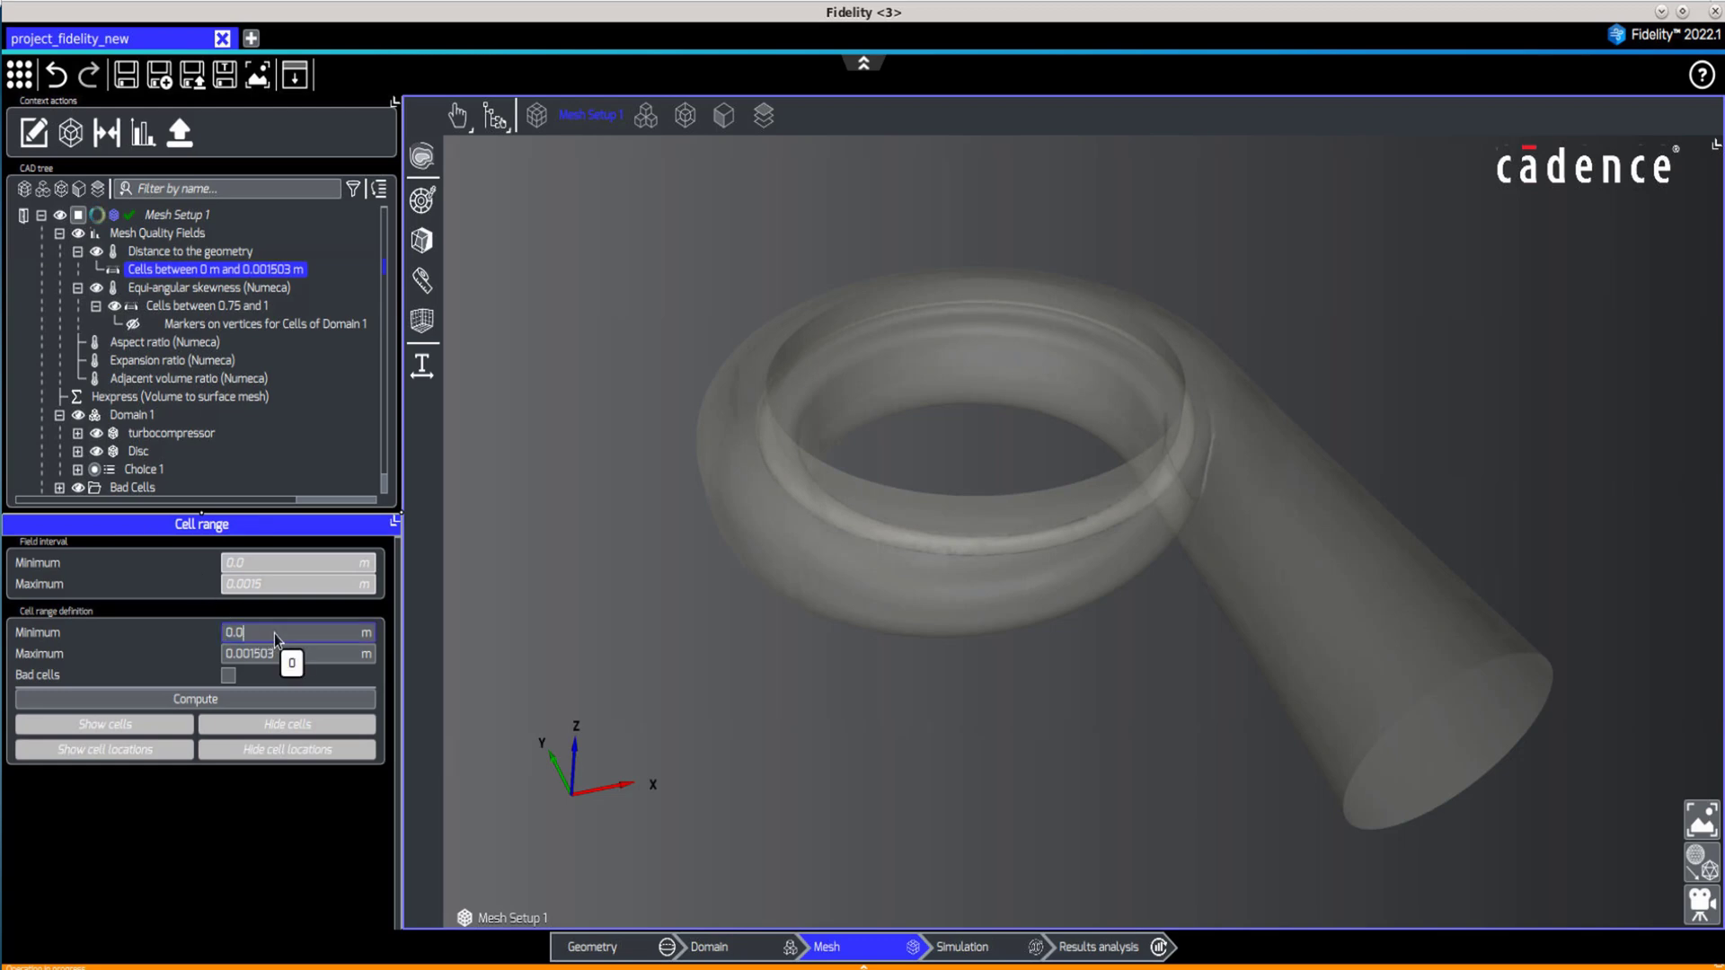
{"action": "type", "text": "0.001"}
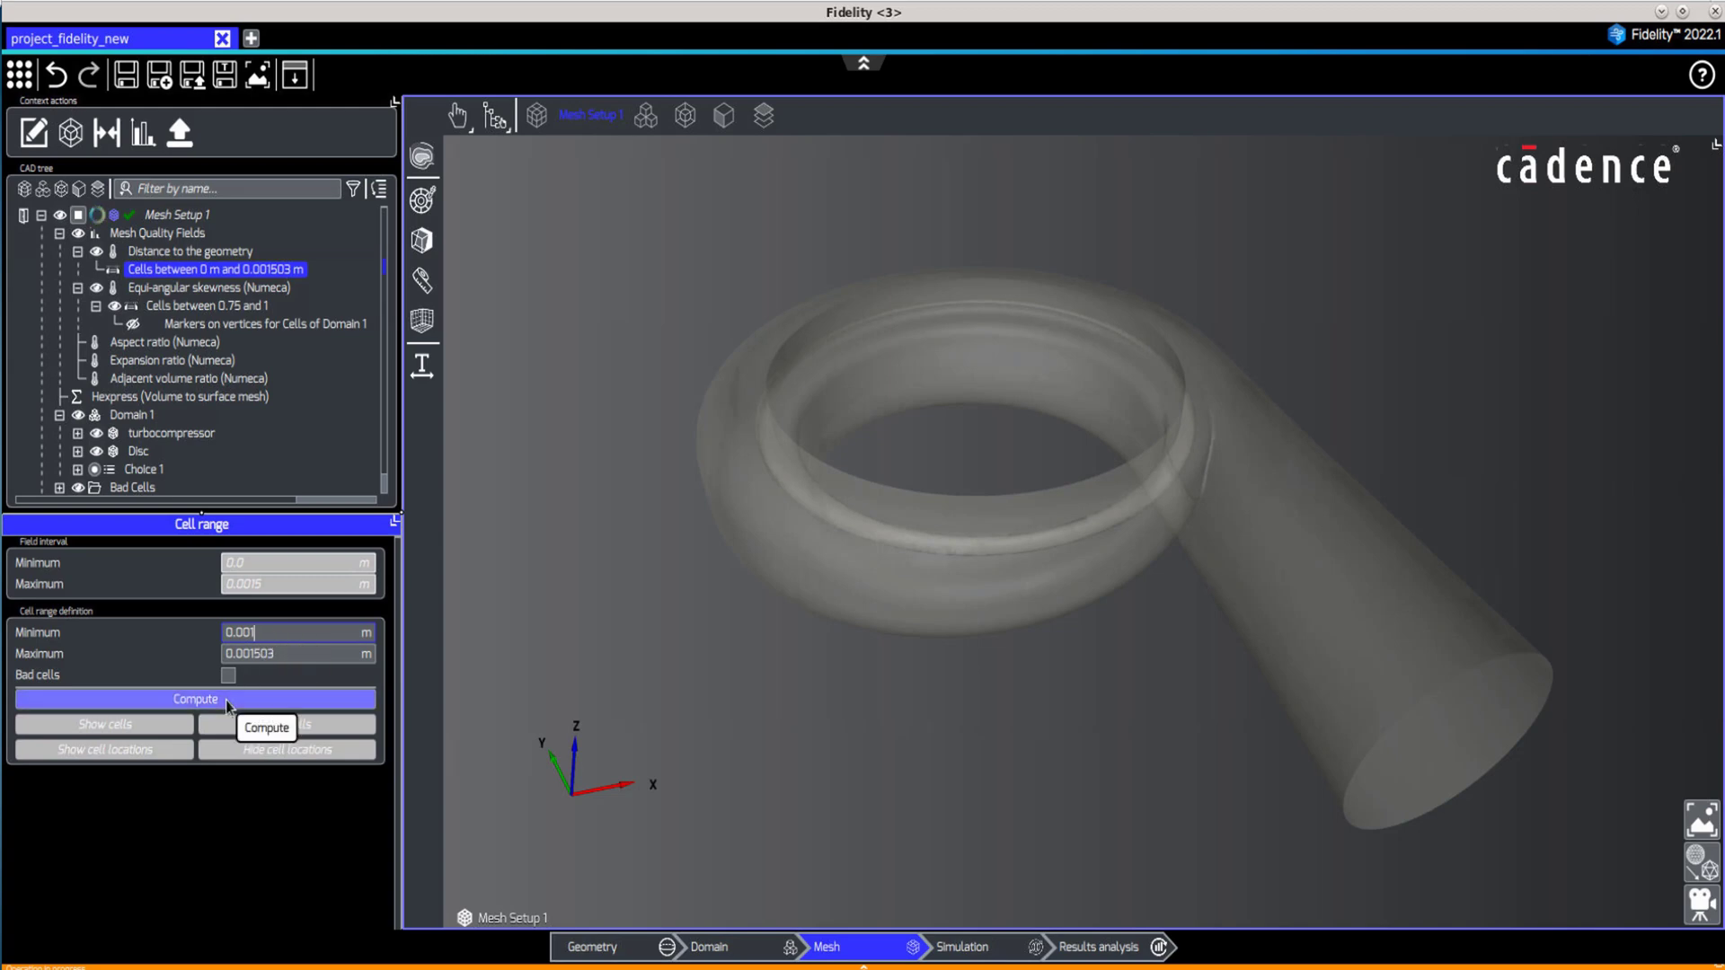
{"action": "left_click", "coordinate": [194, 699]}
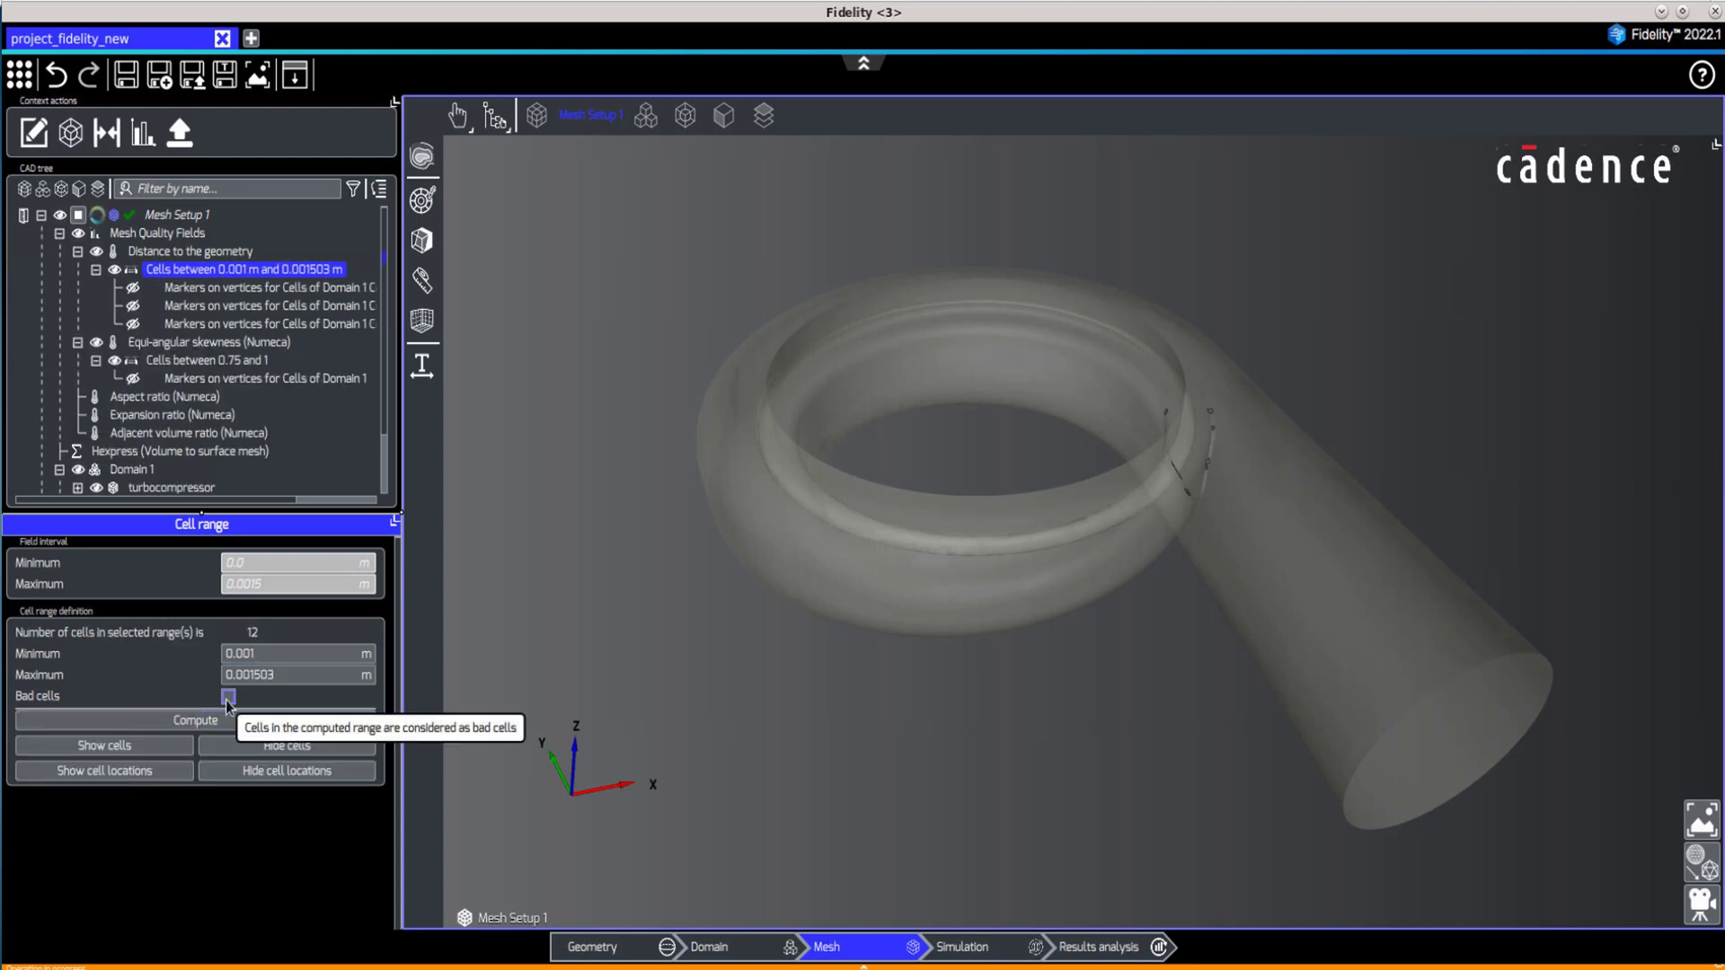
{"action": "mouse_move", "coordinate": [1121, 473]}
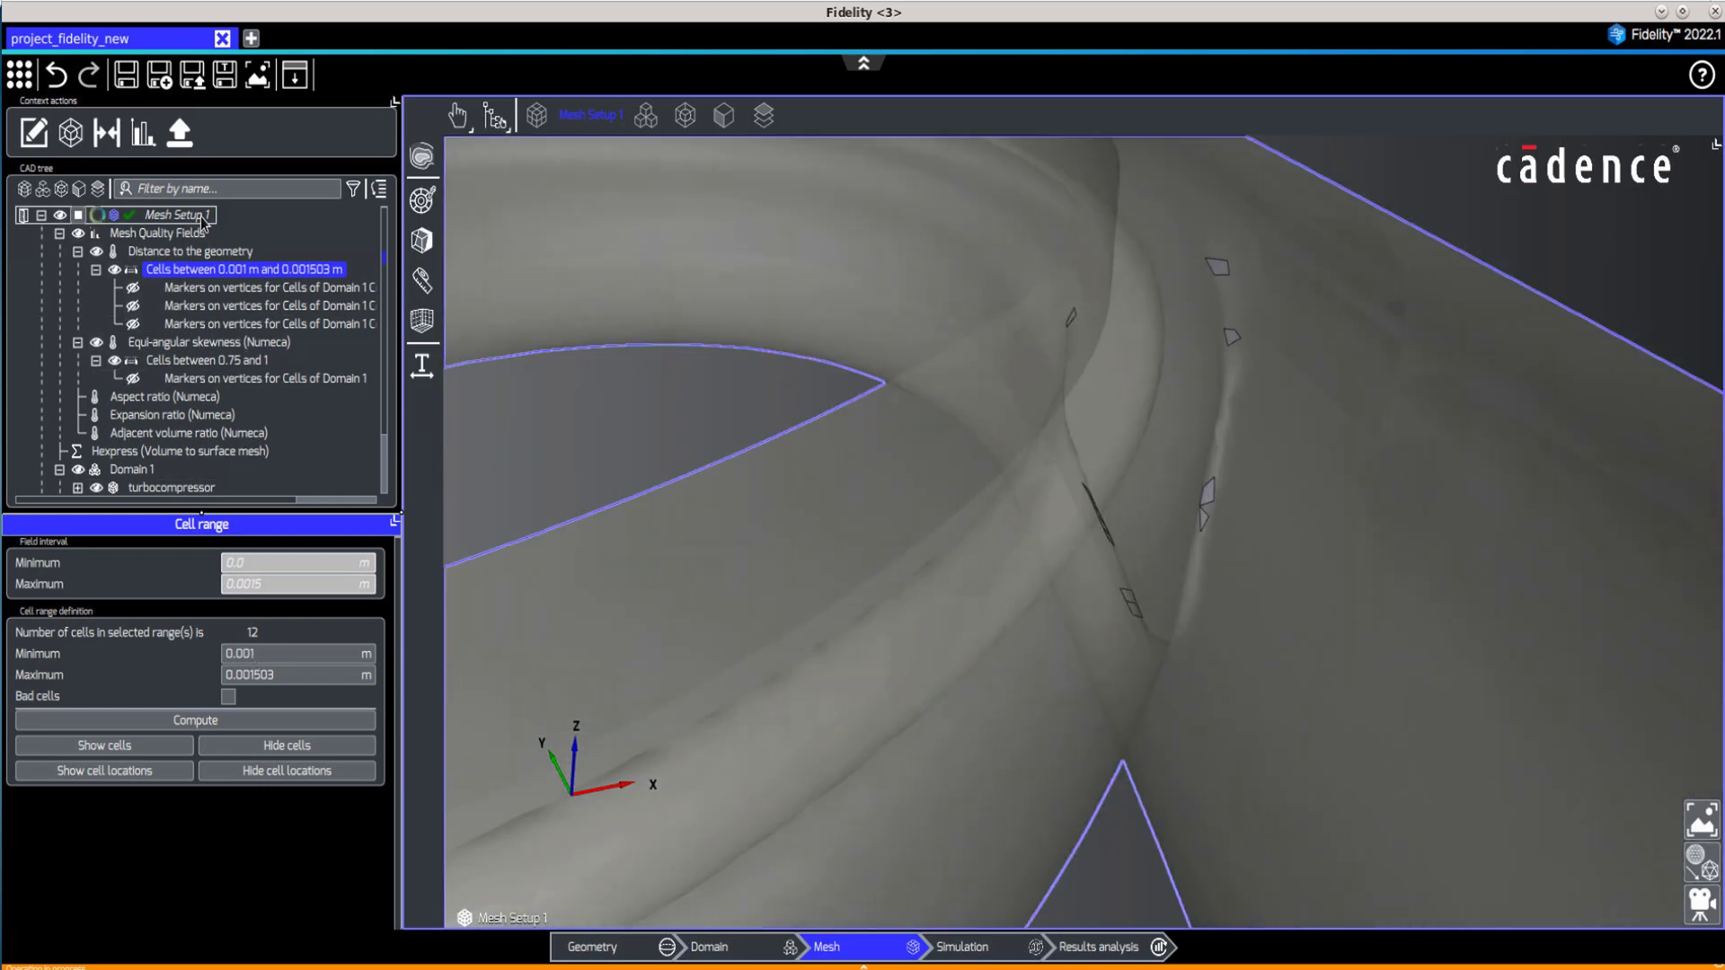
Make the volute surface opaque and display the mesh wireframe over it.
{"action": "left_click", "coordinate": [422, 198]}
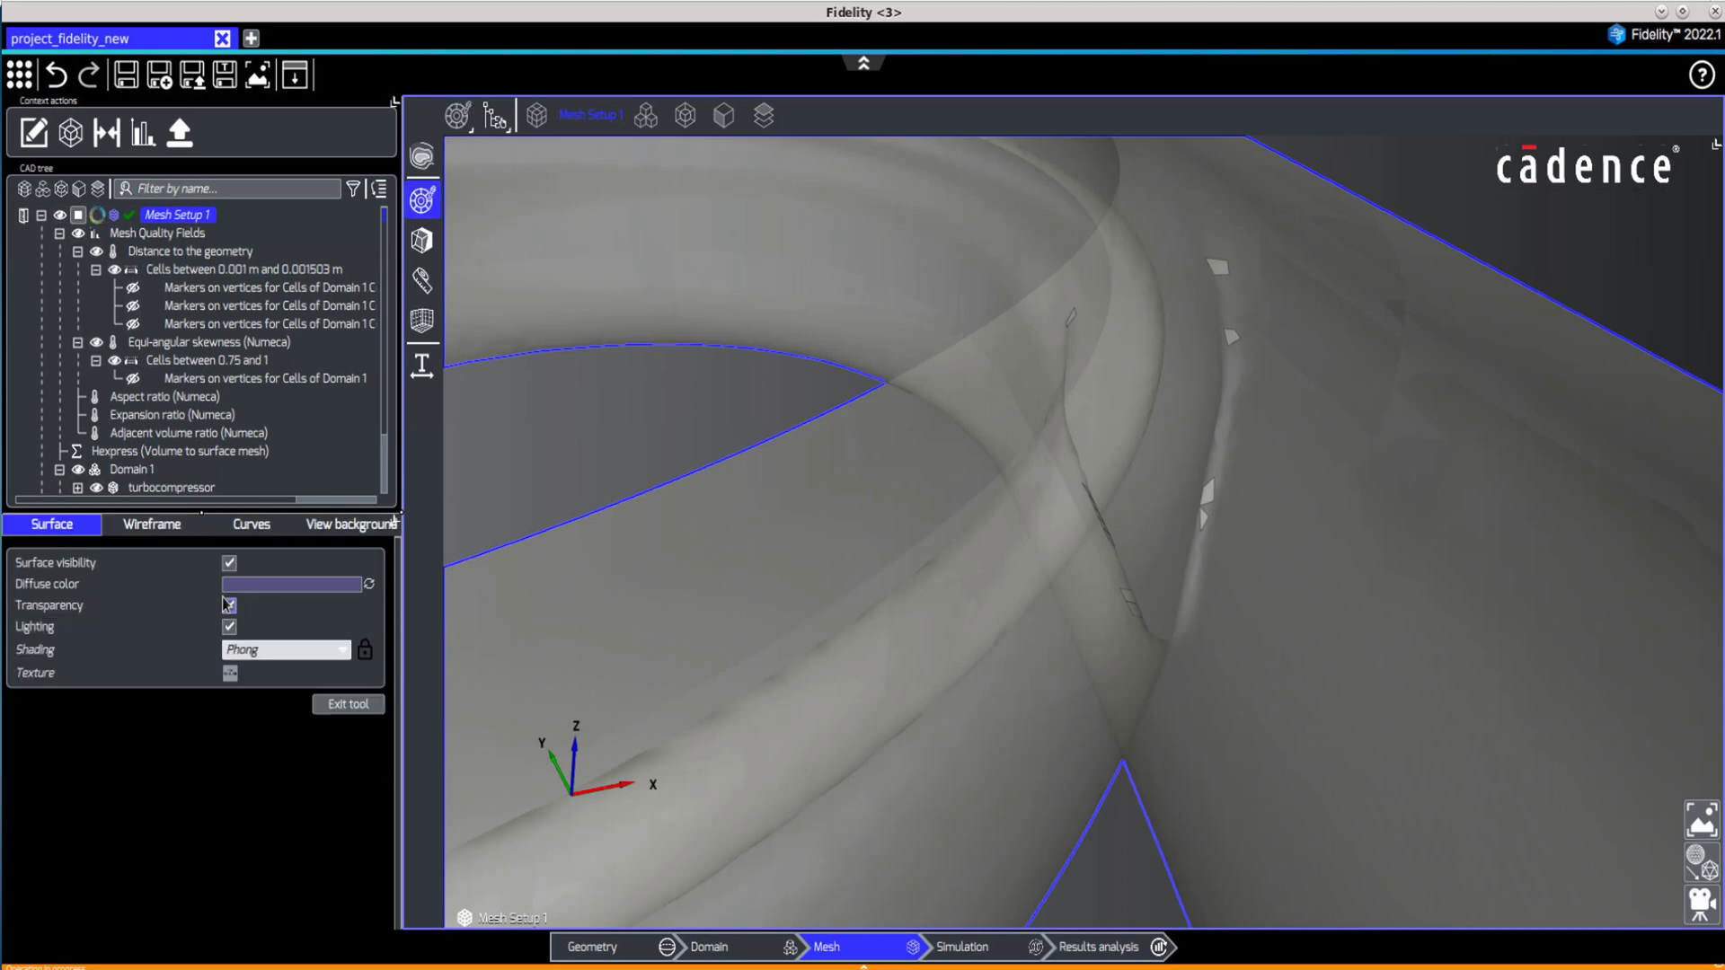
{"action": "left_click", "coordinate": [151, 524]}
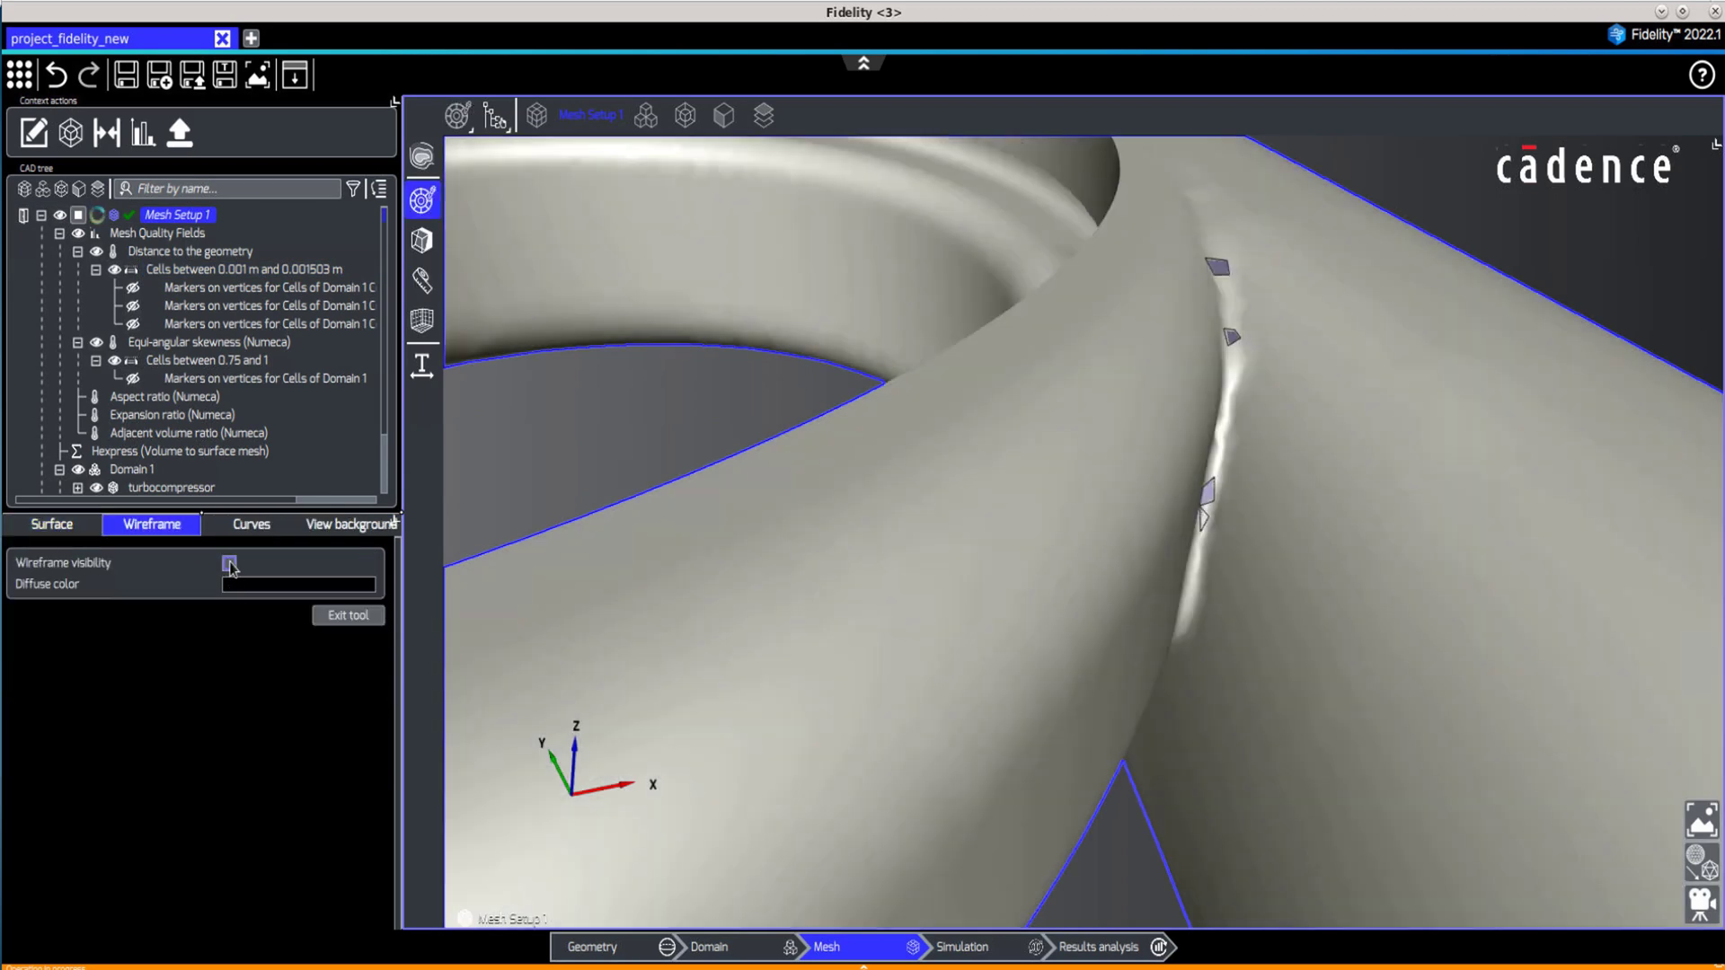
{"action": "left_click", "coordinate": [230, 564]}
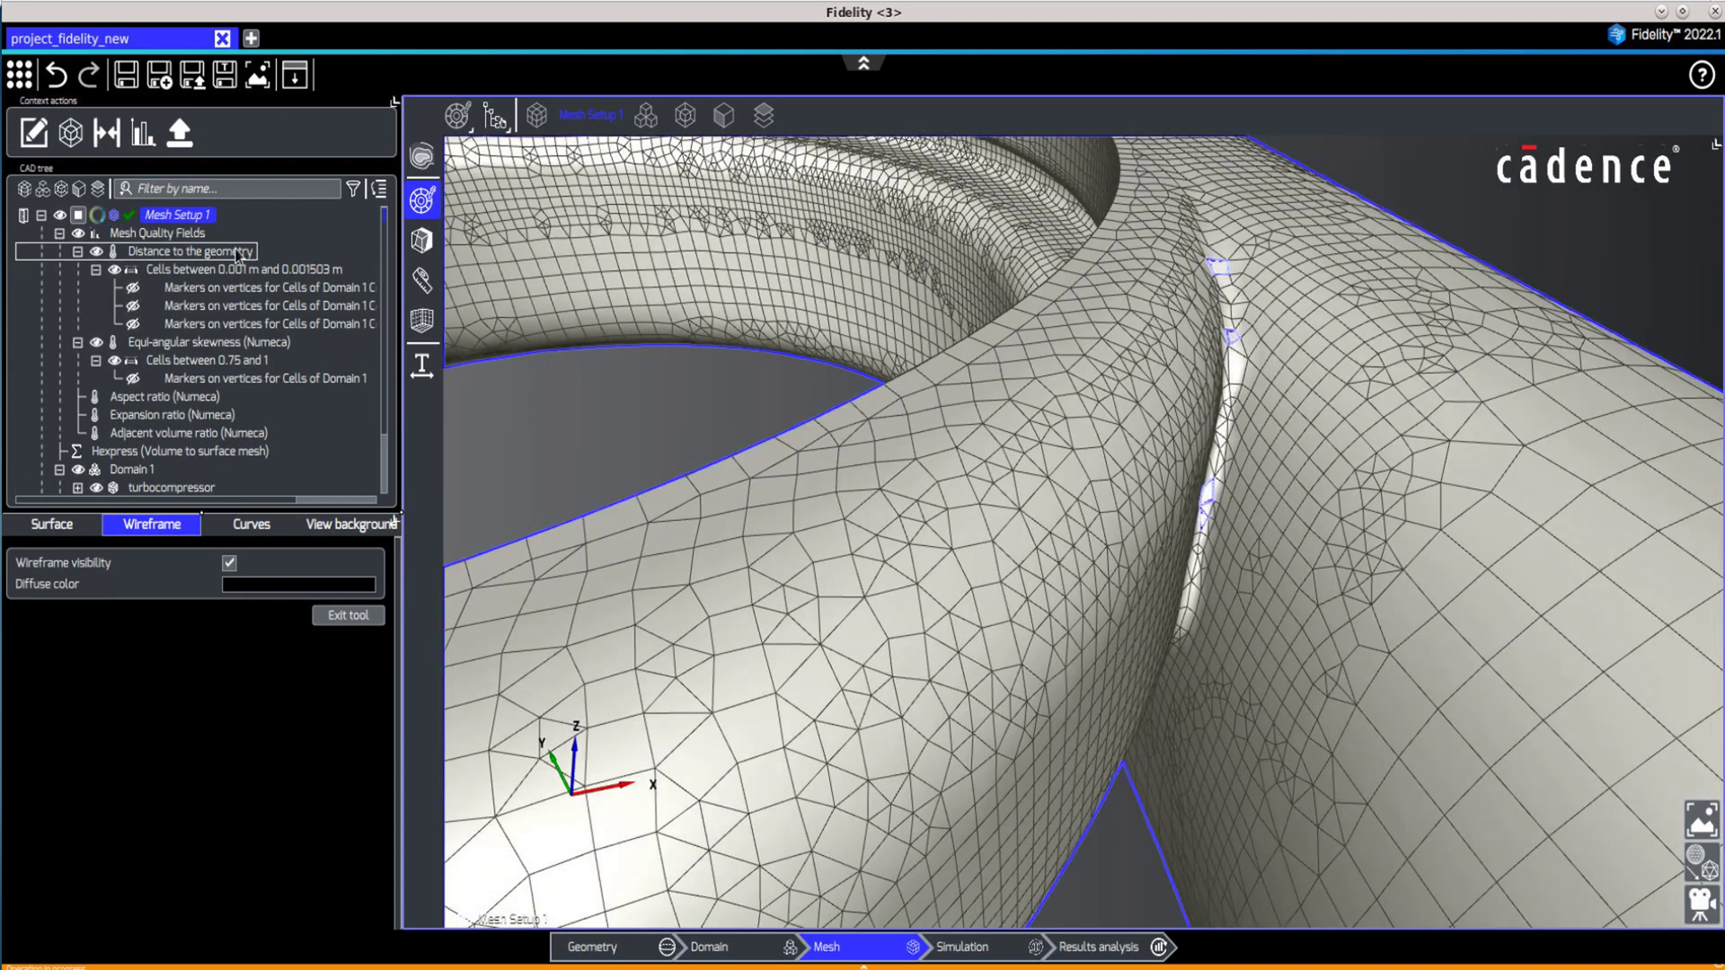
Compute a bad-cell distance-to-geometry range with minimum 0.001 m, holding 12 cells.
{"action": "left_click", "coordinate": [191, 250]}
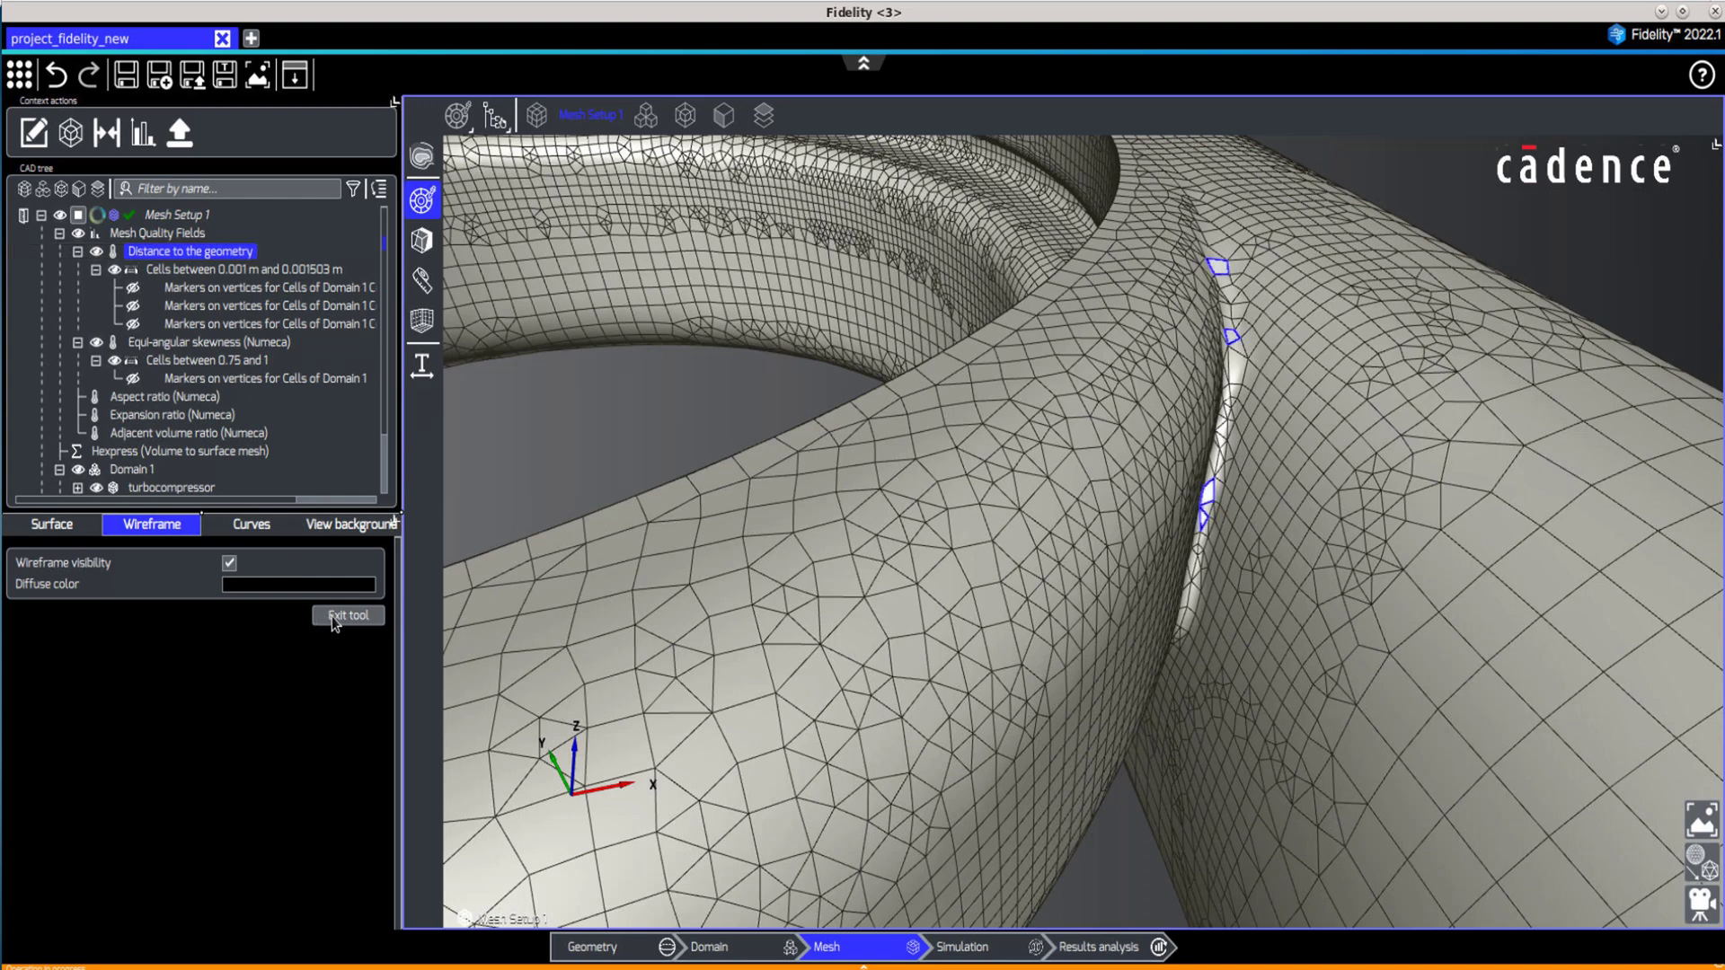
{"action": "left_click", "coordinate": [348, 614]}
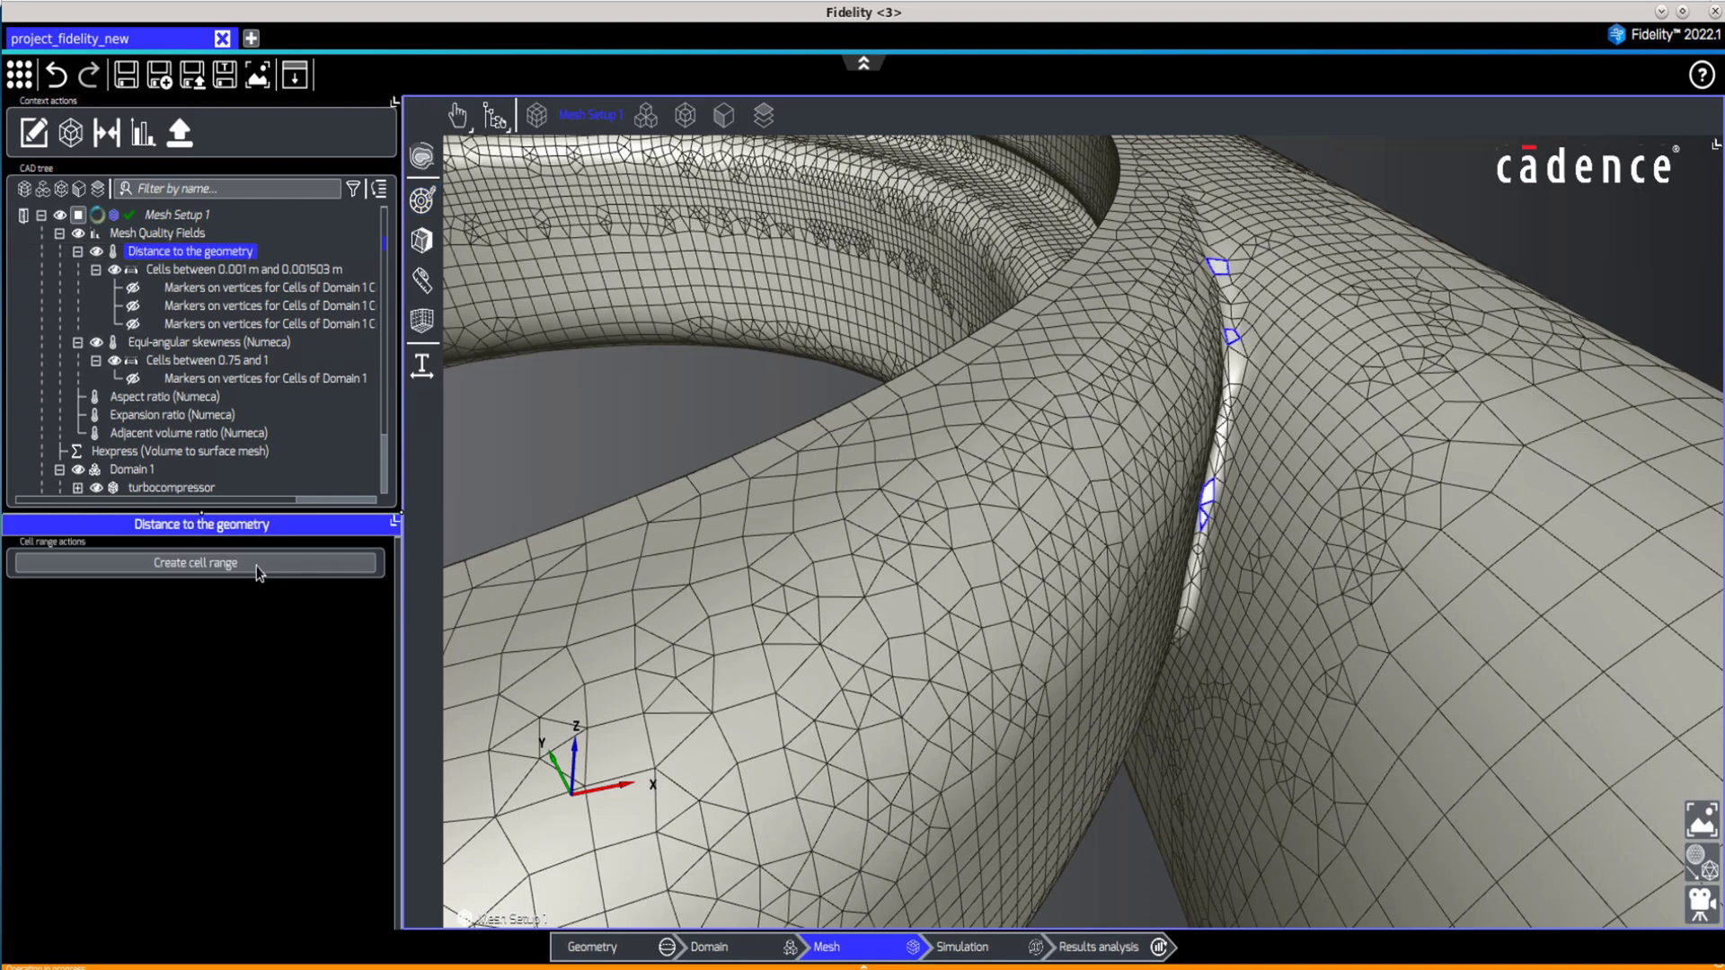
{"action": "left_click", "coordinate": [194, 562]}
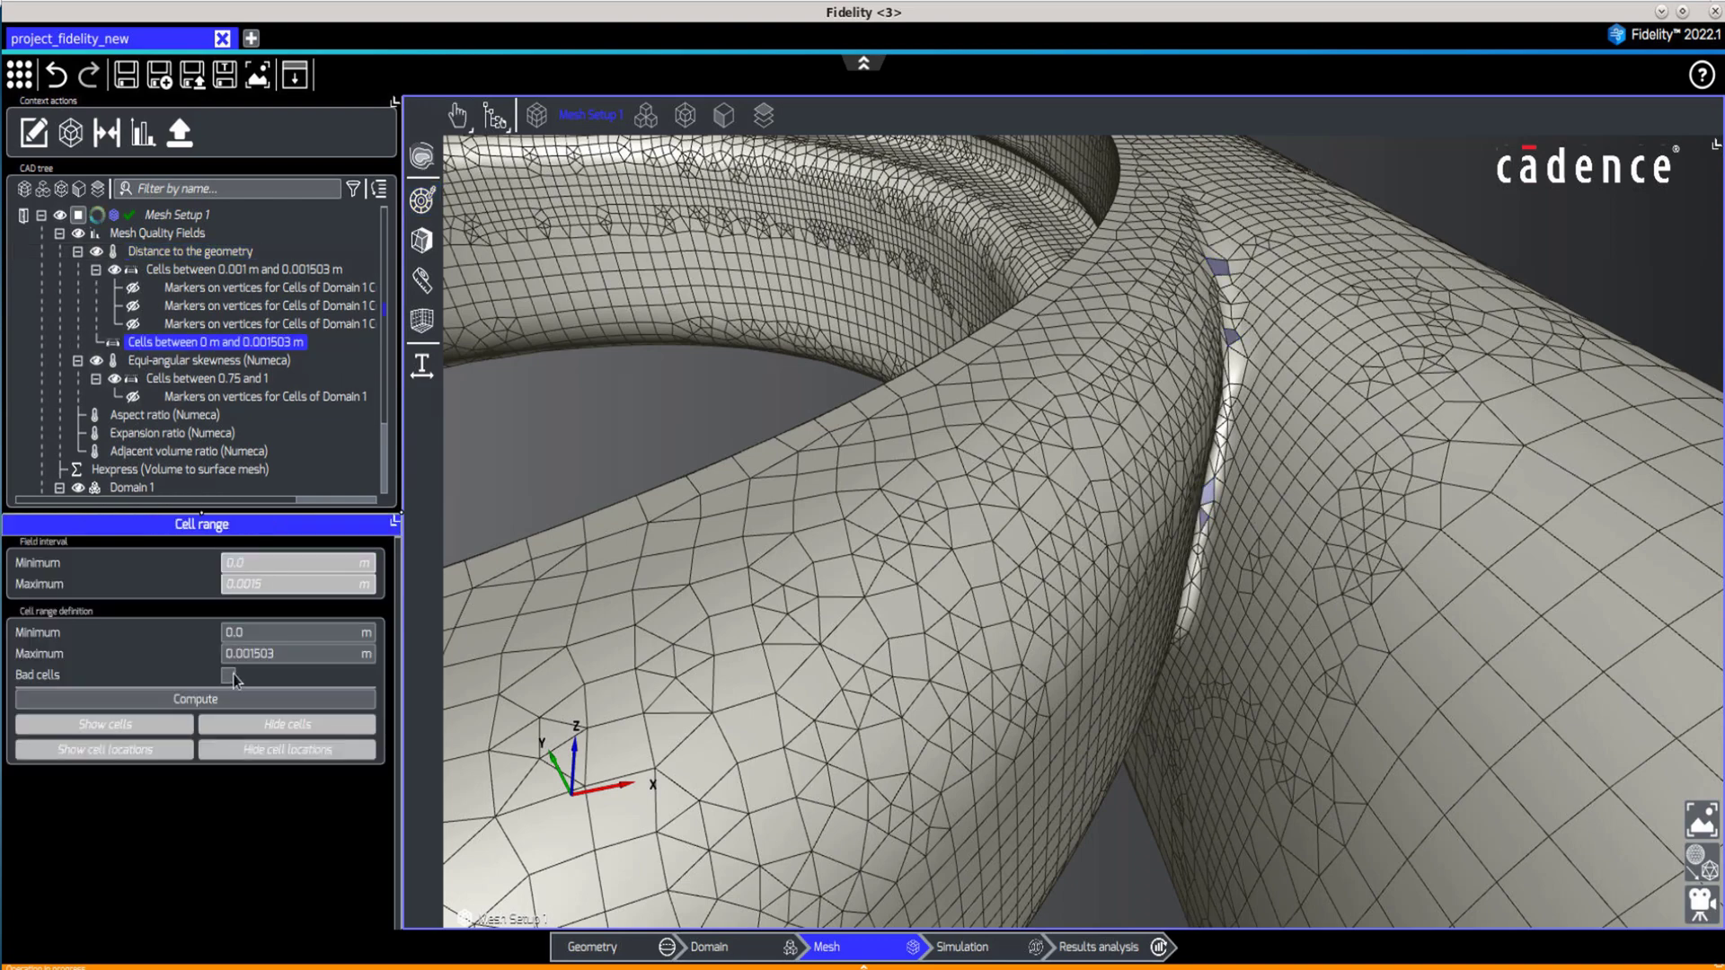
{"action": "mouse_move", "coordinate": [230, 677]}
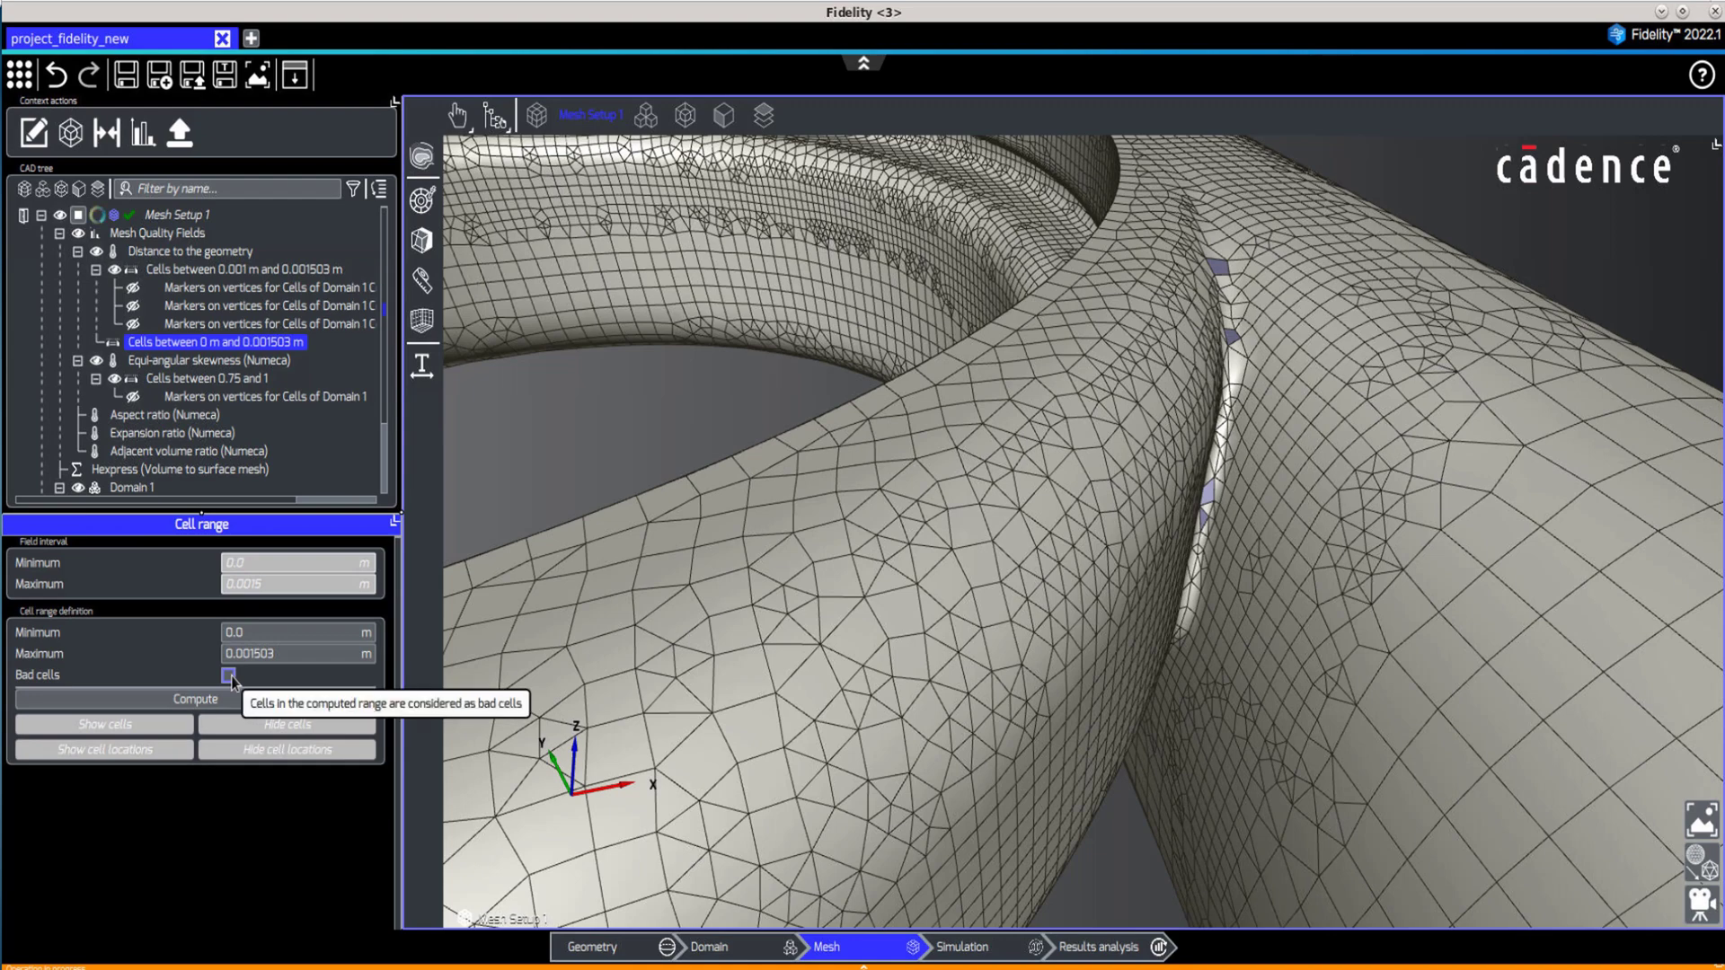
{"action": "left_click", "coordinate": [228, 676]}
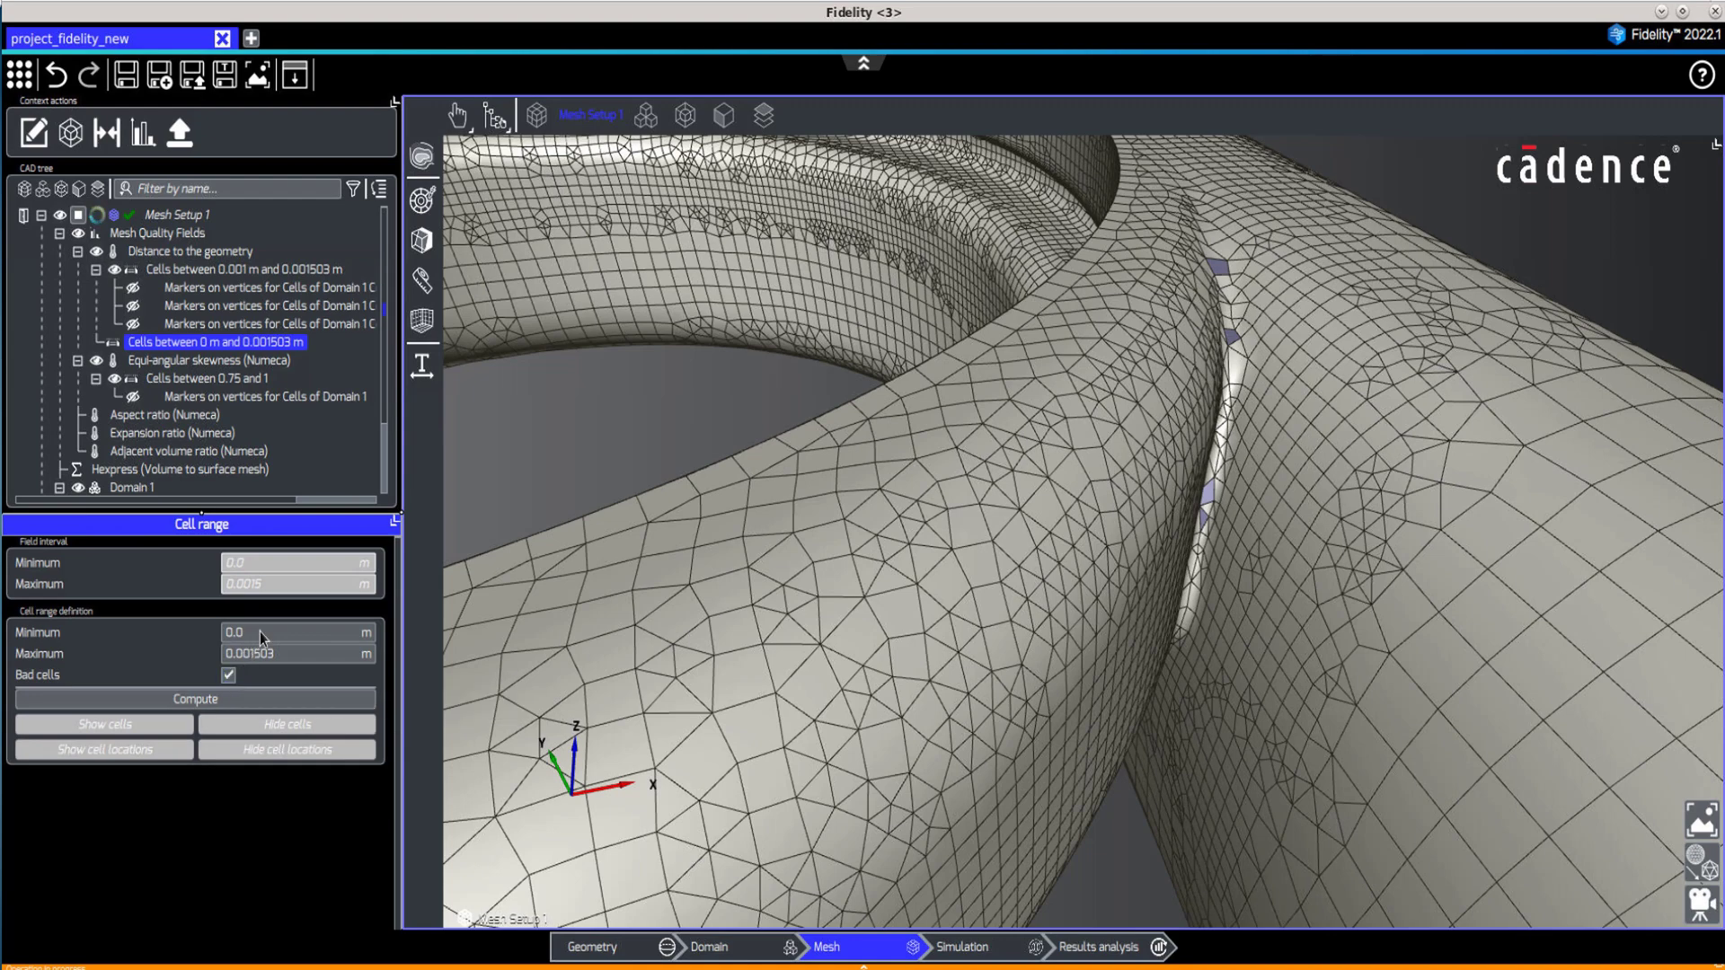
{"action": "type", "text": "0.001"}
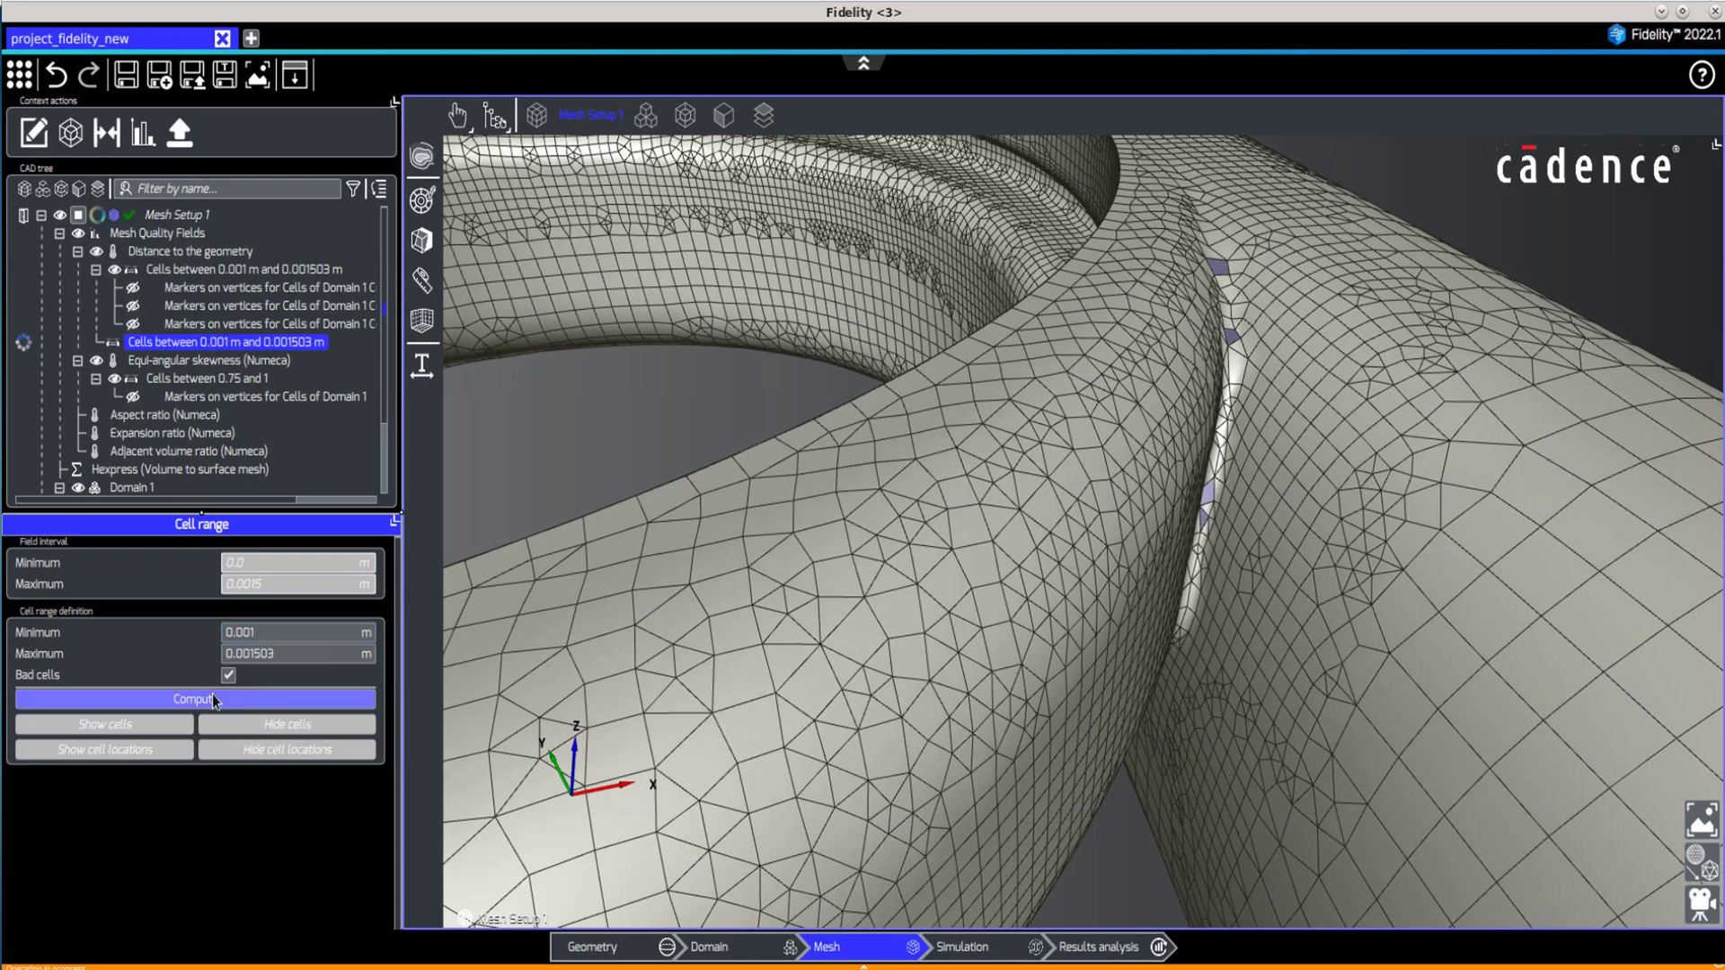
{"action": "left_click", "coordinate": [194, 699]}
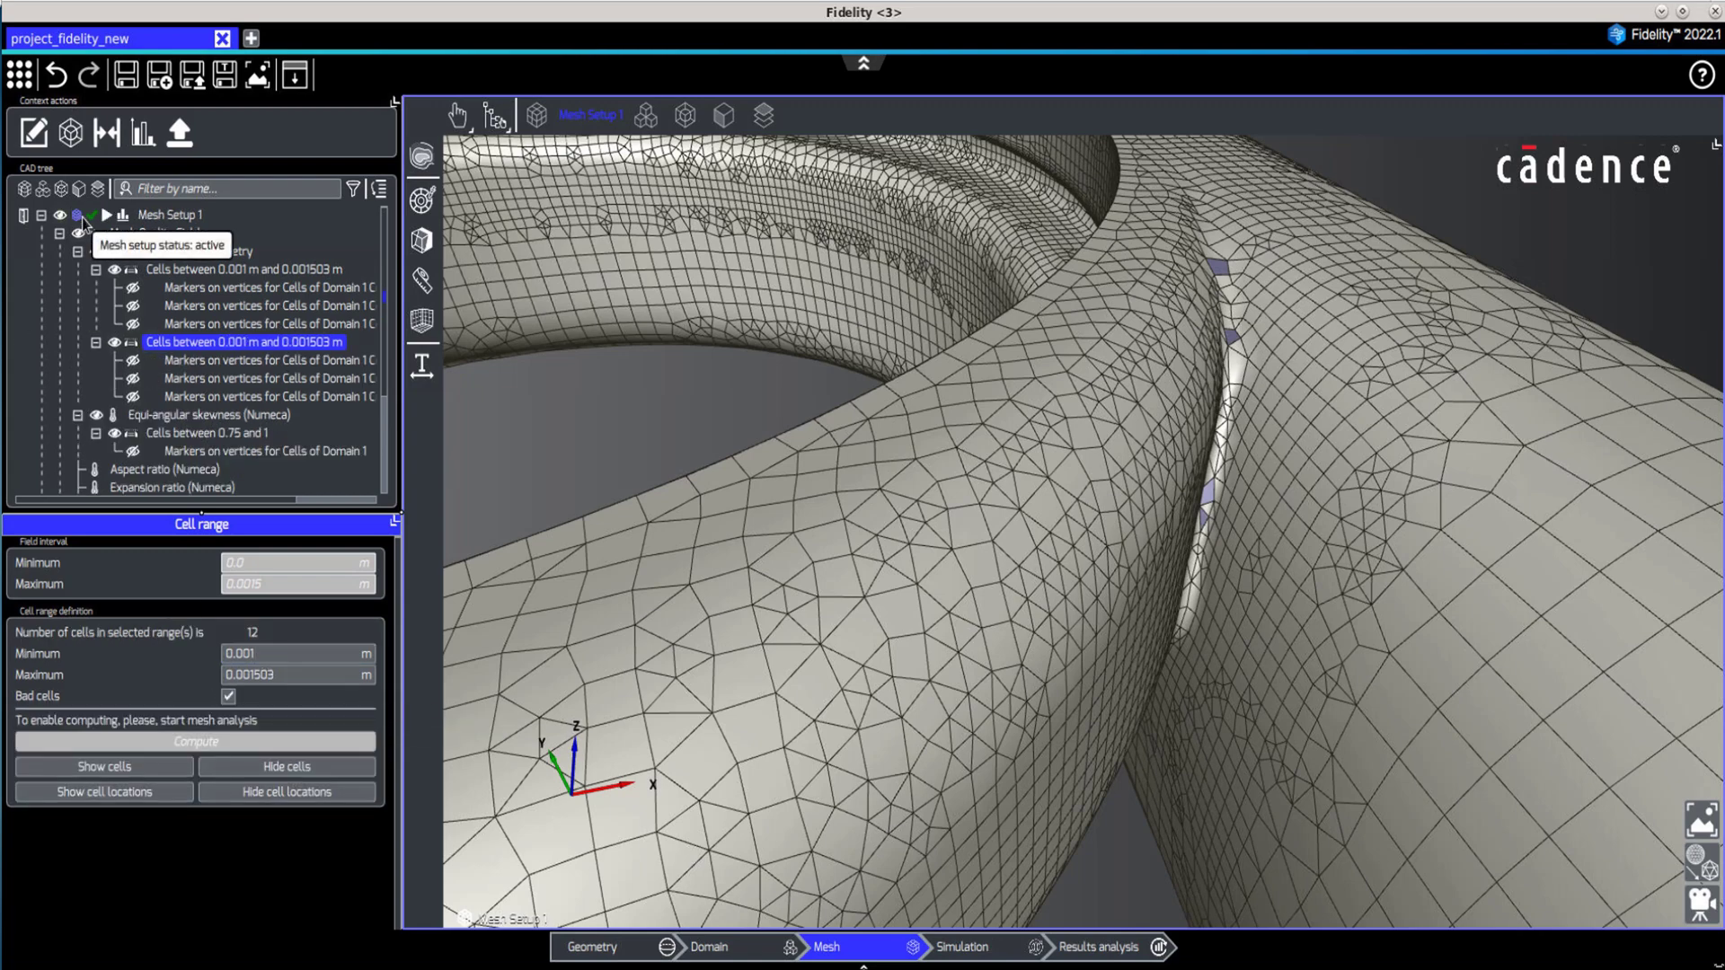
Regenerate the mesh from Mesh Setup 1, confirming the overwrite.
{"action": "left_click", "coordinate": [169, 215]}
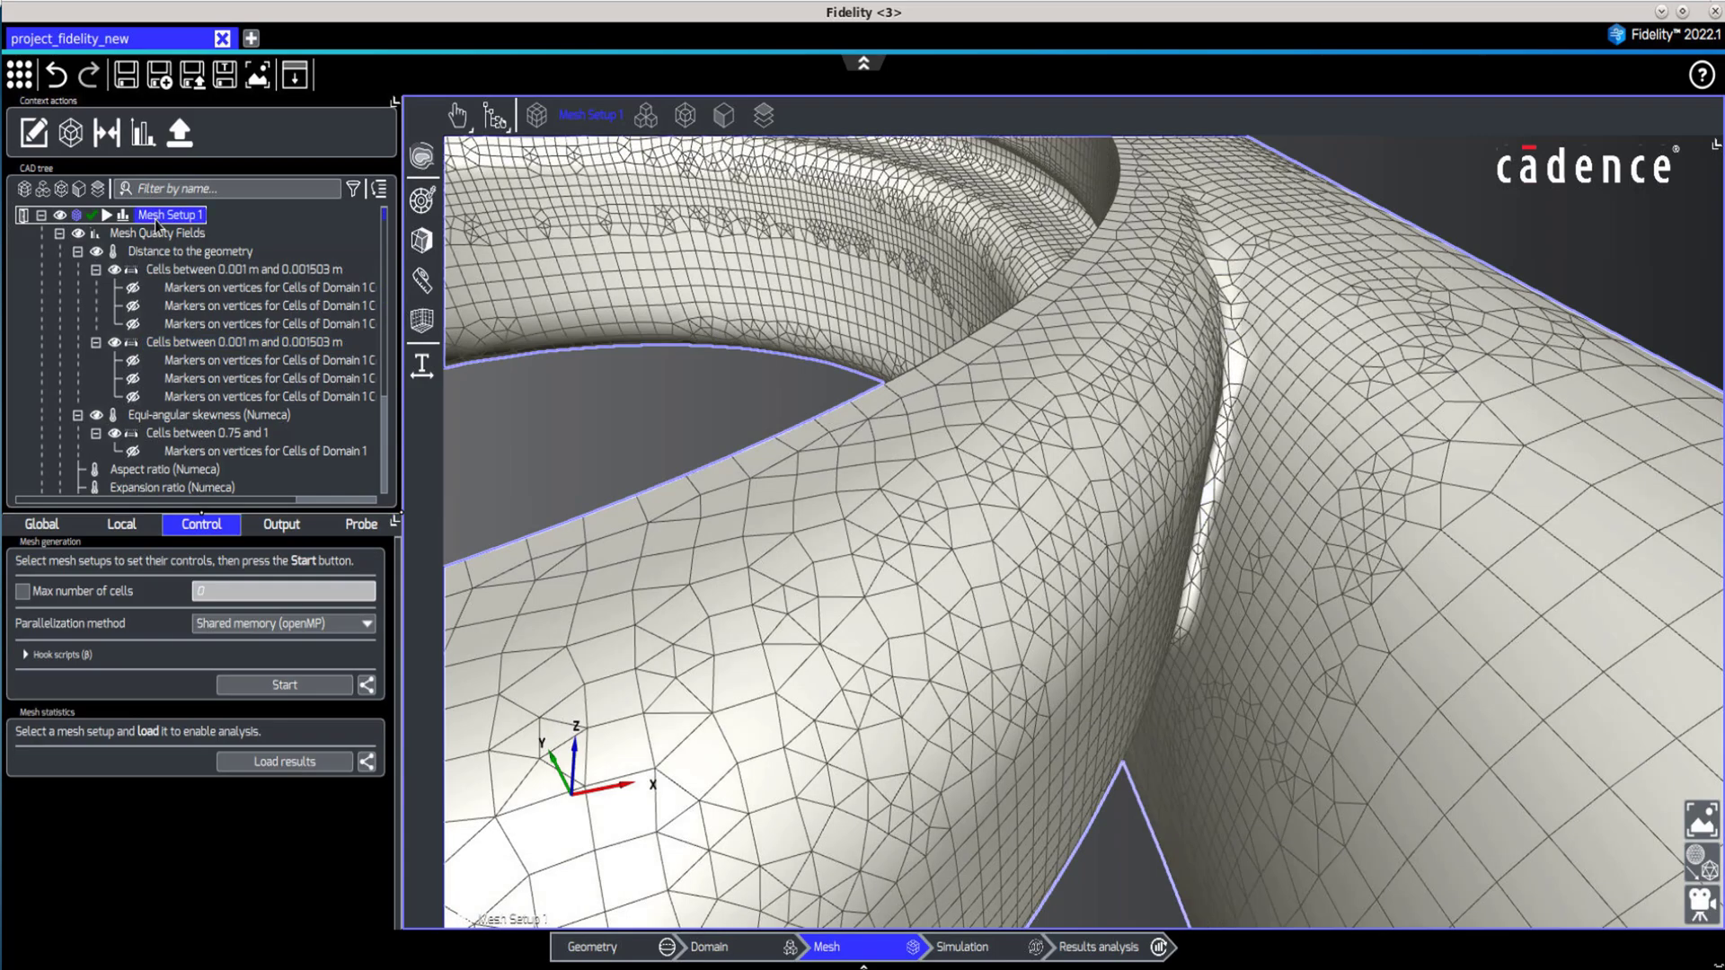
{"action": "left_click", "coordinate": [284, 684]}
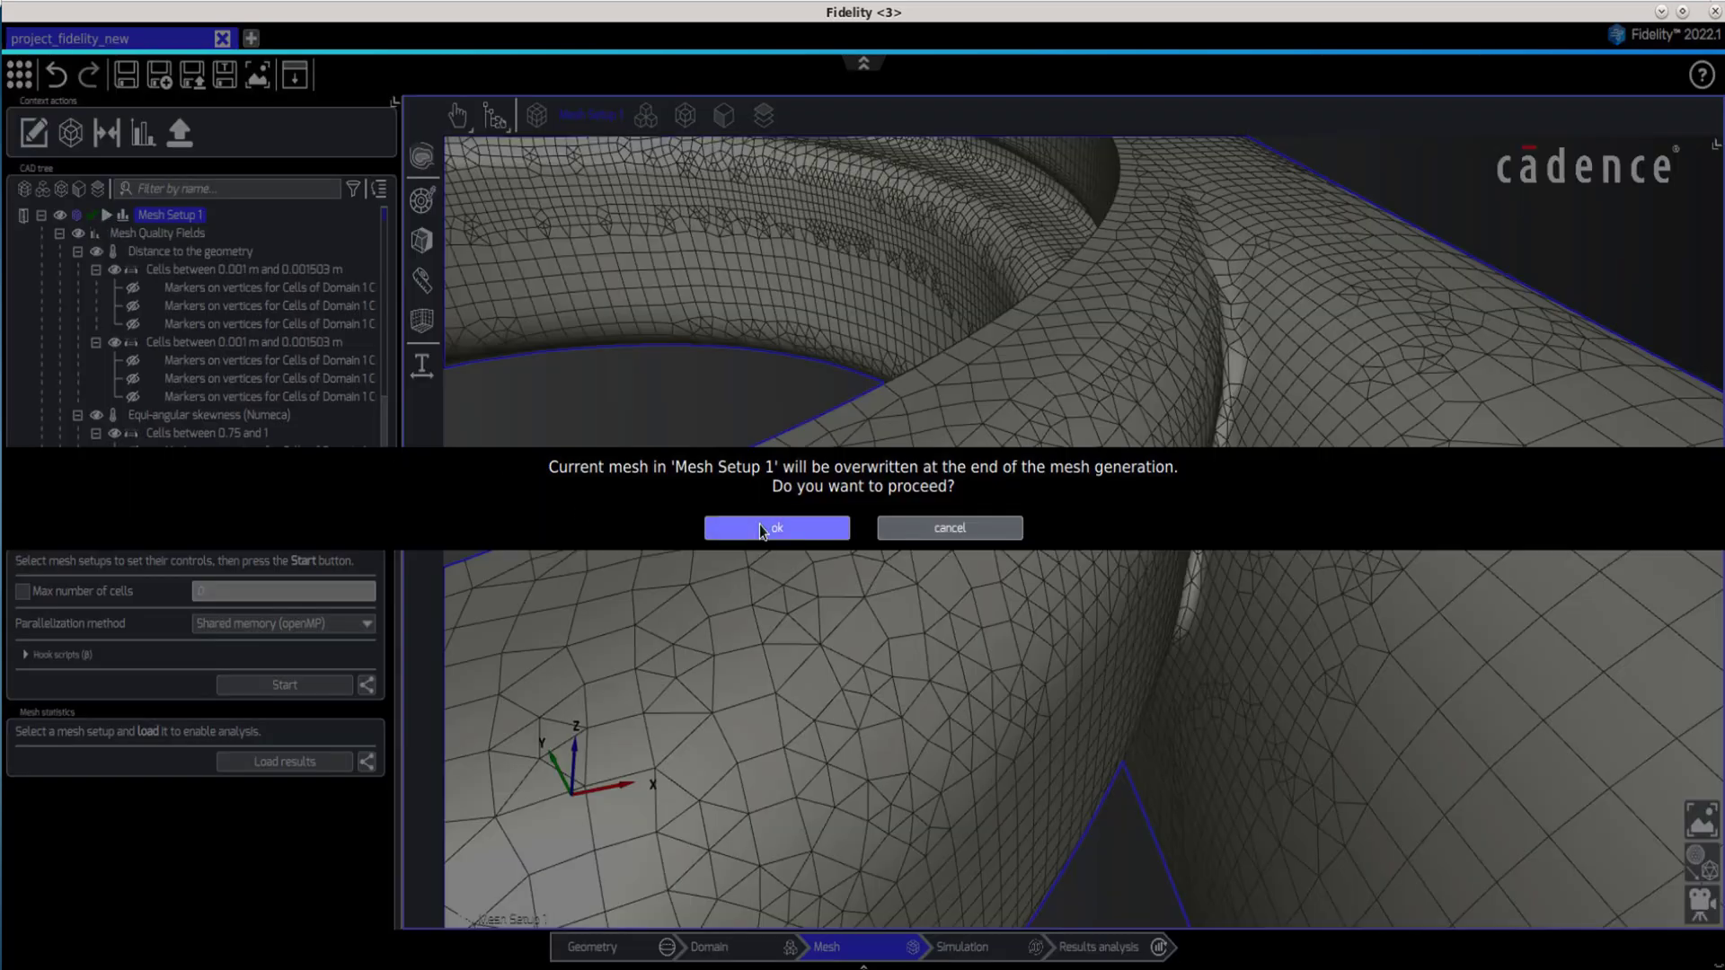
{"action": "left_click", "coordinate": [776, 528]}
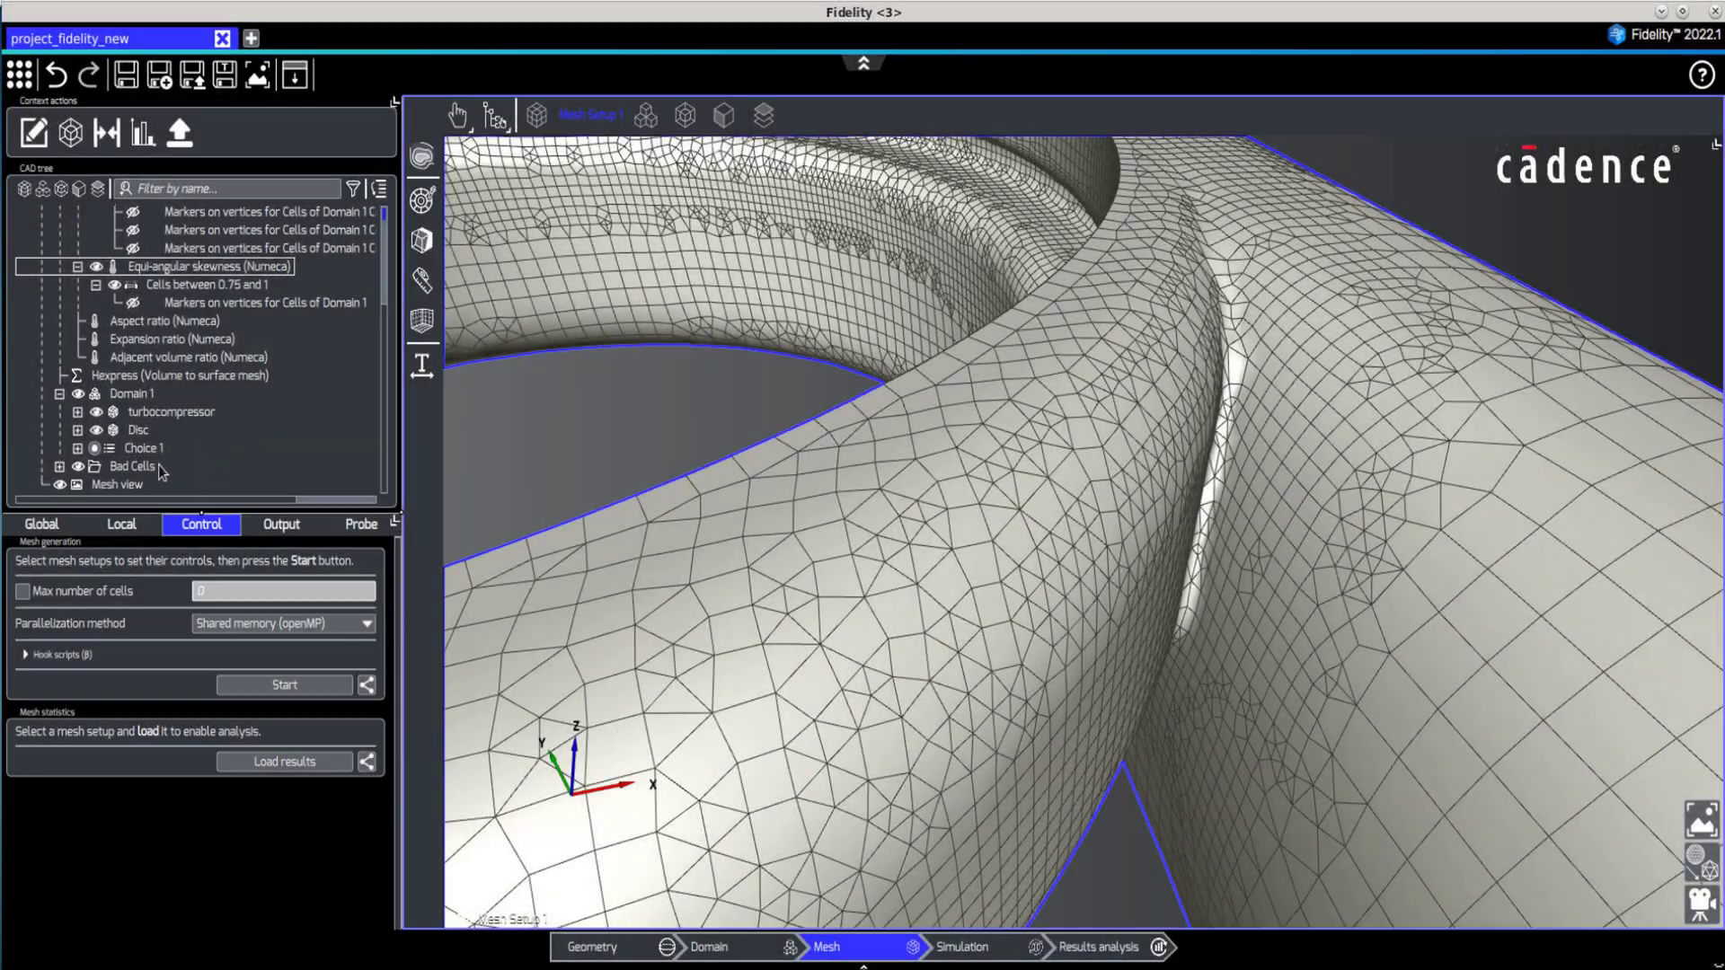
Expand Bad Cells and the Domain 1 distance-to-geometry range down to its marker entry.
{"action": "left_click", "coordinate": [132, 466]}
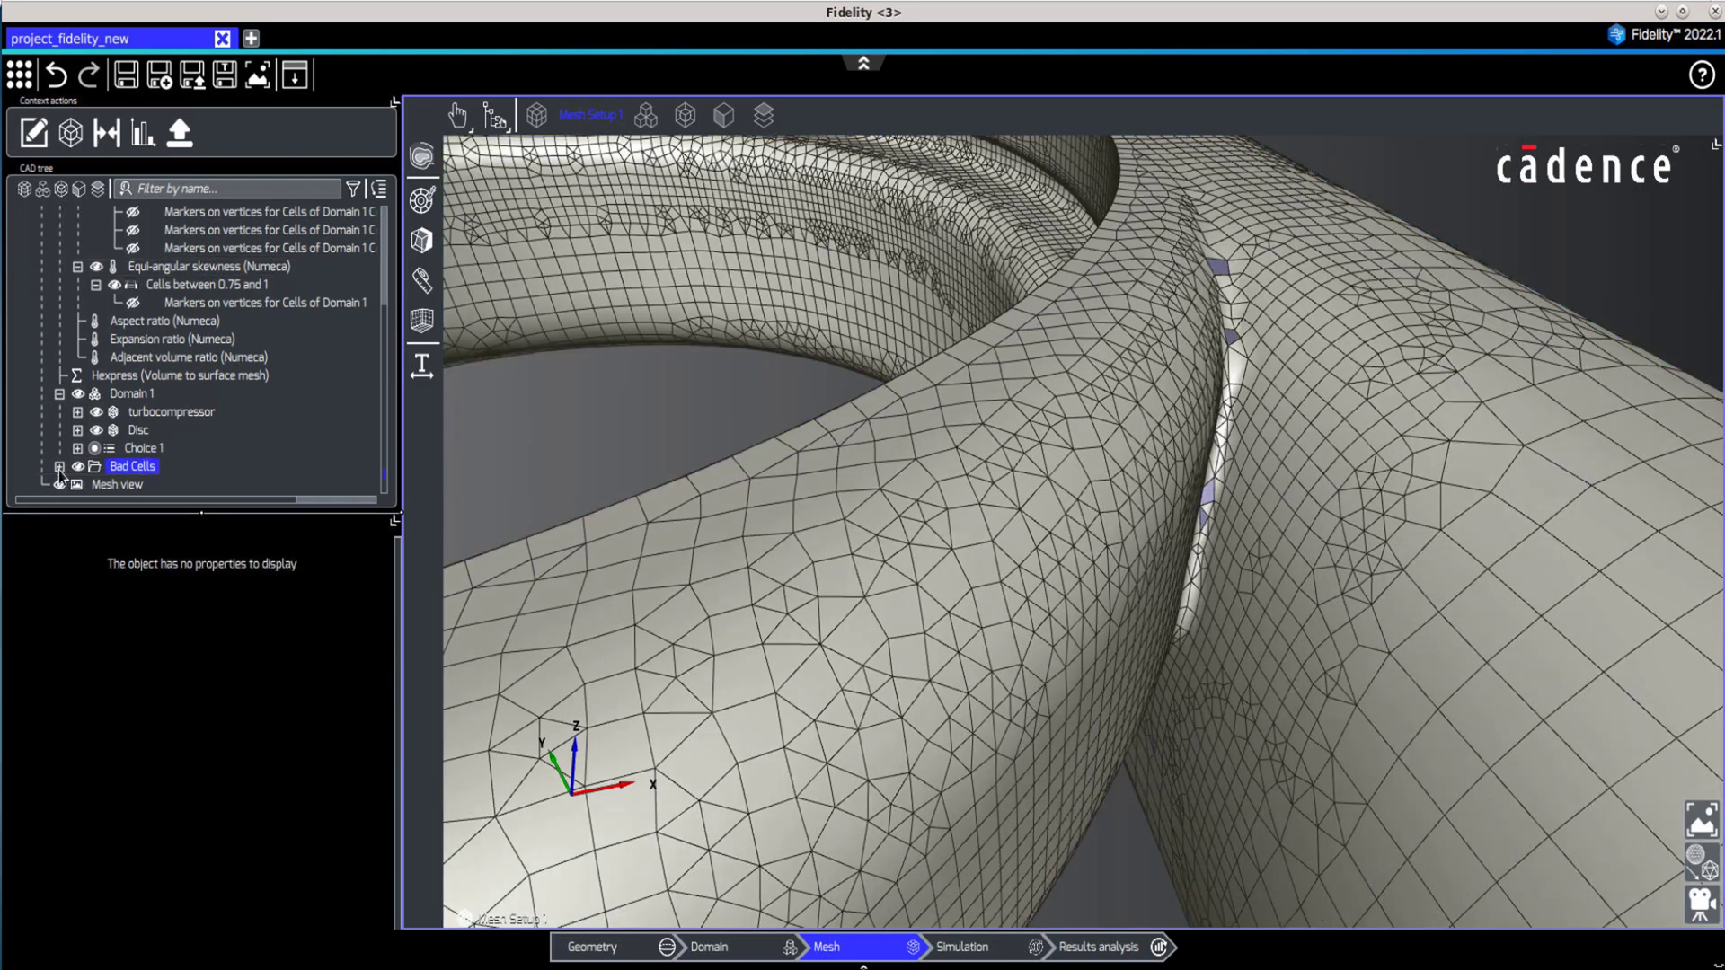
{"action": "left_click", "coordinate": [76, 465]}
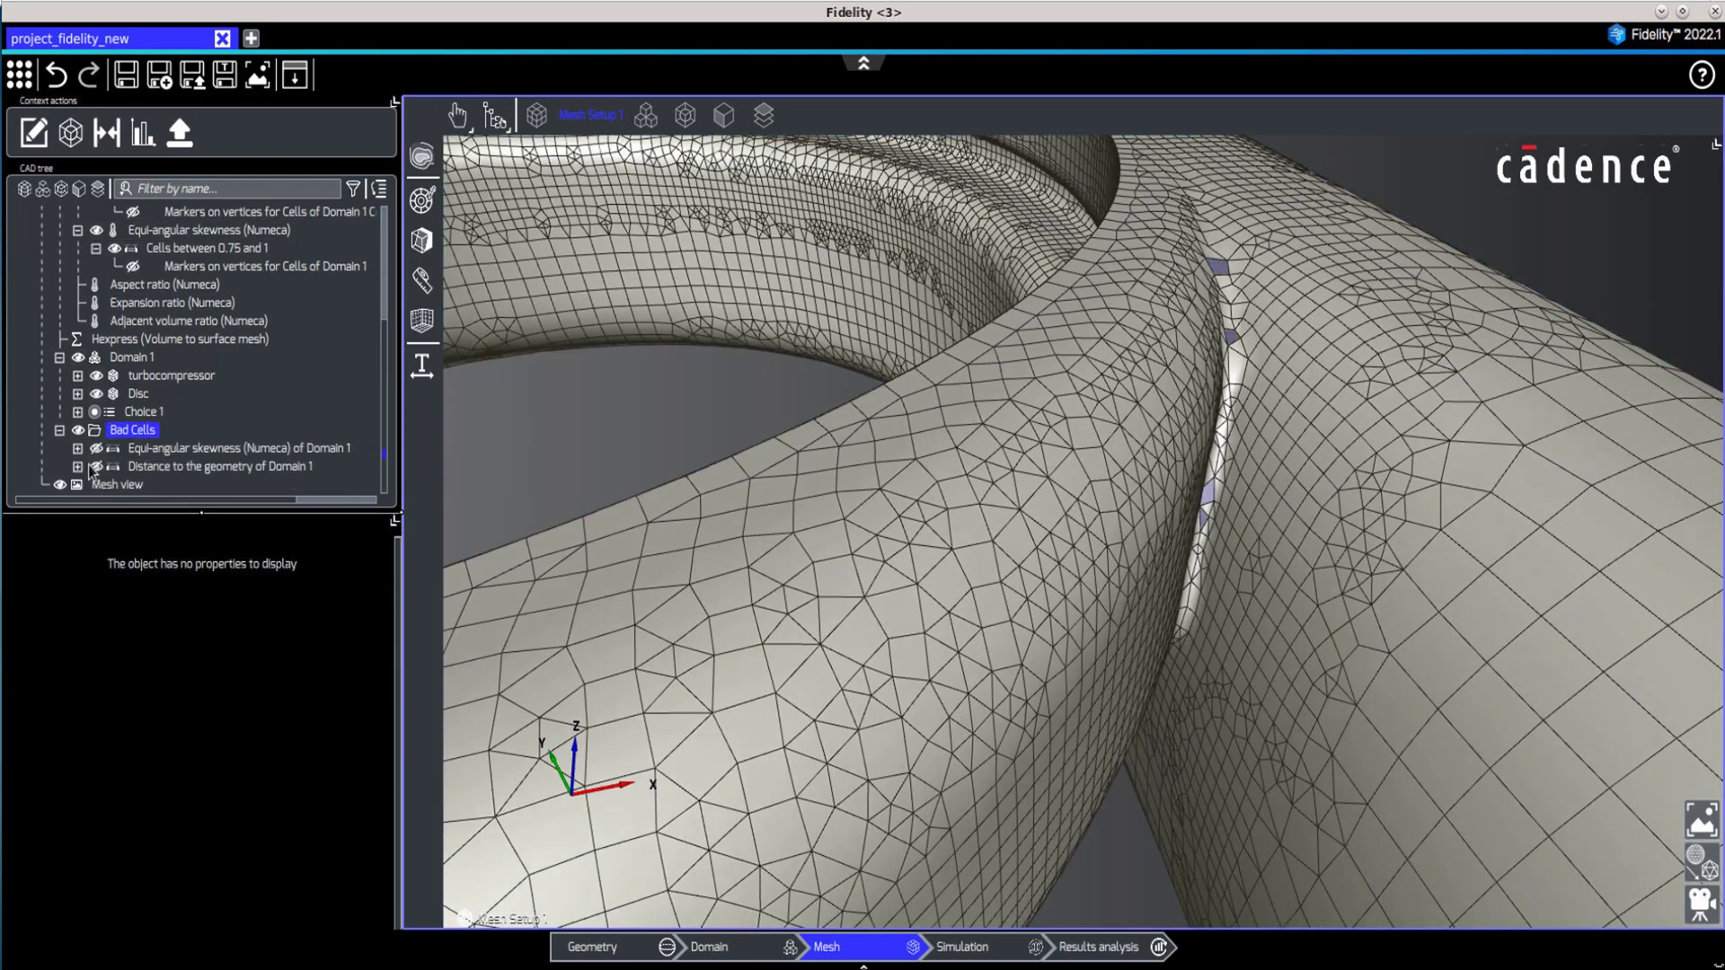
{"action": "left_click", "coordinate": [221, 467]}
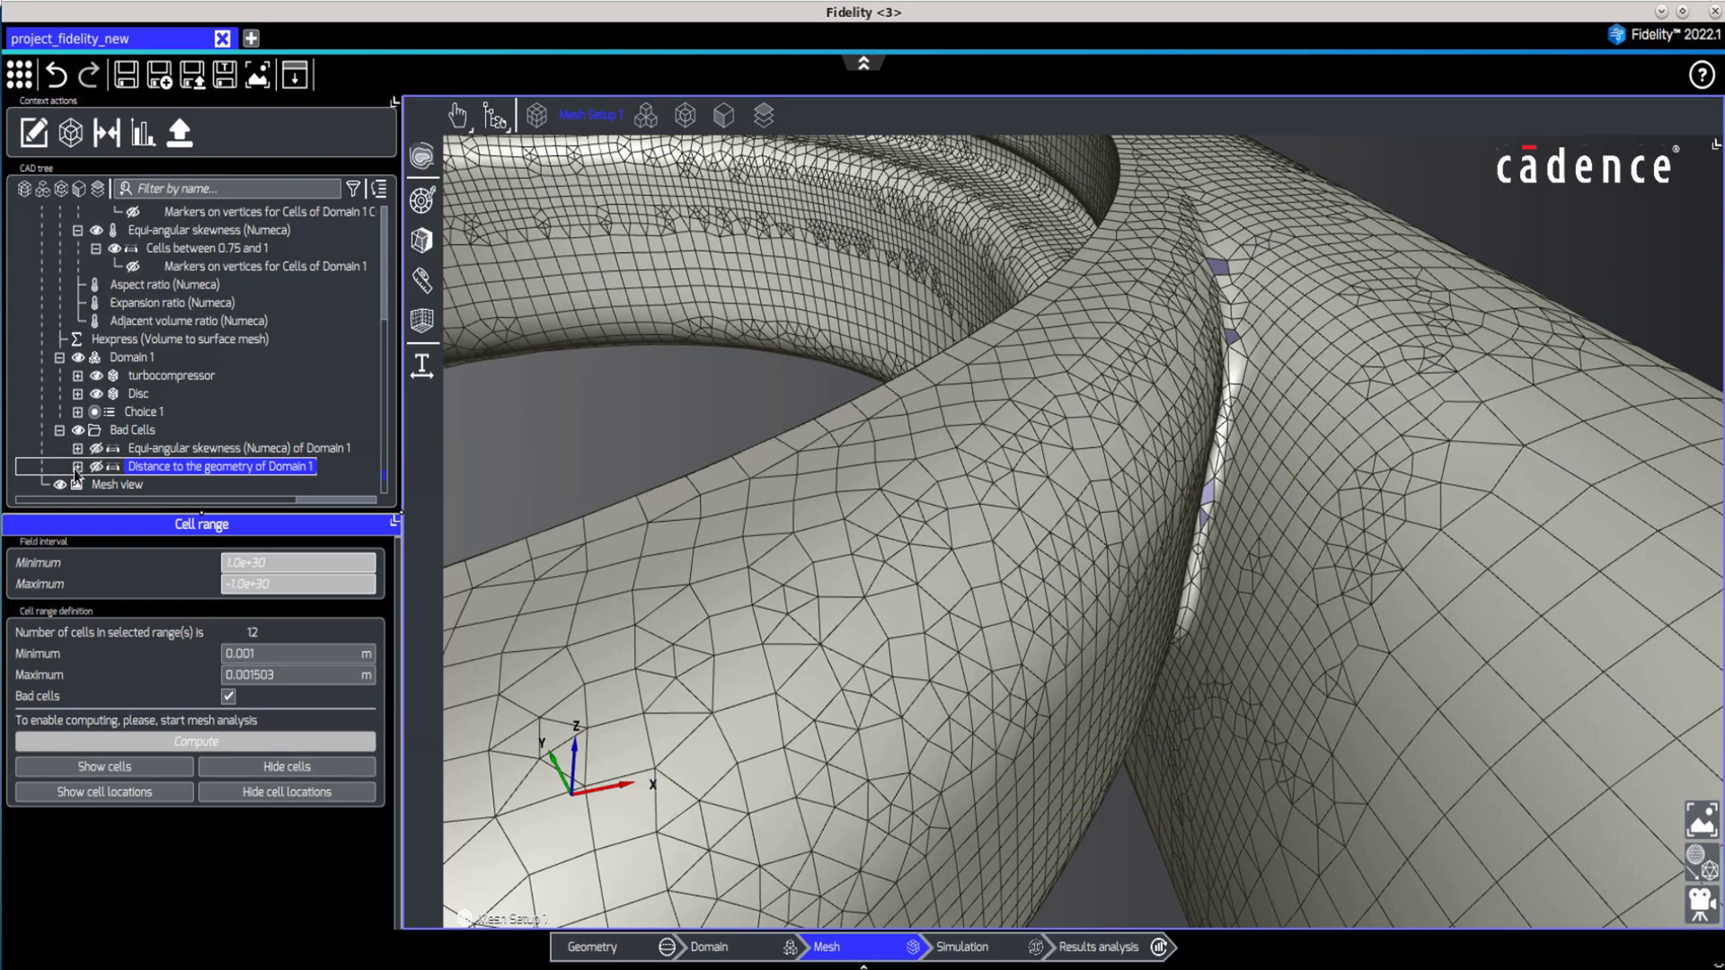
{"action": "mouse_move", "coordinate": [75, 485]}
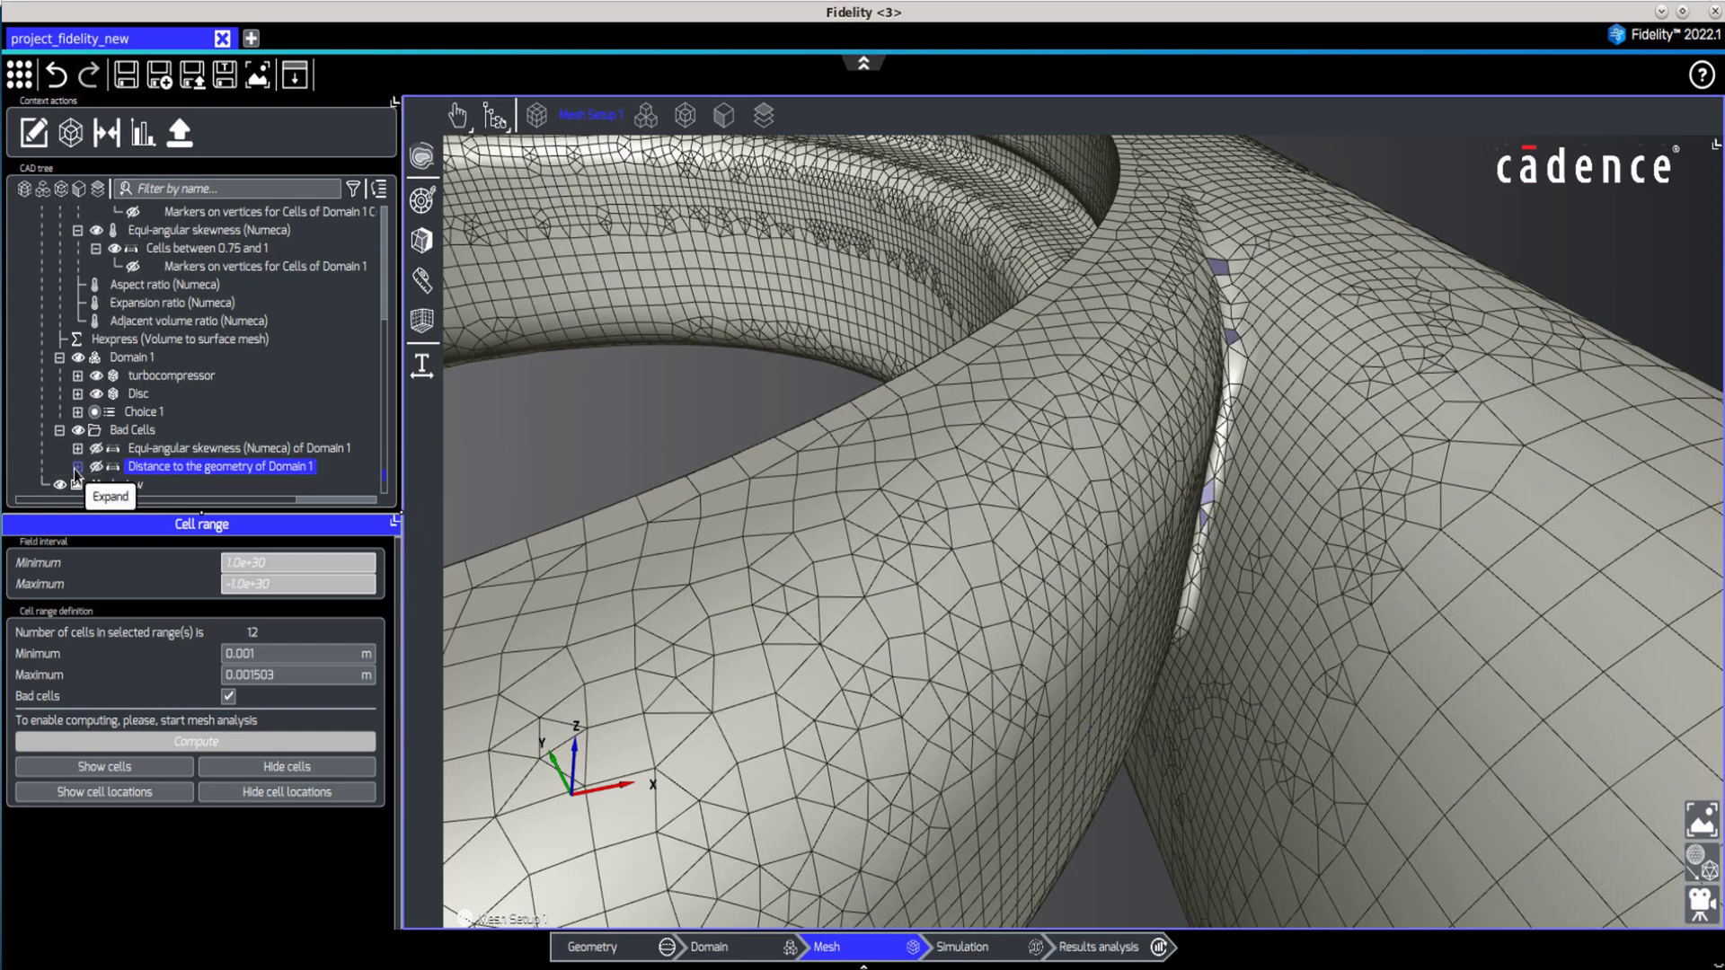
{"action": "left_click", "coordinate": [79, 467]}
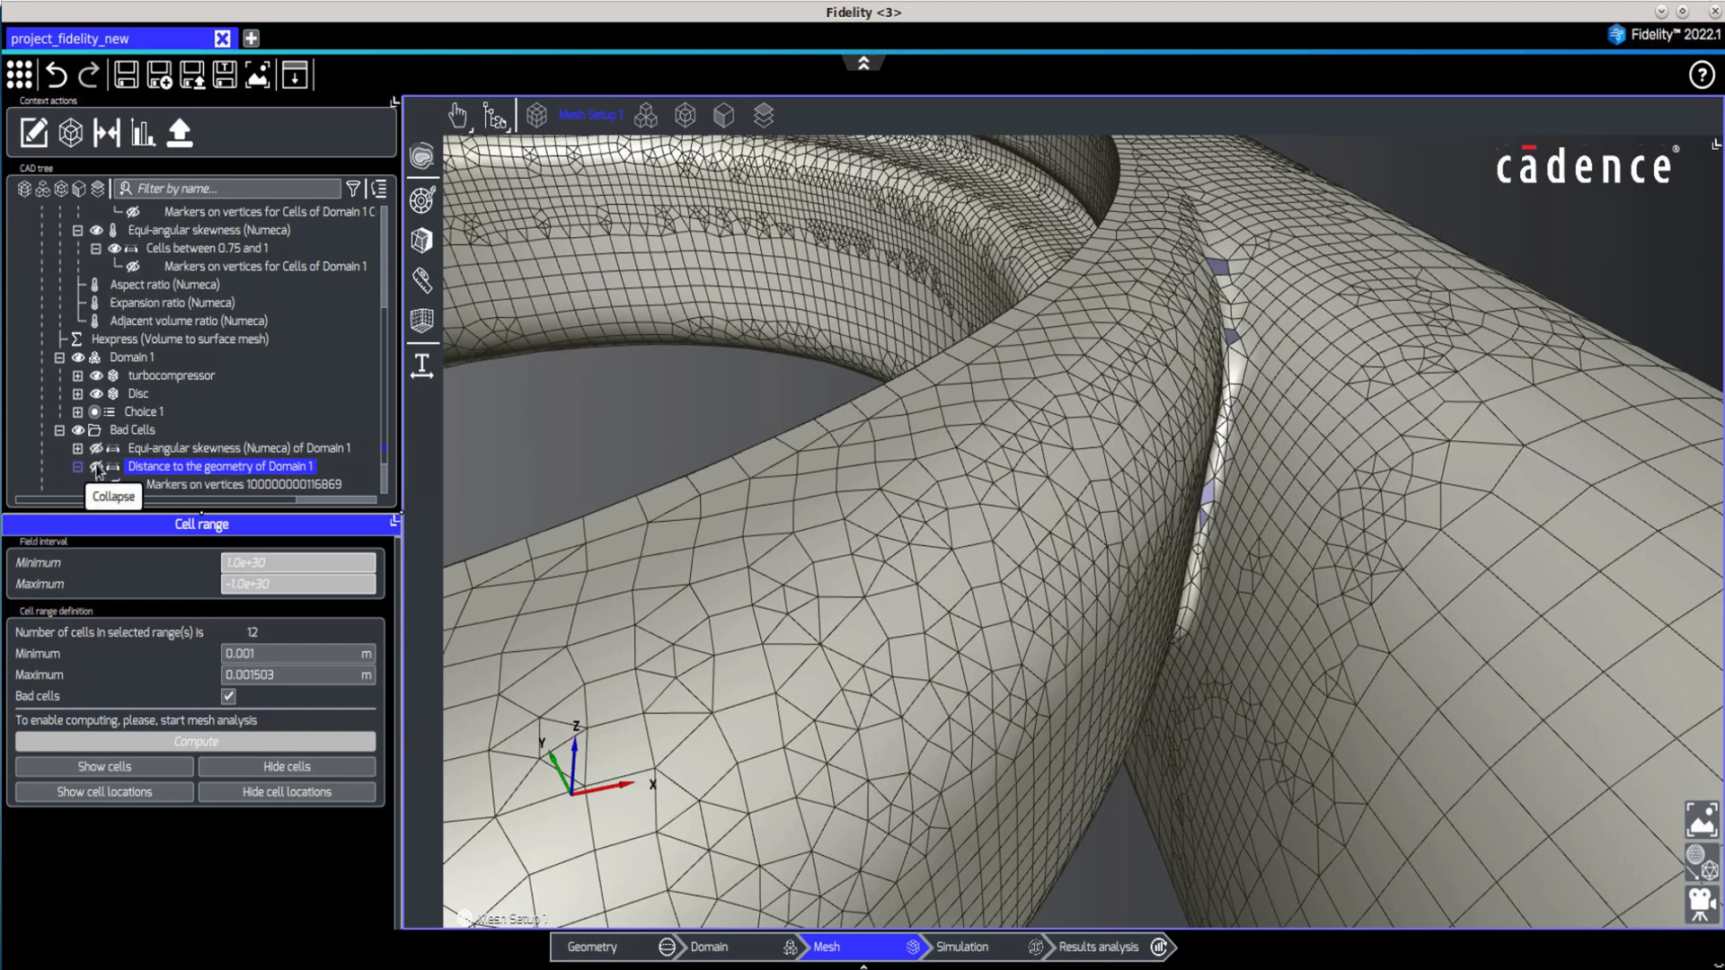
{"action": "left_click", "coordinate": [93, 467]}
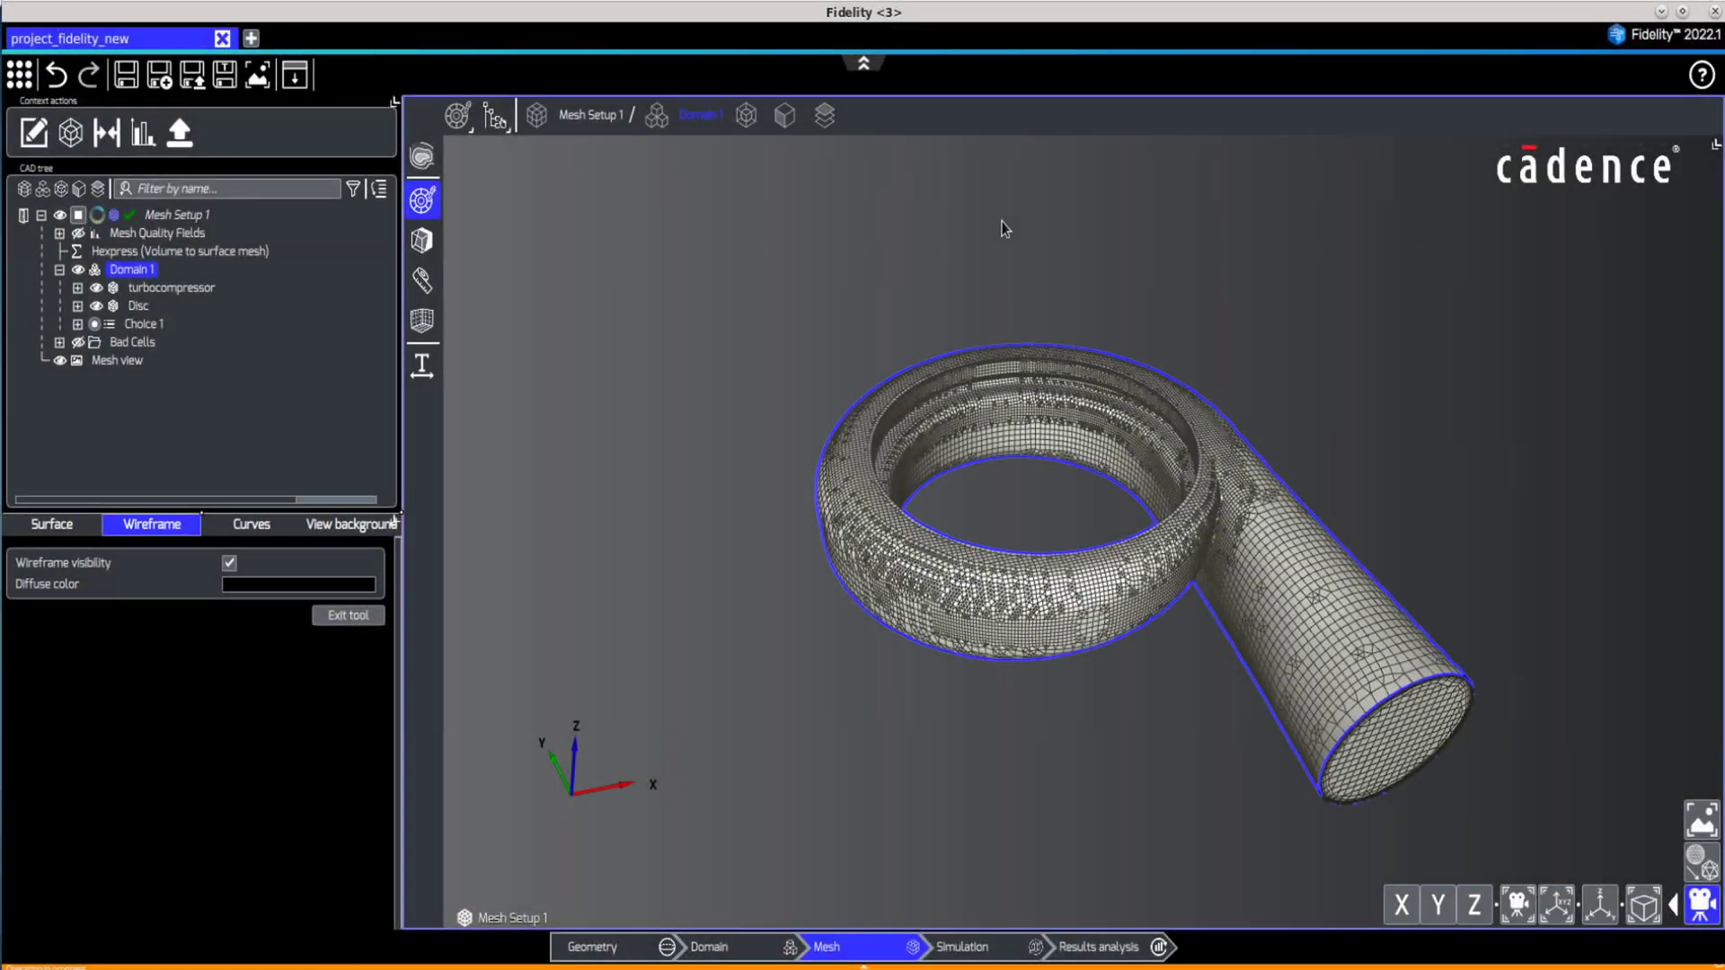
Apply an Aspect ratio (Numeca) color contour to the turbocompressor walls.
{"action": "left_click", "coordinate": [82, 288]}
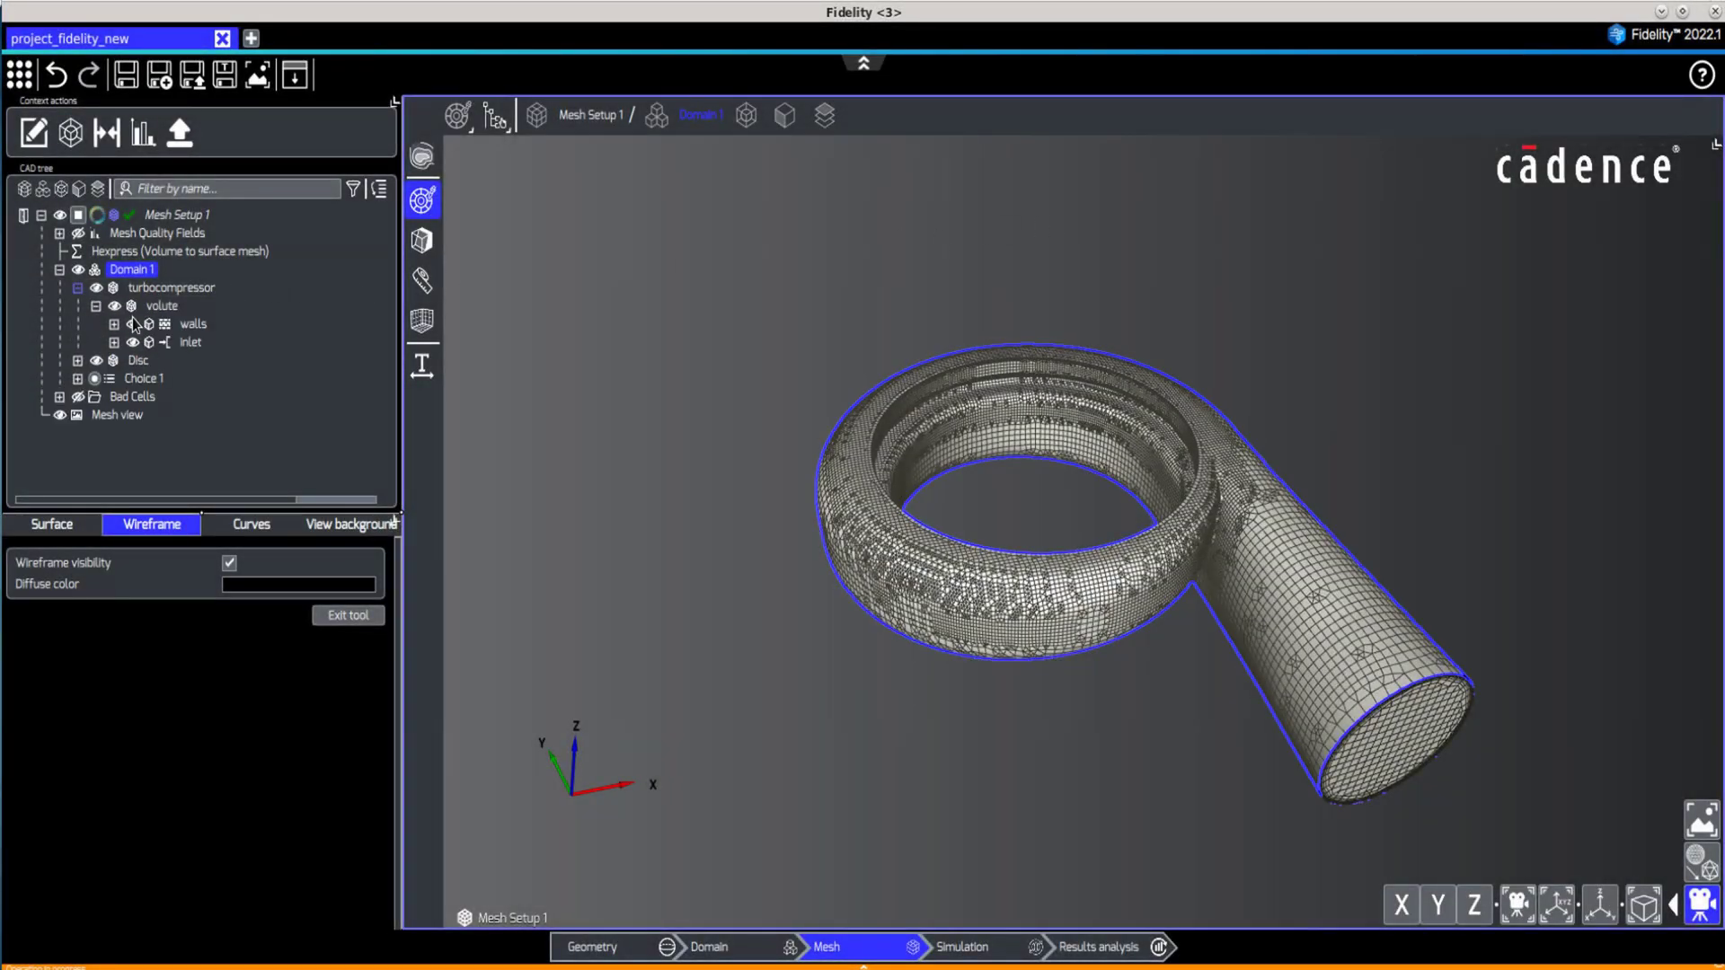
{"action": "left_click", "coordinate": [192, 323]}
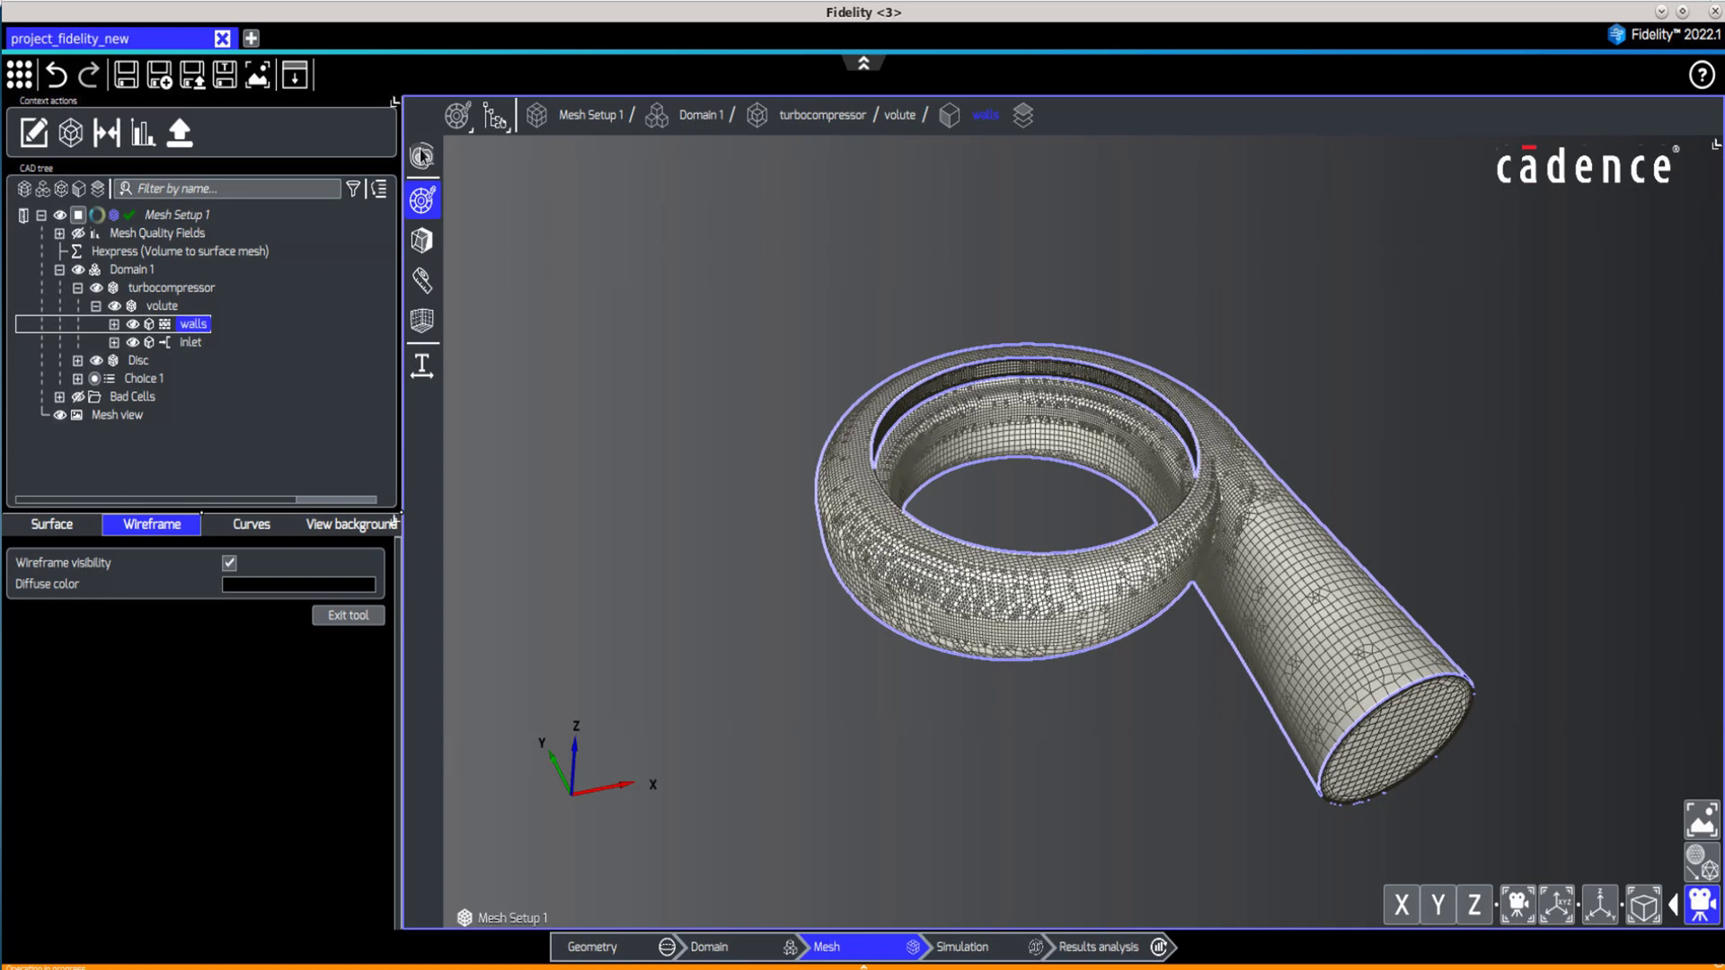
{"action": "left_click", "coordinate": [422, 158]}
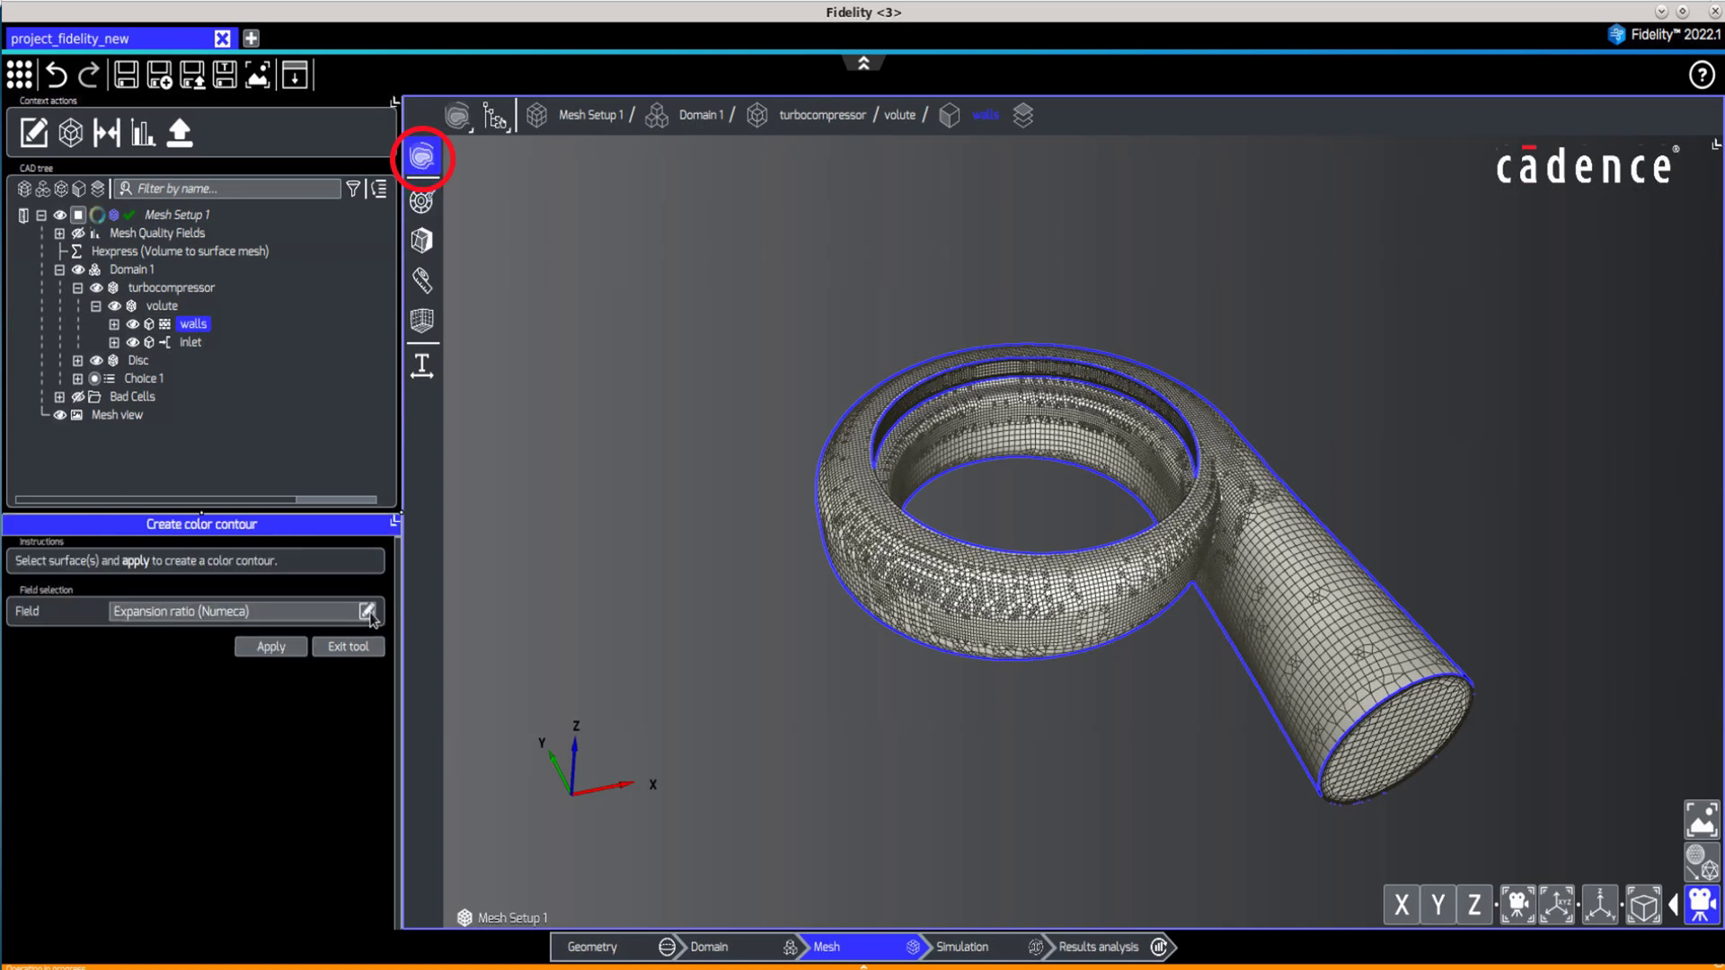
{"action": "left_click", "coordinate": [366, 611]}
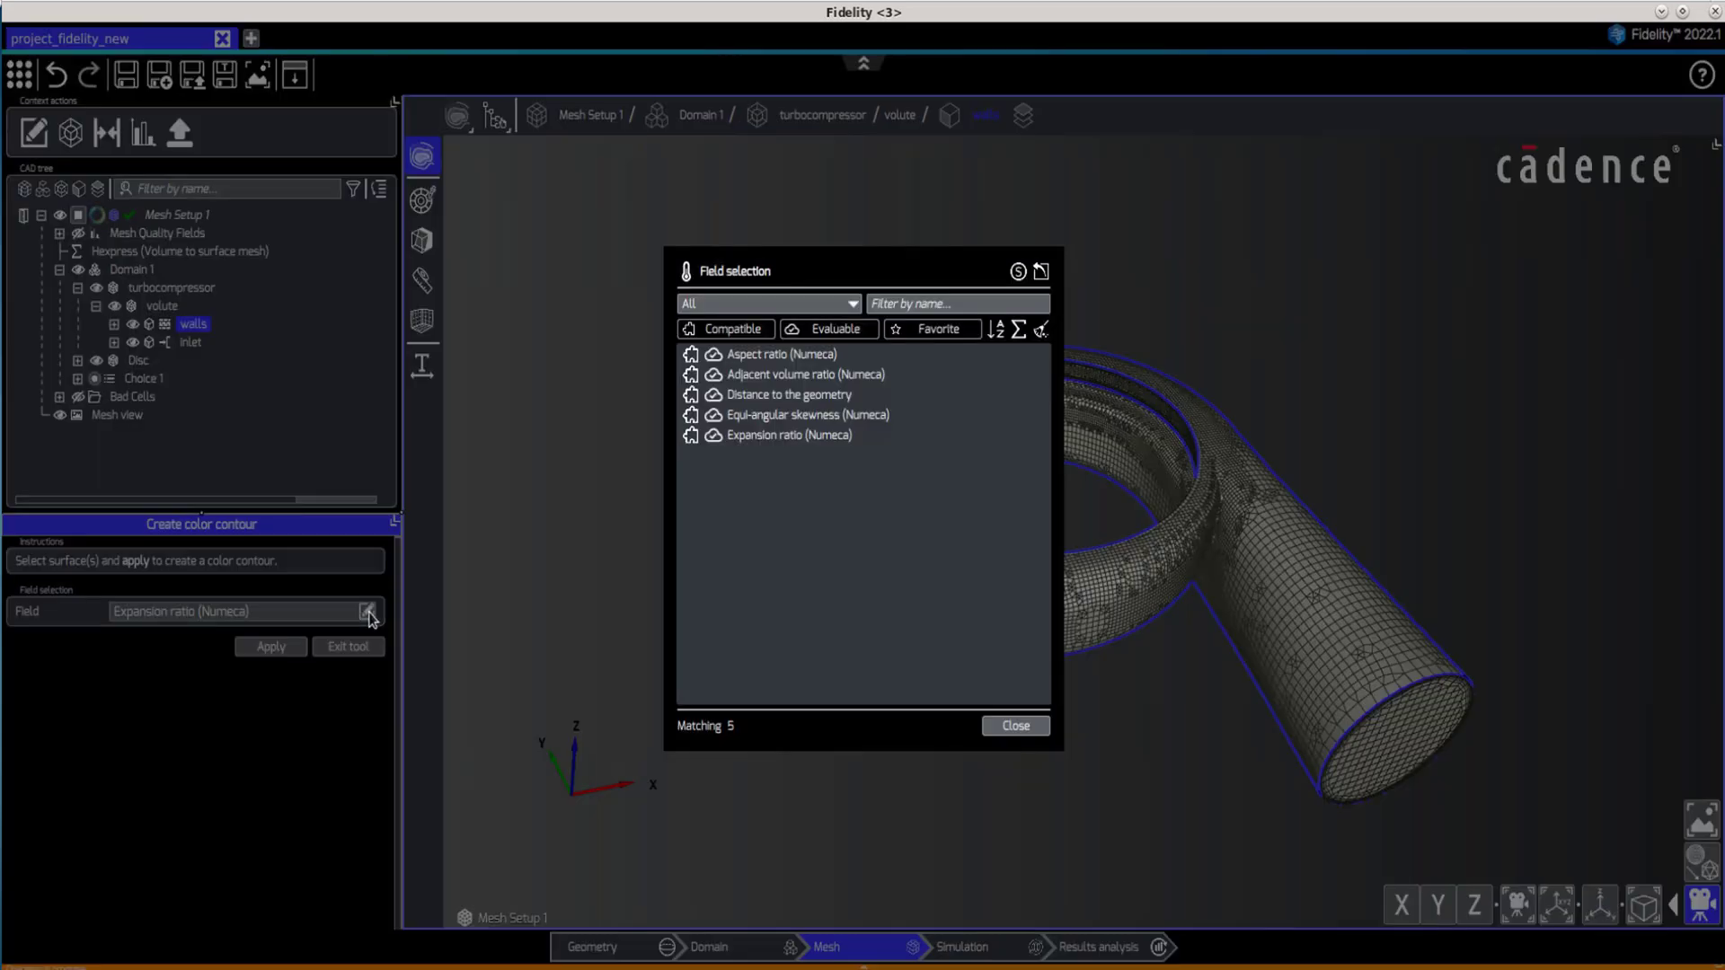
{"action": "left_click", "coordinate": [779, 354]}
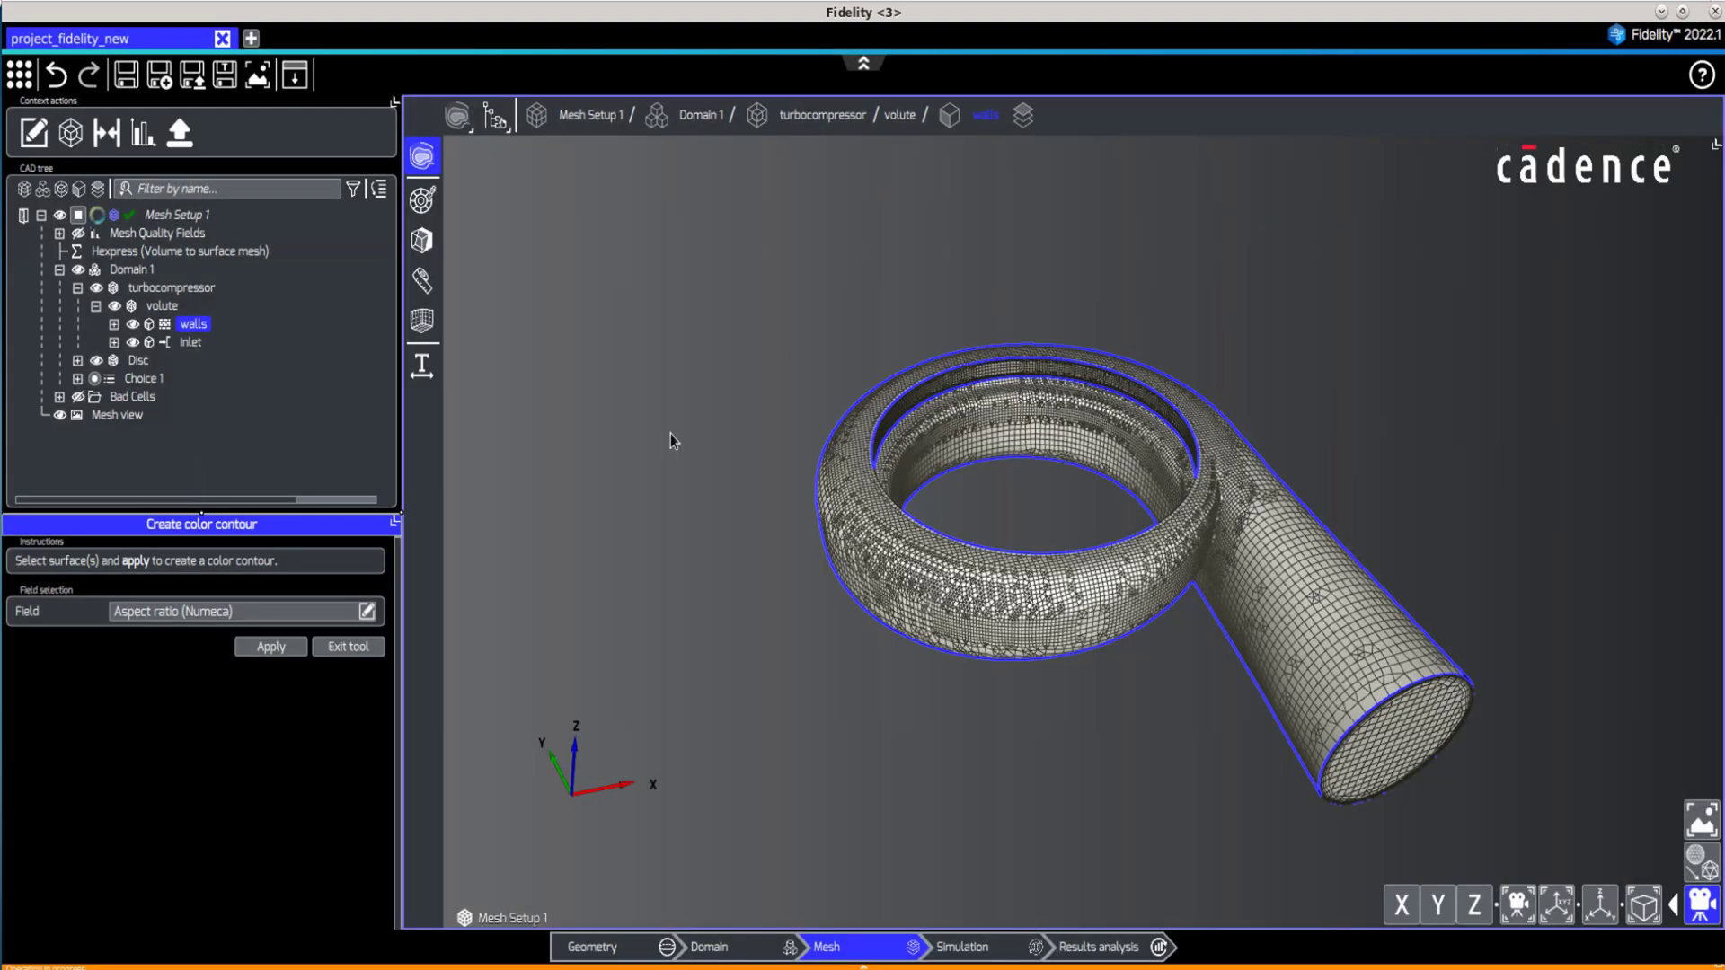
{"action": "left_click", "coordinate": [270, 647]}
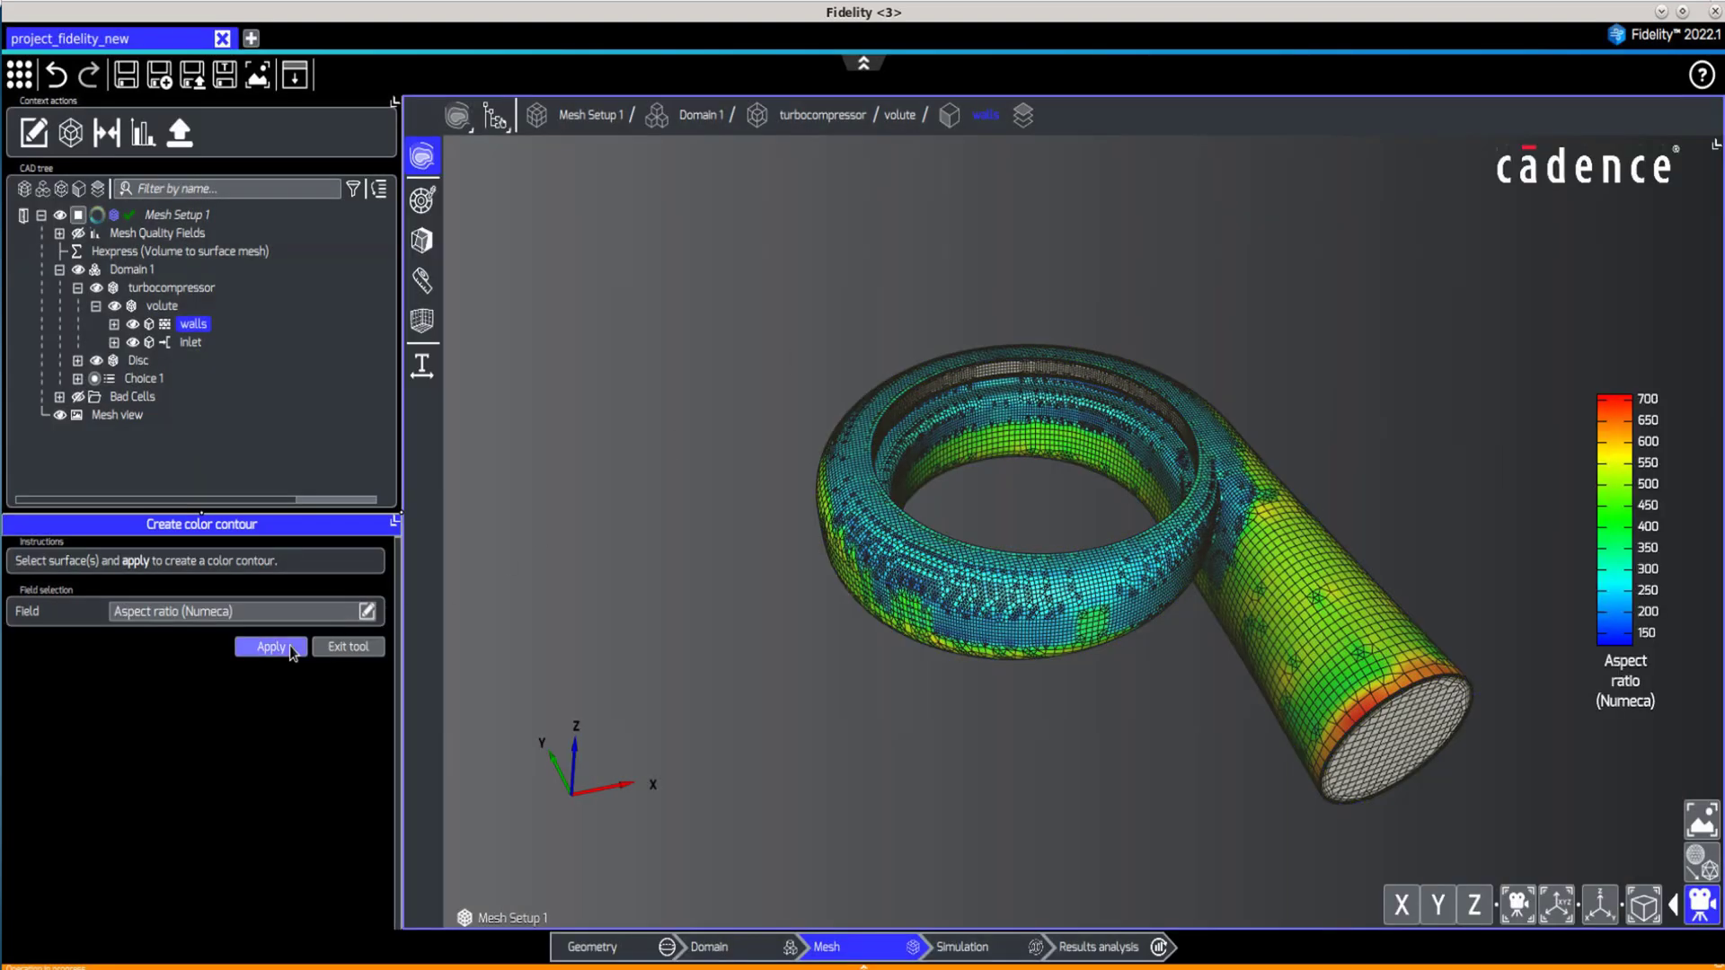
{"action": "left_click", "coordinate": [269, 647]}
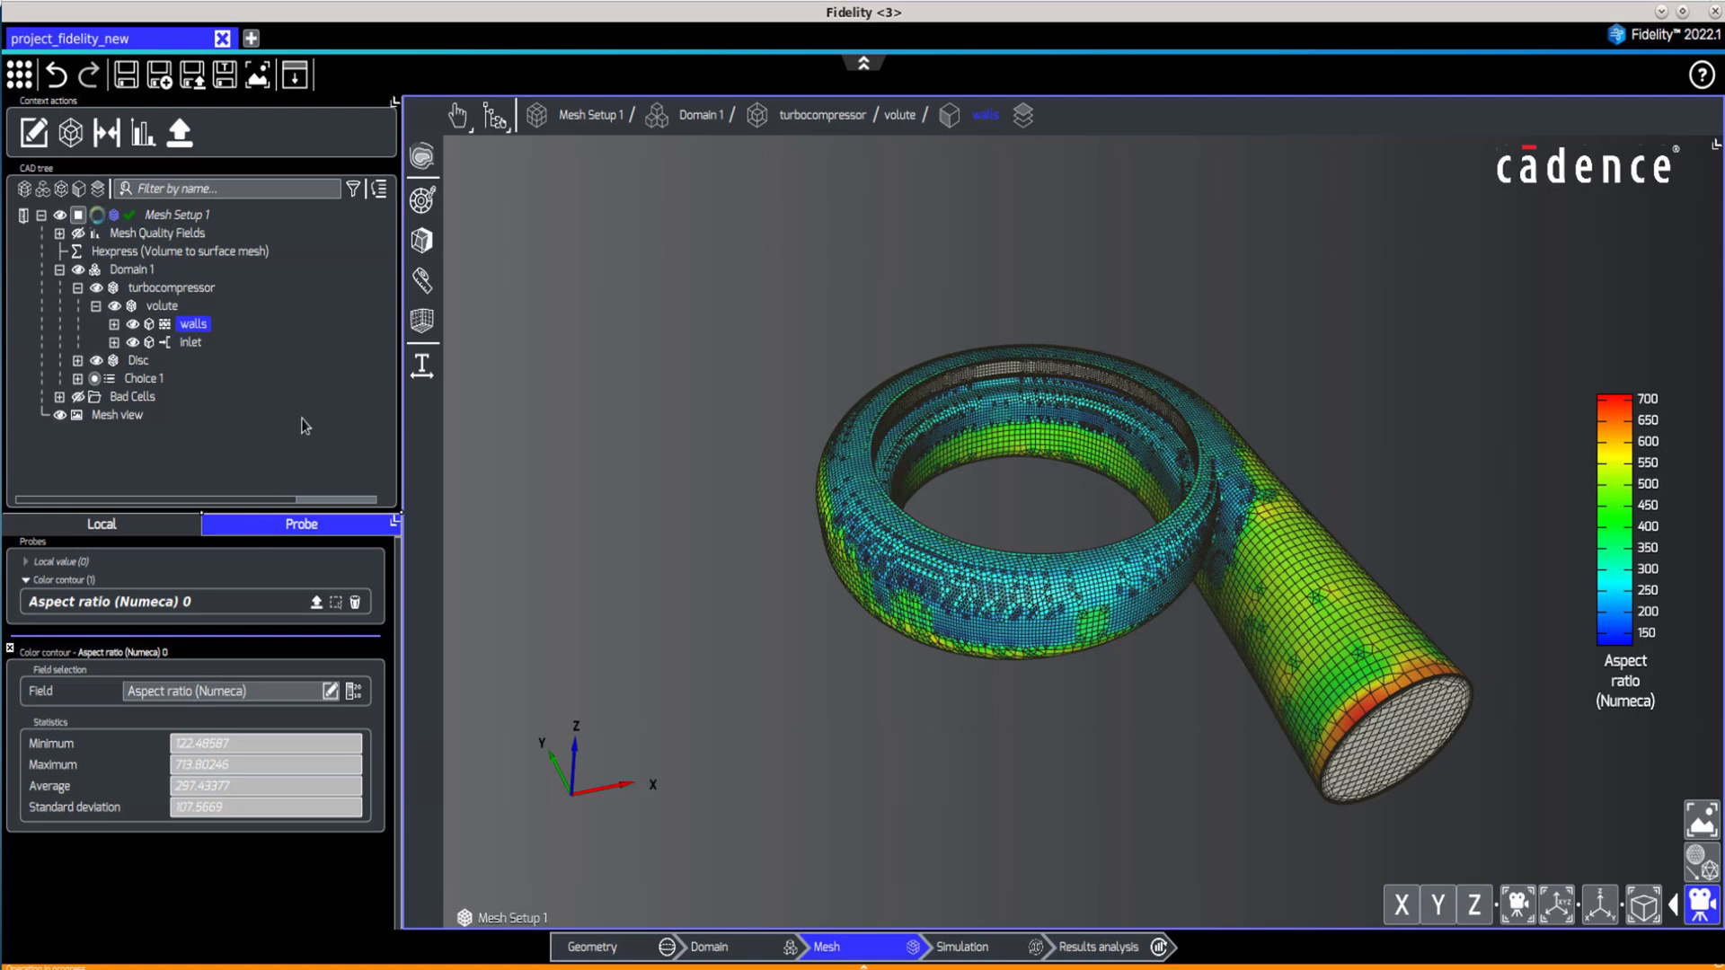
Slice the volute with a cutting plane carrying an Expansion ratio (Numeca) color contour.
{"action": "left_click", "coordinate": [423, 239]}
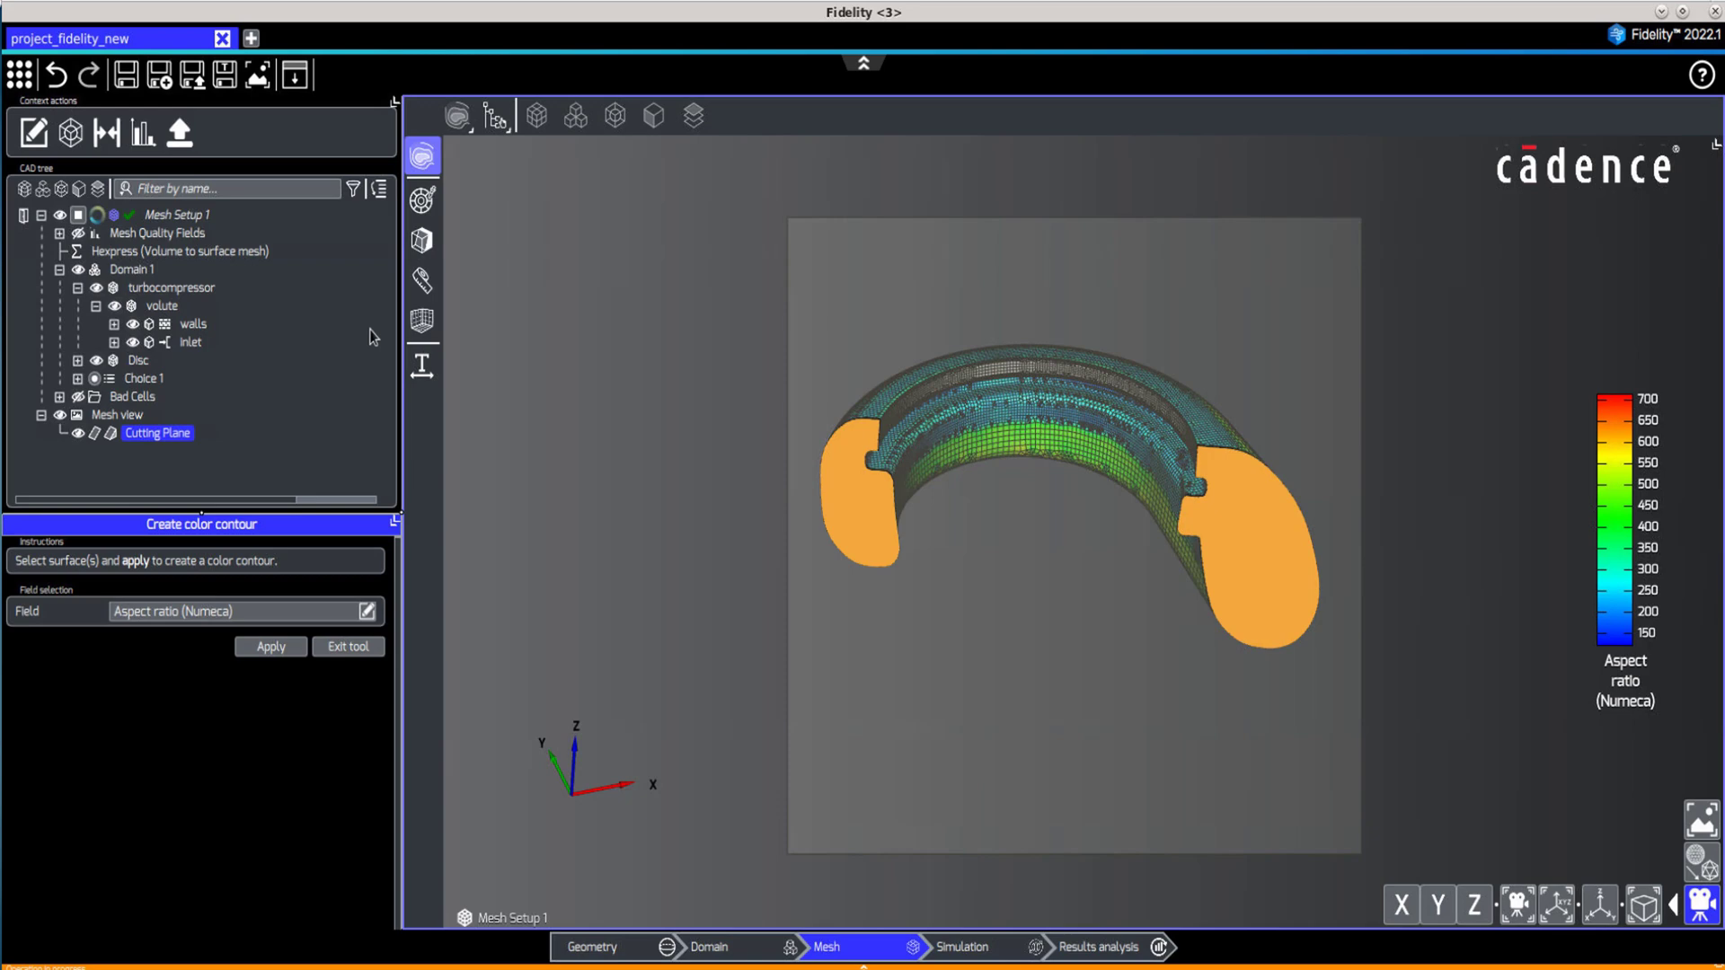
{"action": "left_click", "coordinate": [366, 611]}
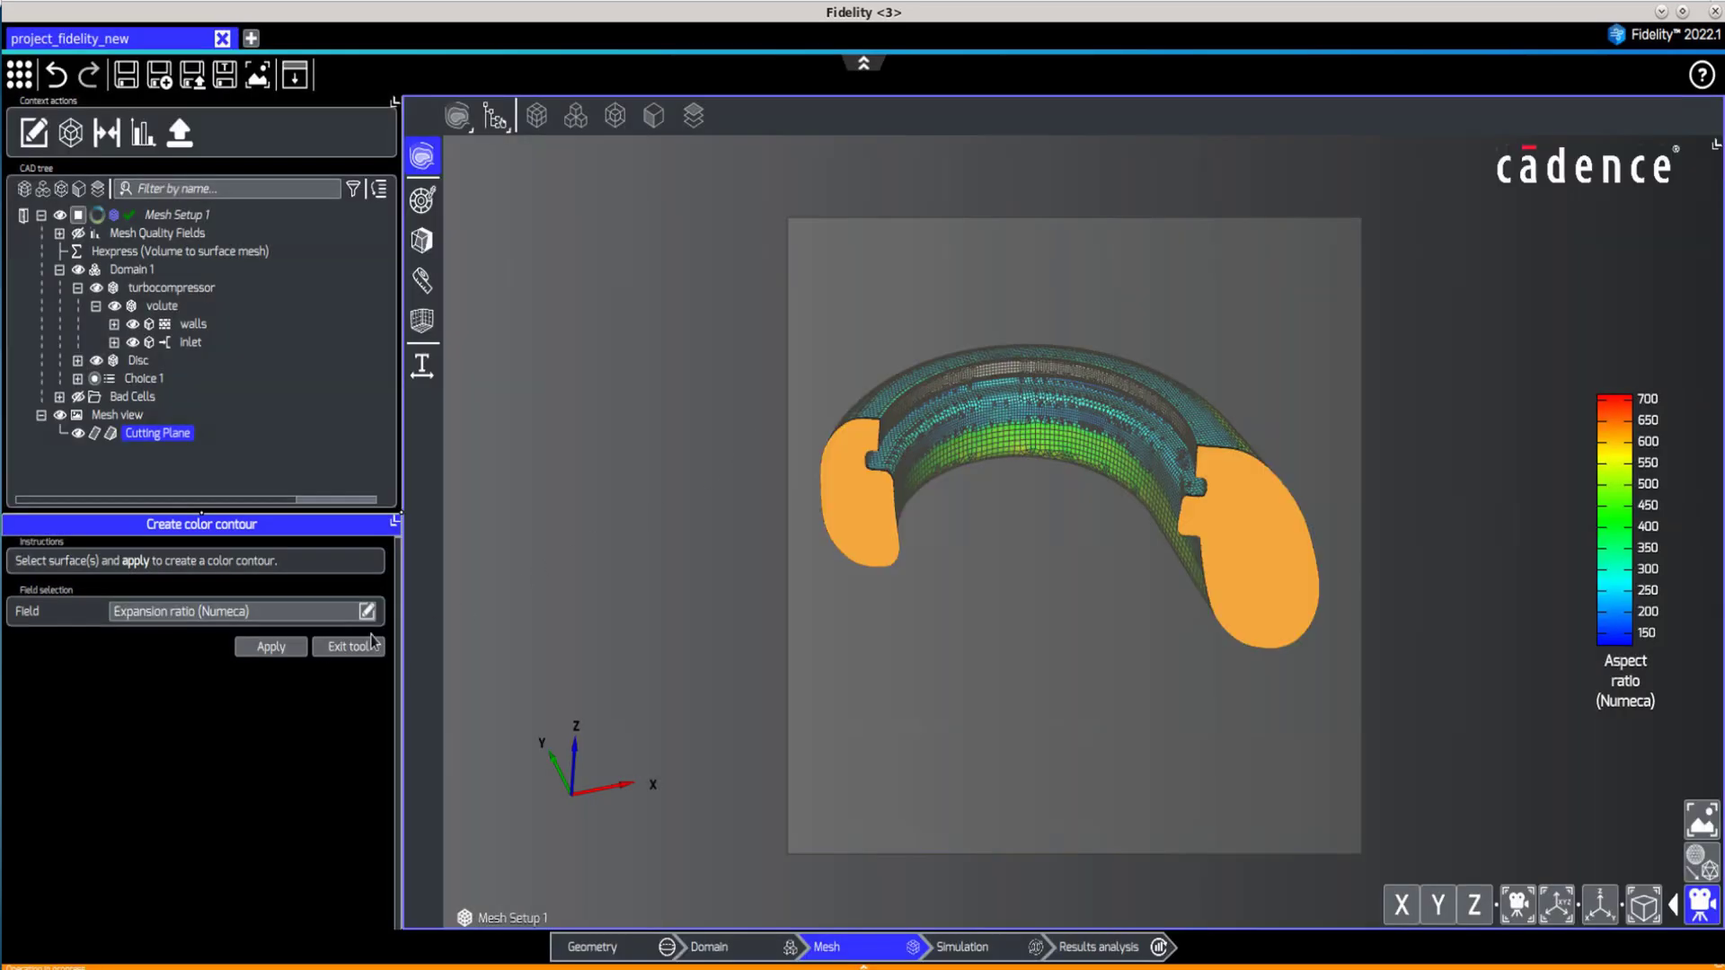
{"action": "left_click", "coordinate": [270, 645]}
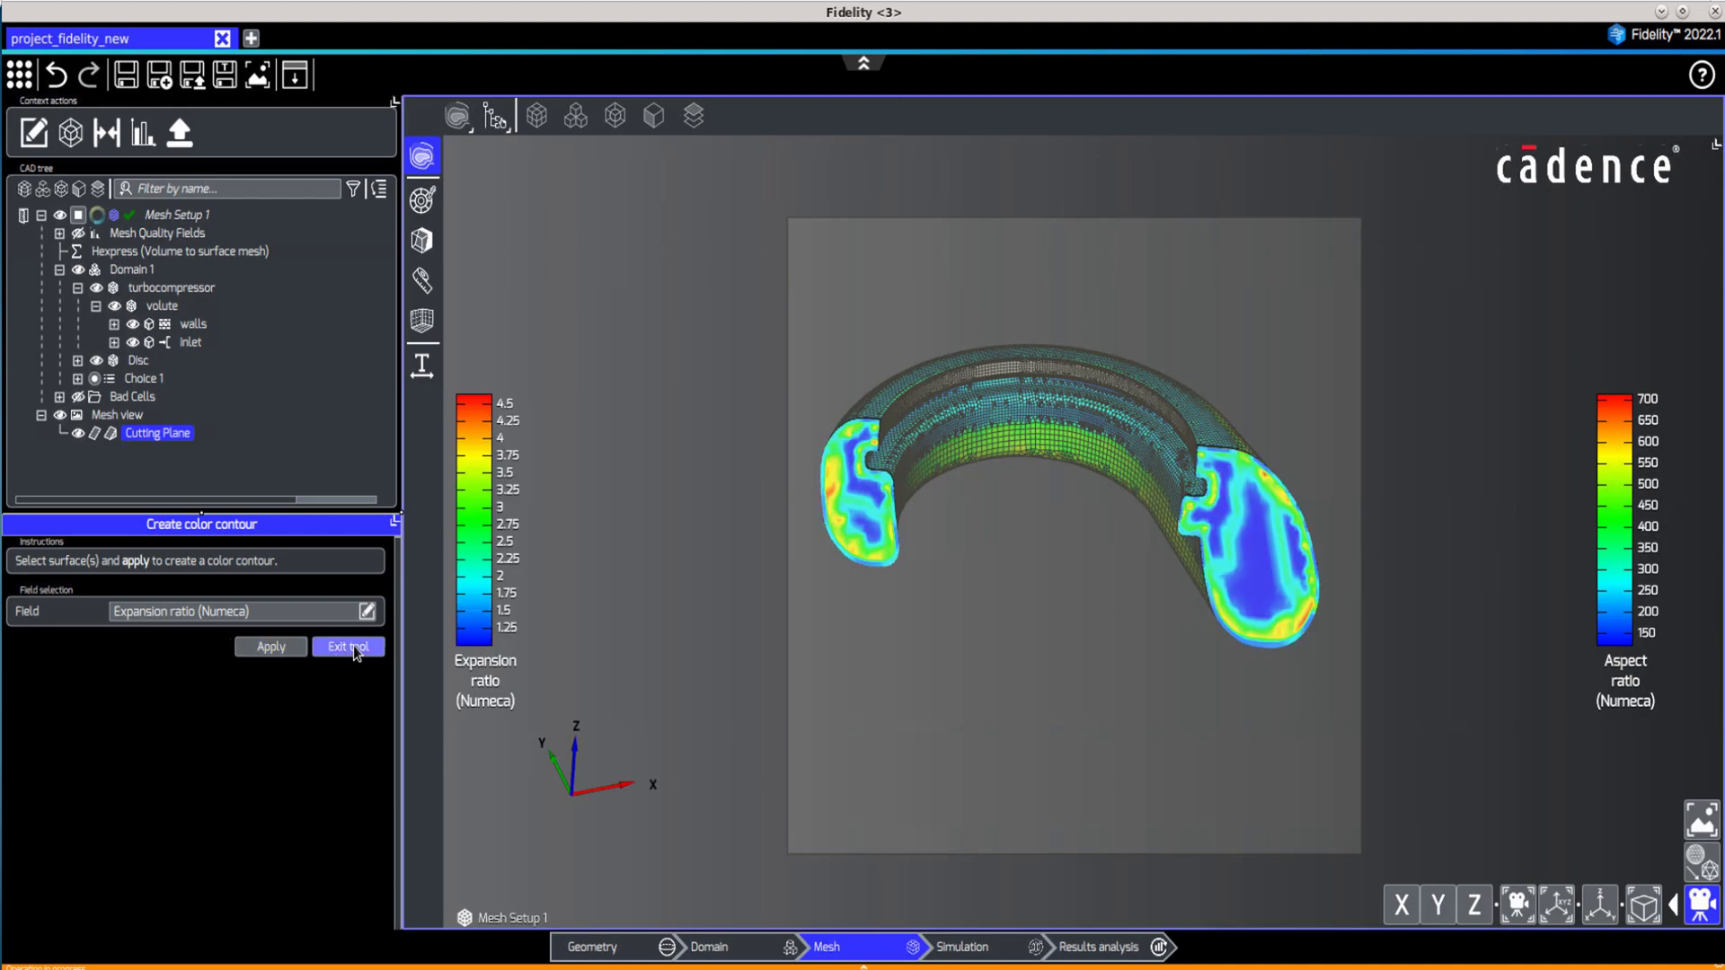
{"action": "left_click", "coordinate": [349, 647]}
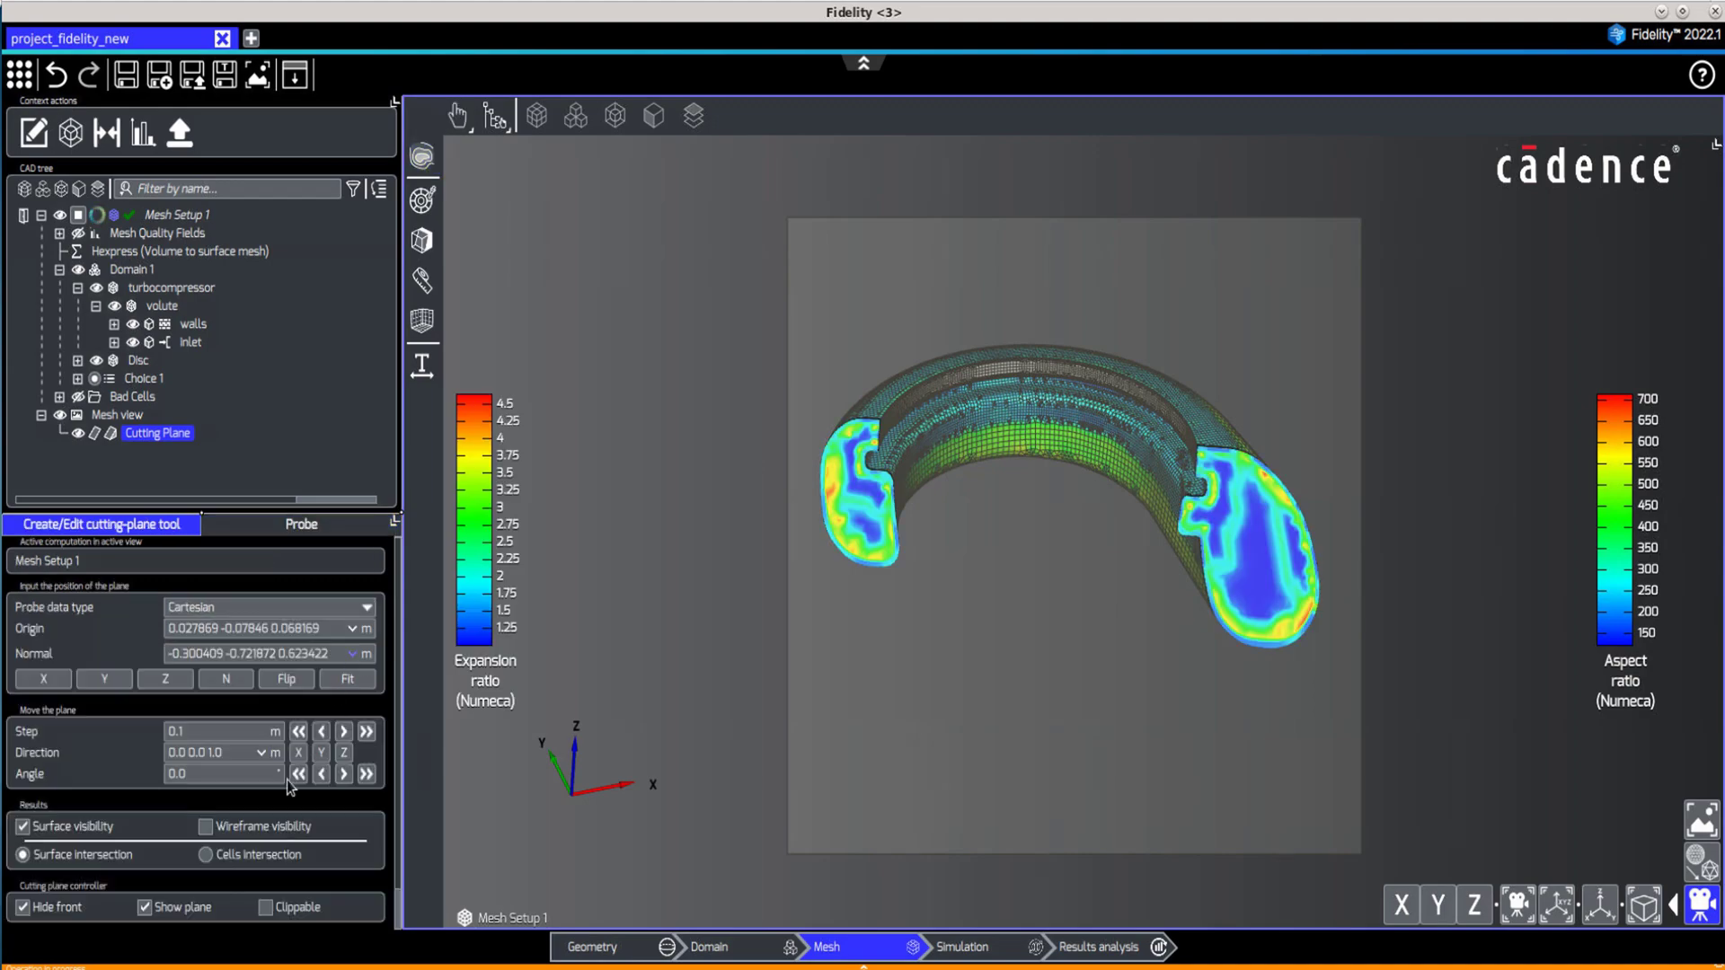